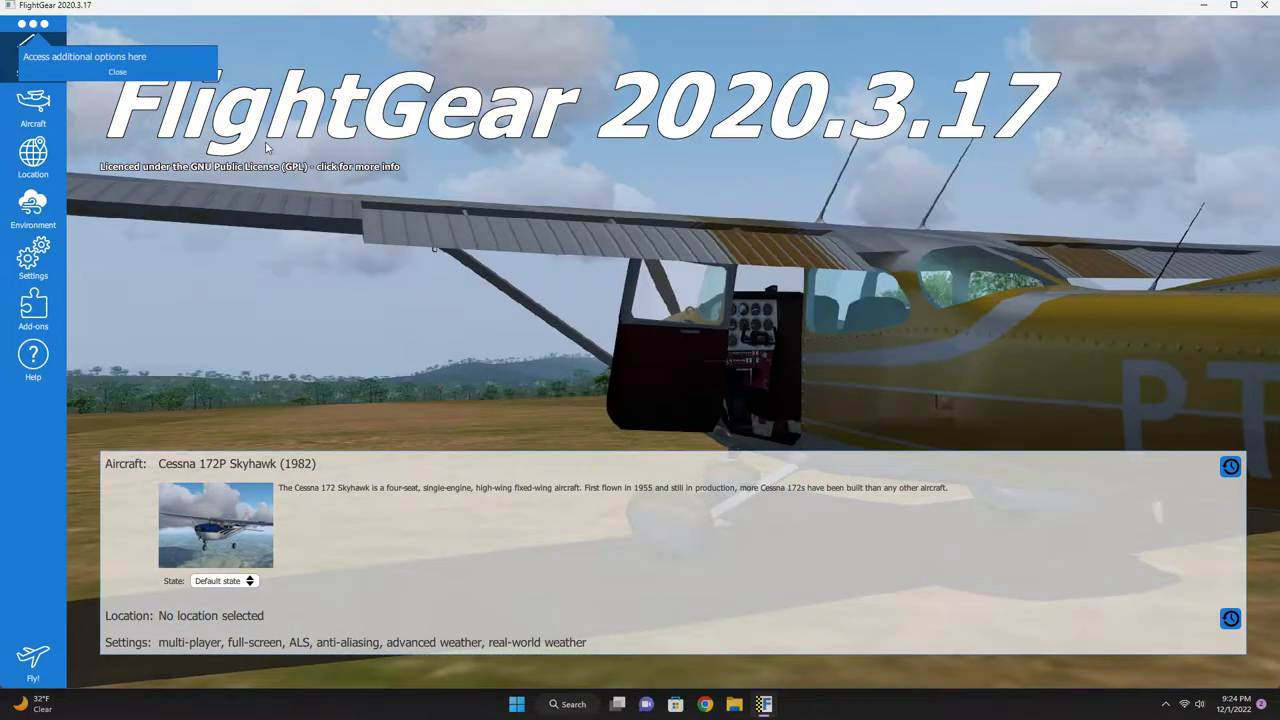
mouse_move(457, 274)
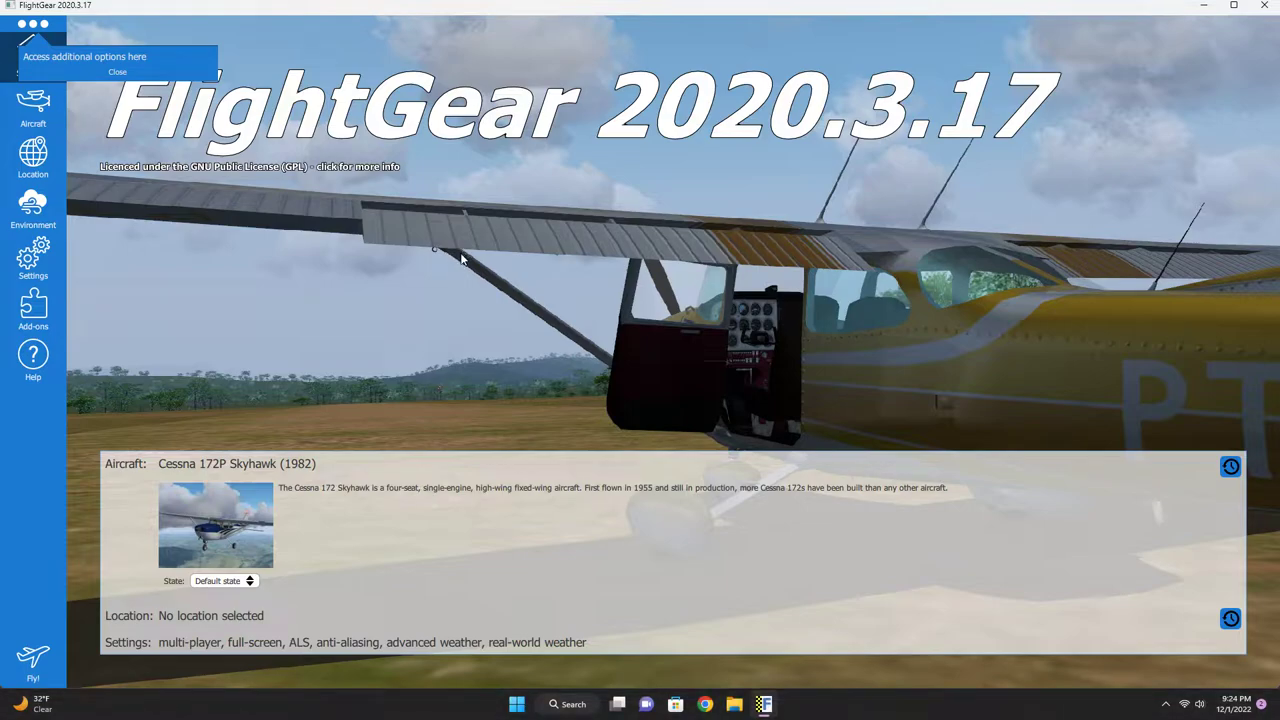
Step: Check the State dropdown and leave the Cessna 172P Skyhawk at Default state
left_click(222, 581)
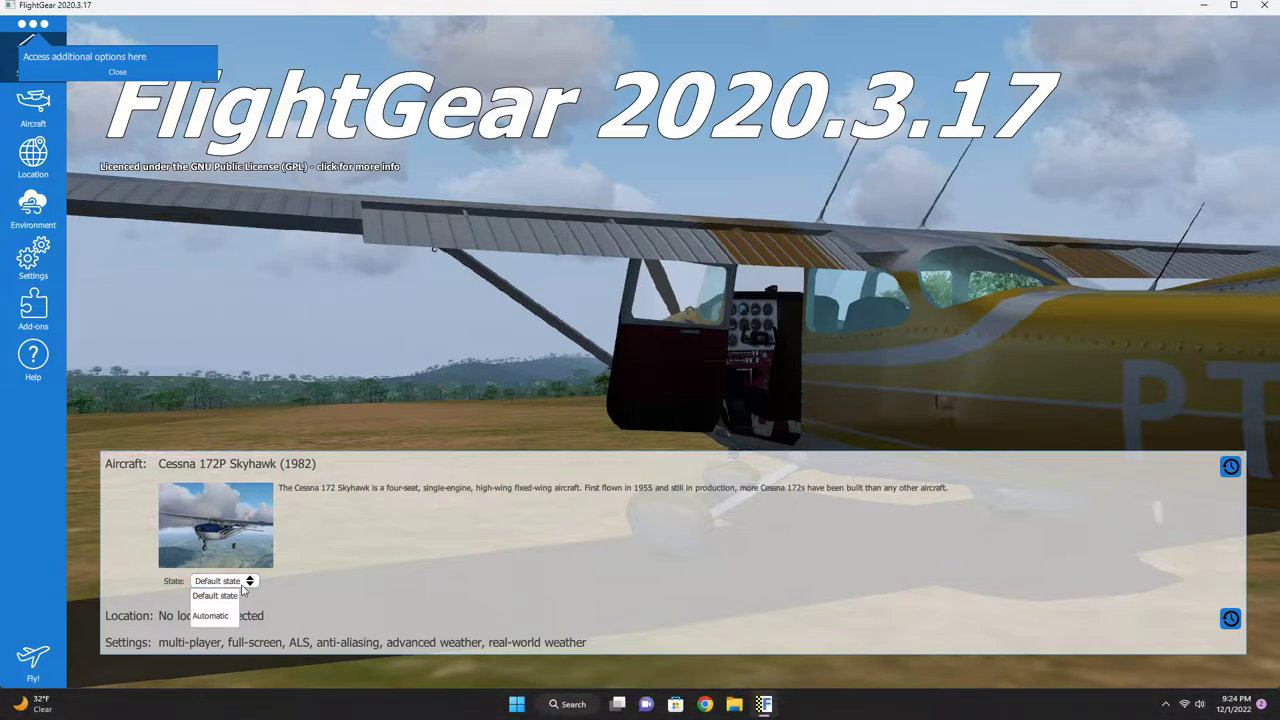
left_click(211, 615)
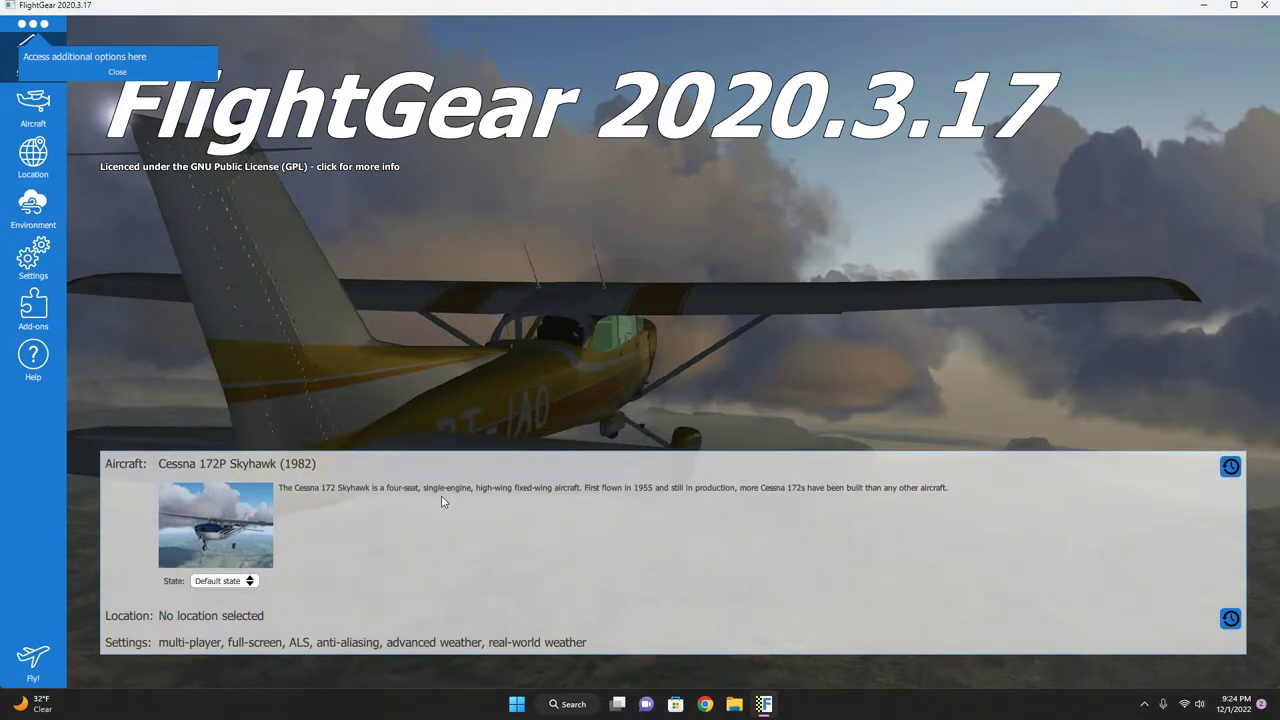
mouse_move(449, 158)
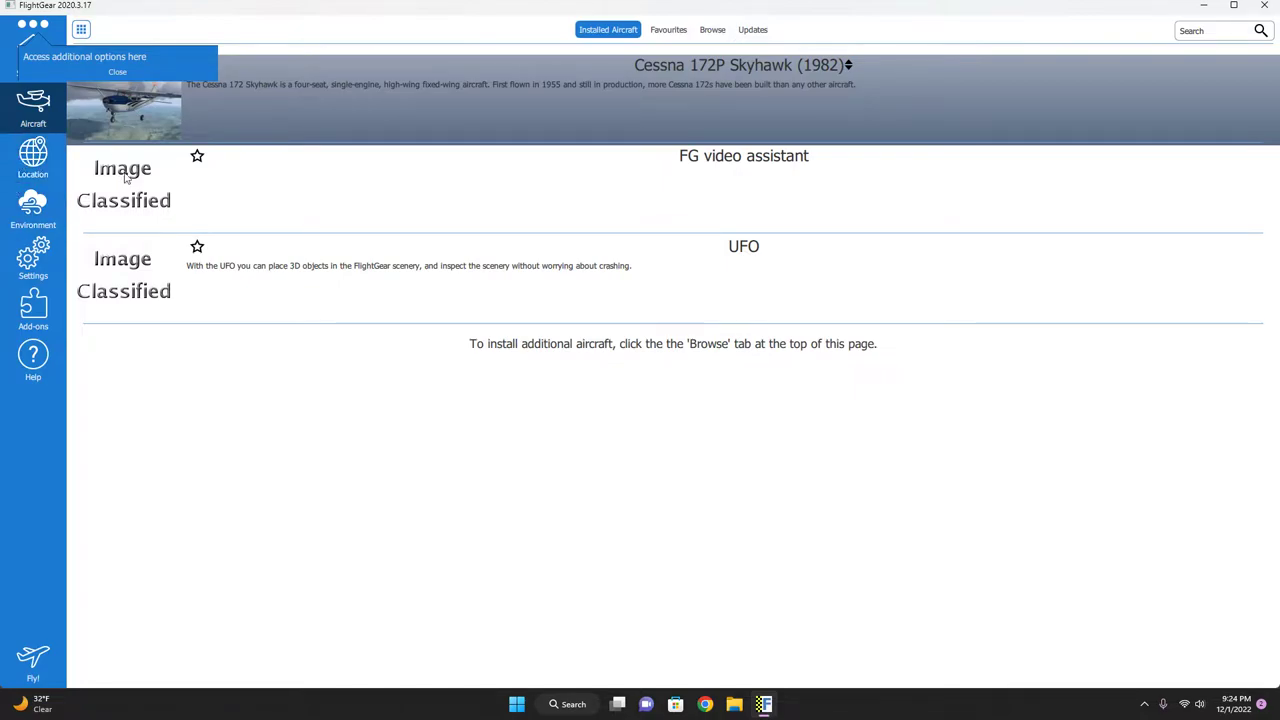
mouse_move(33, 205)
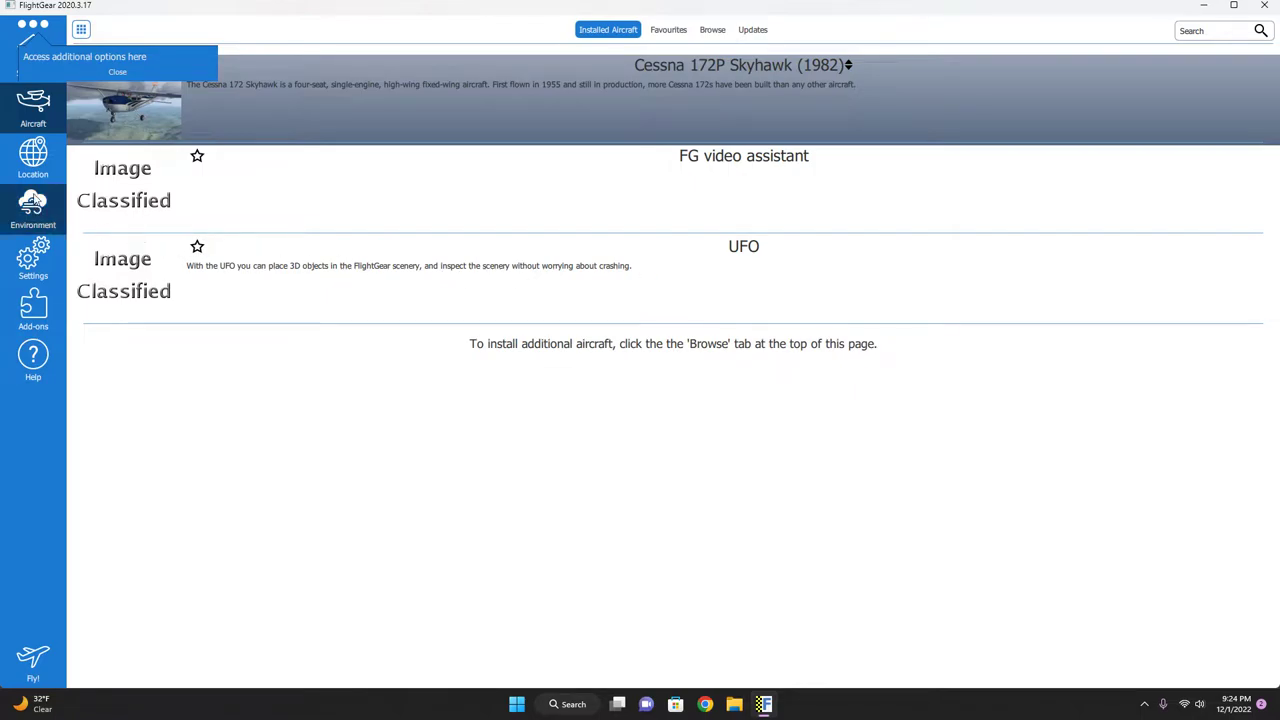
Step: Turn off 'Connect to the multi-player network', turn on 'Download scenery automatically', then show Add-ons
left_click(33, 260)
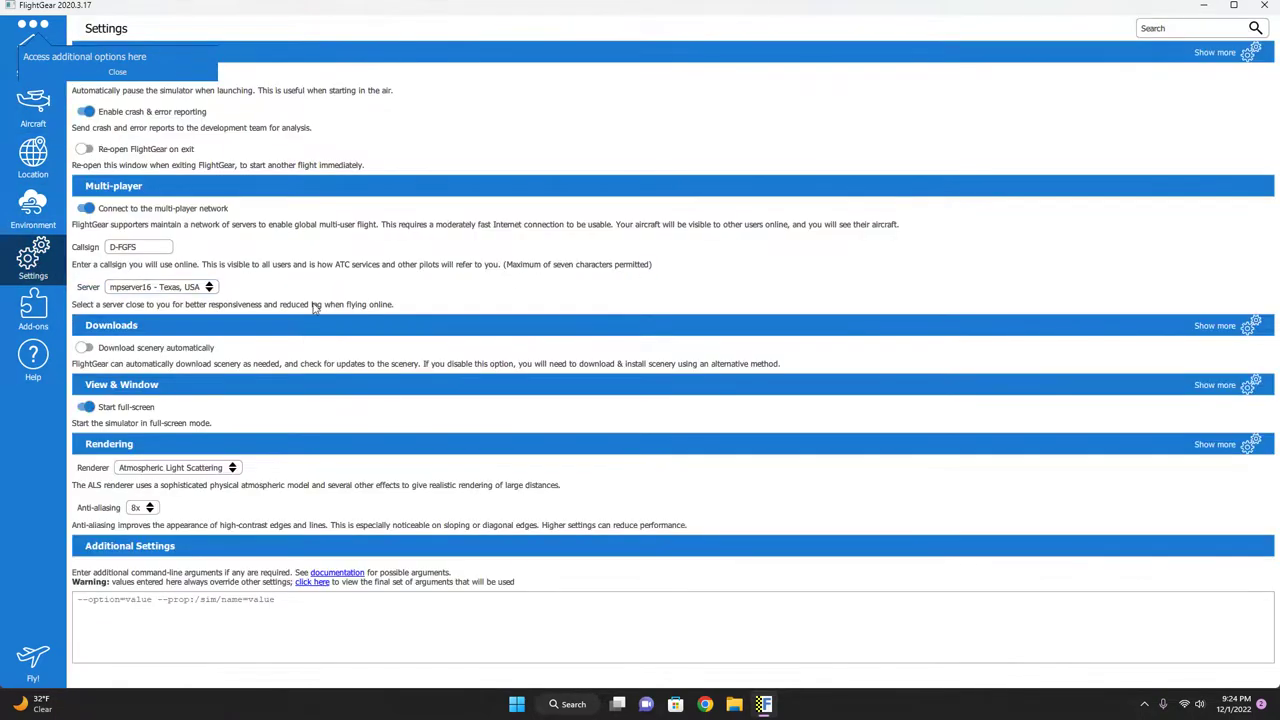
left_click(160, 287)
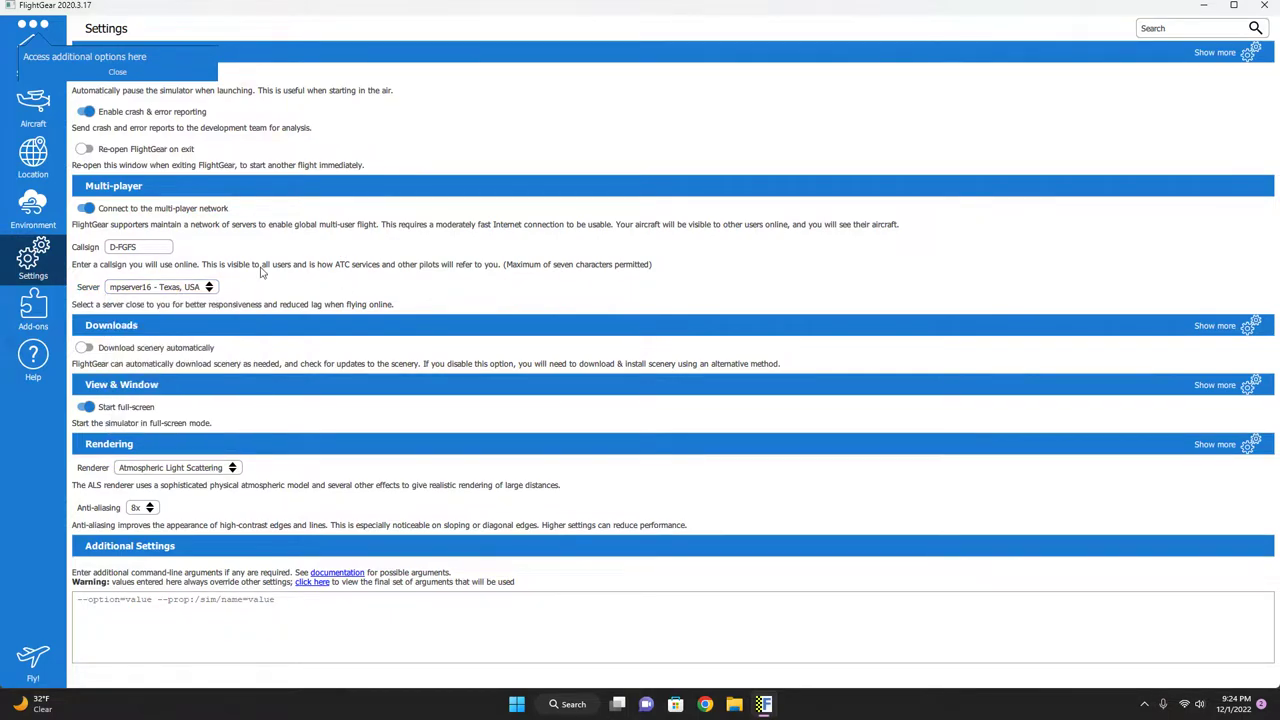
left_click(160, 287)
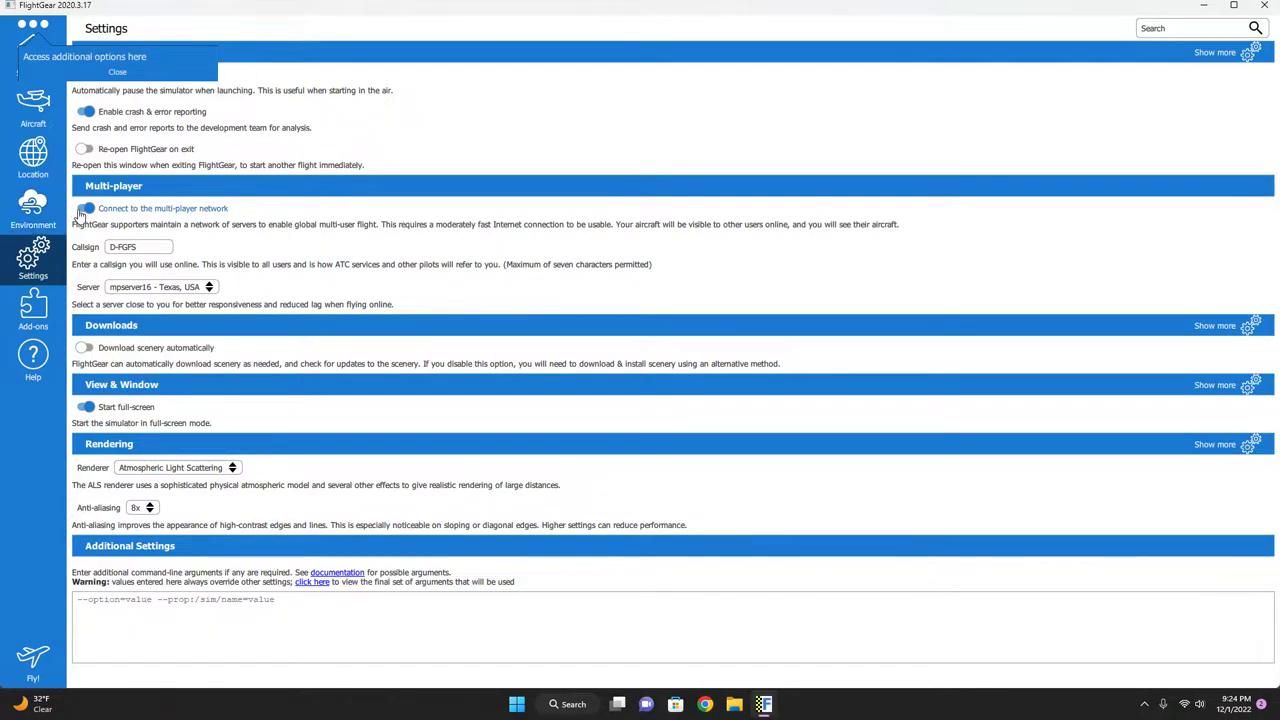
left_click(84, 208)
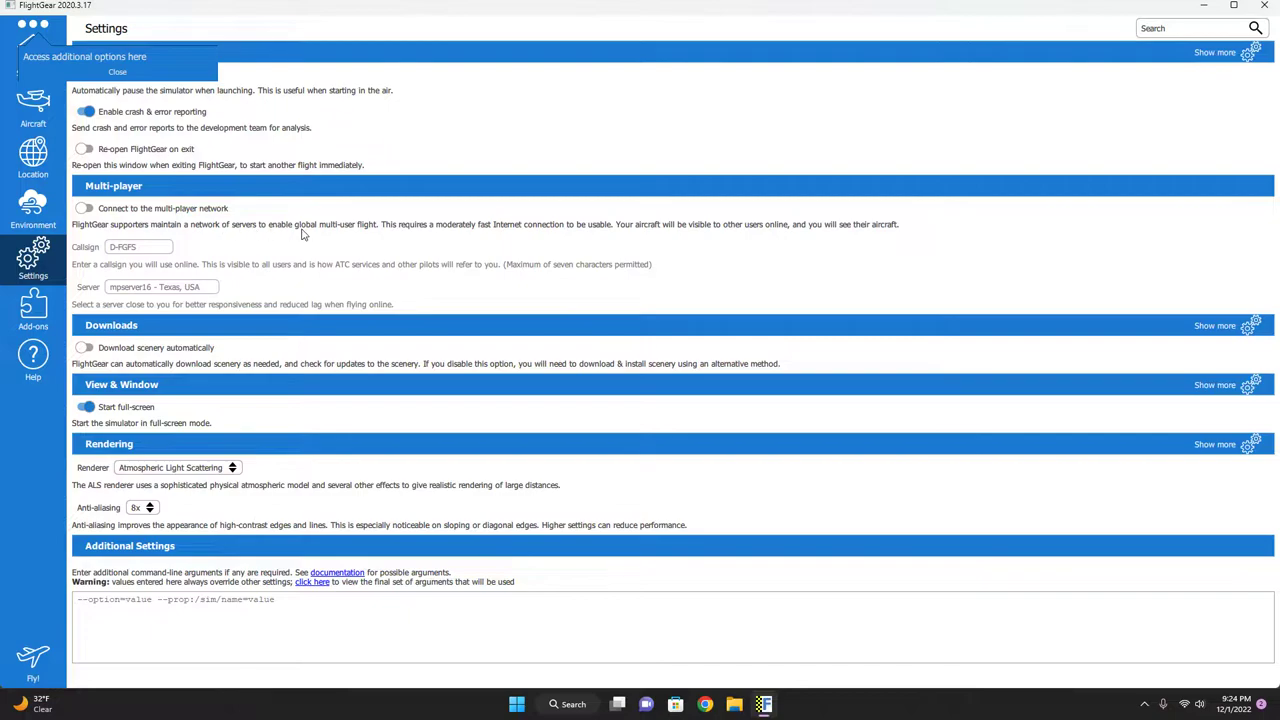
left_click(85, 347)
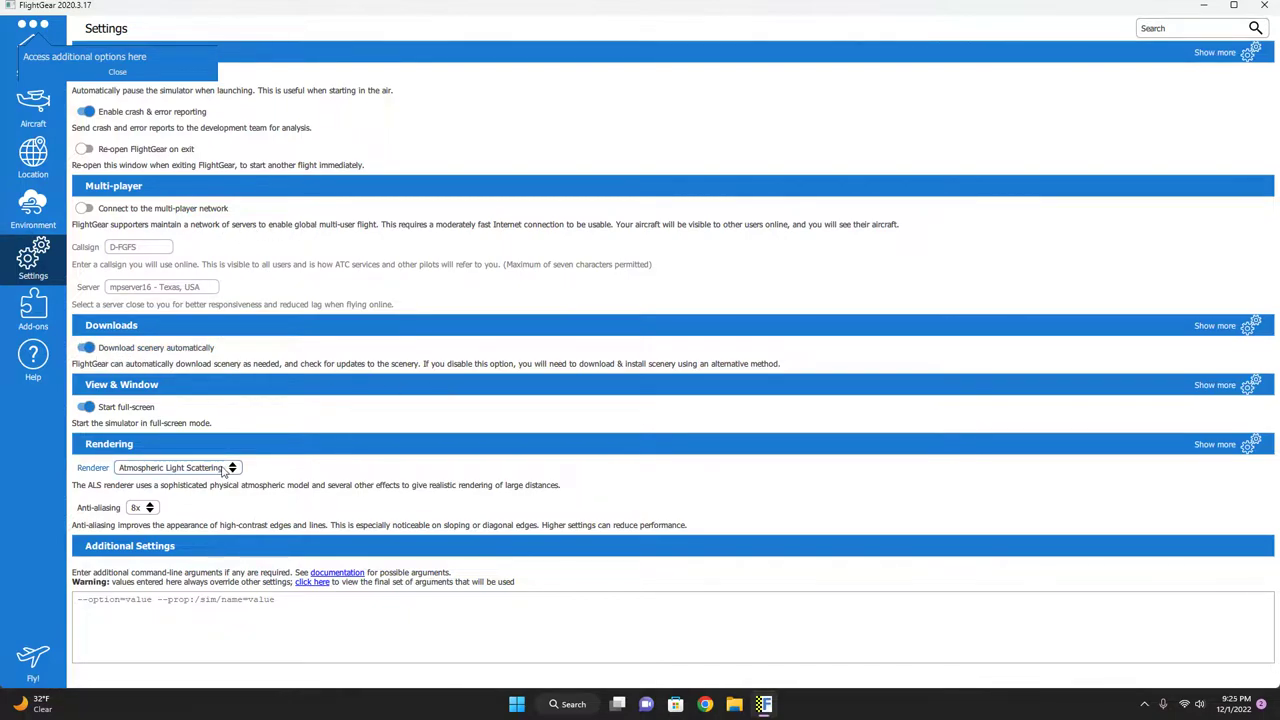
mouse_move(335, 444)
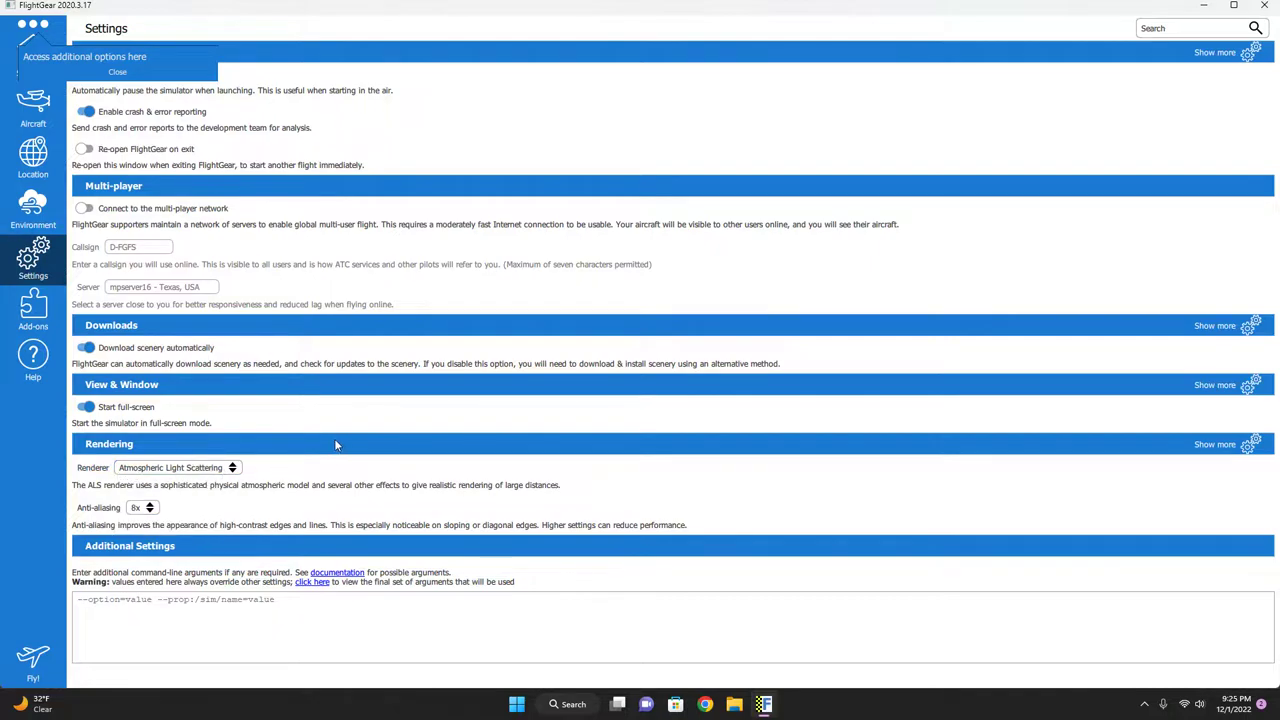
mouse_move(320, 546)
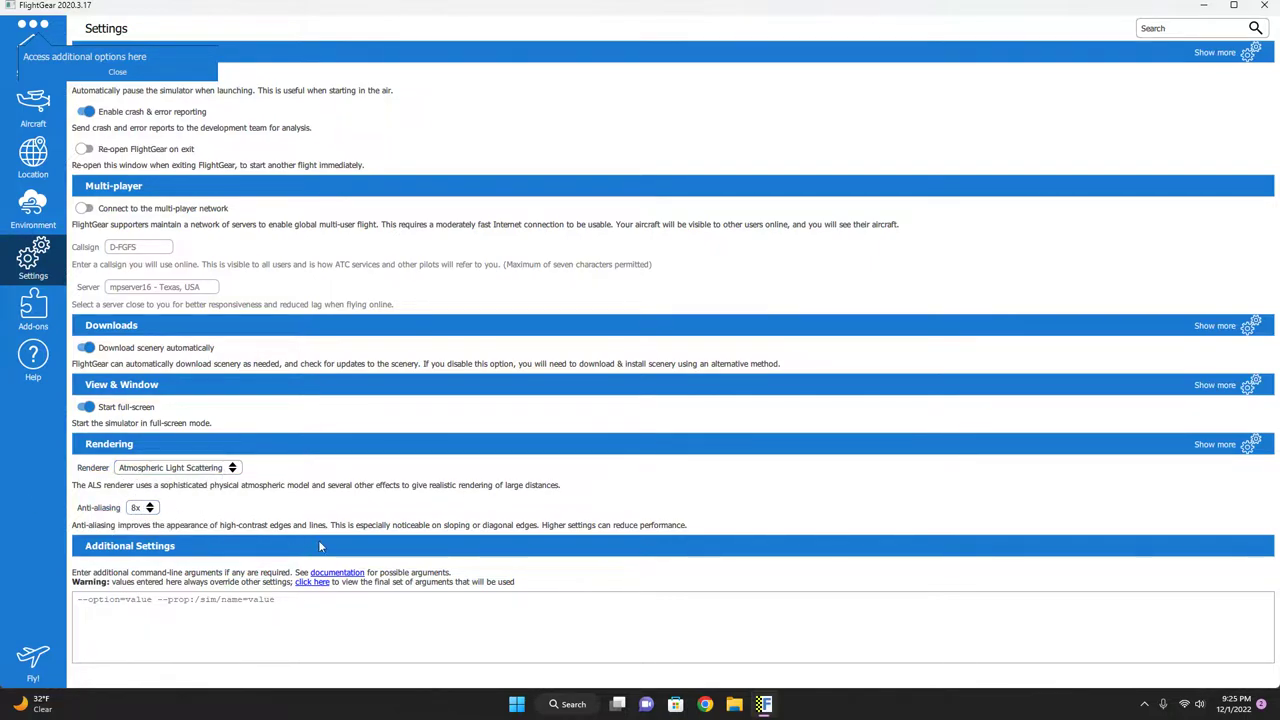
left_click(32, 305)
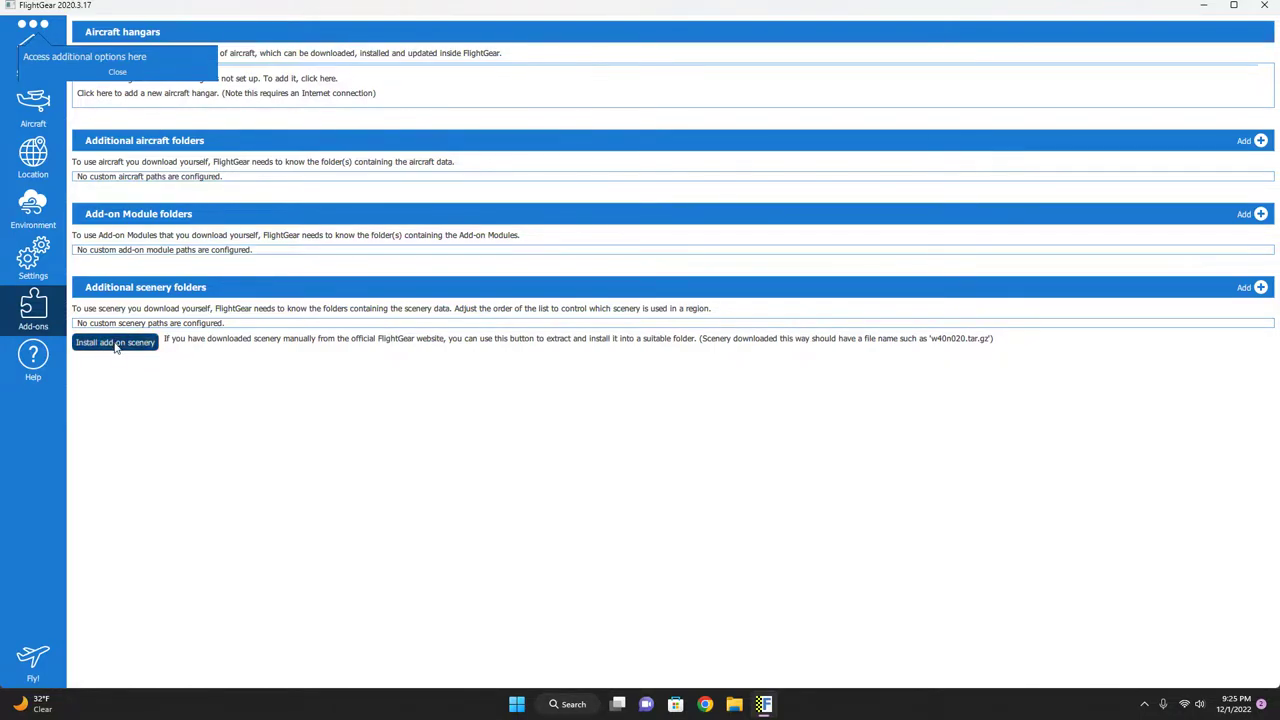
Step: Start 'Install add-on scenery', get past its introduction, then return to the Cessna 172P page
left_click(115, 343)
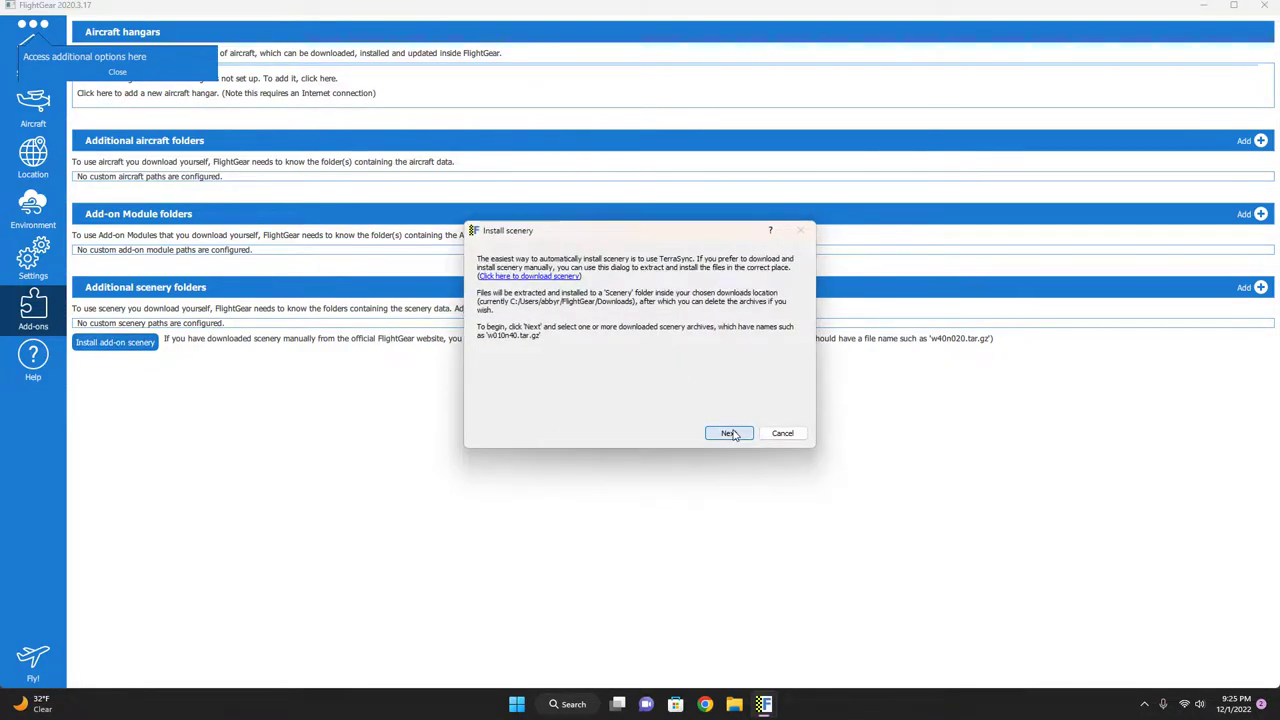
left_click(728, 433)
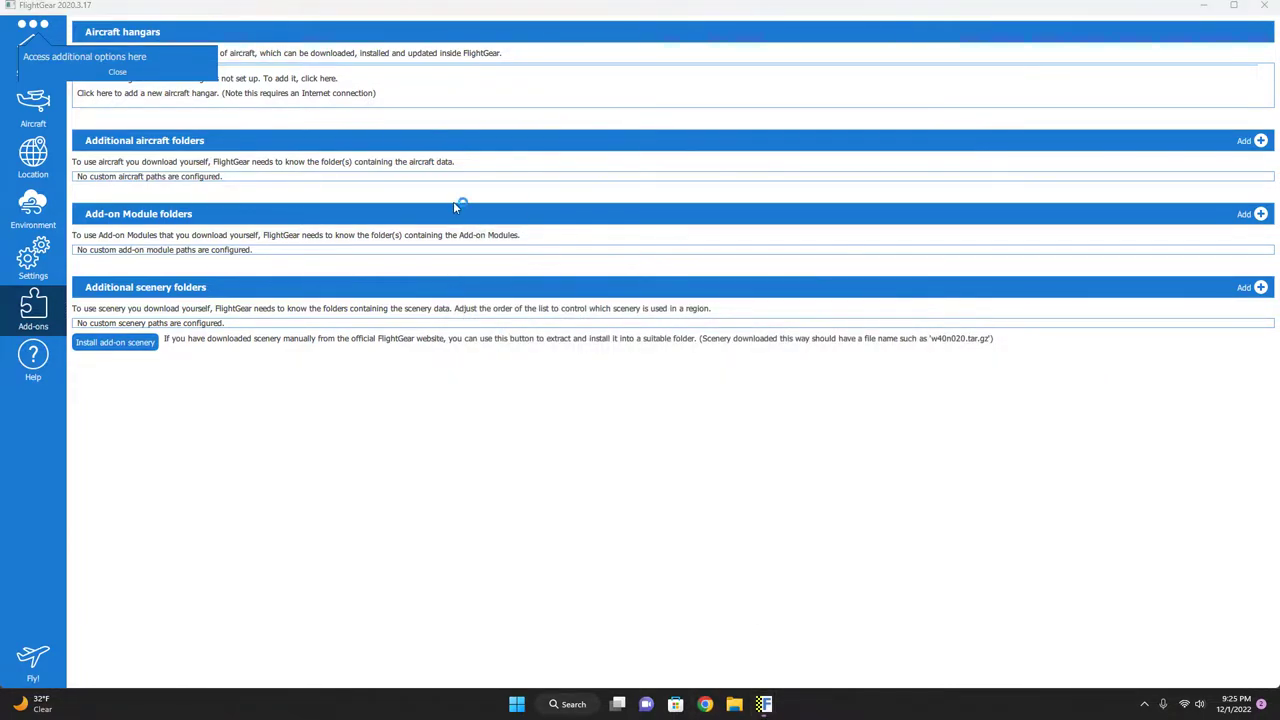
mouse_move(11, 272)
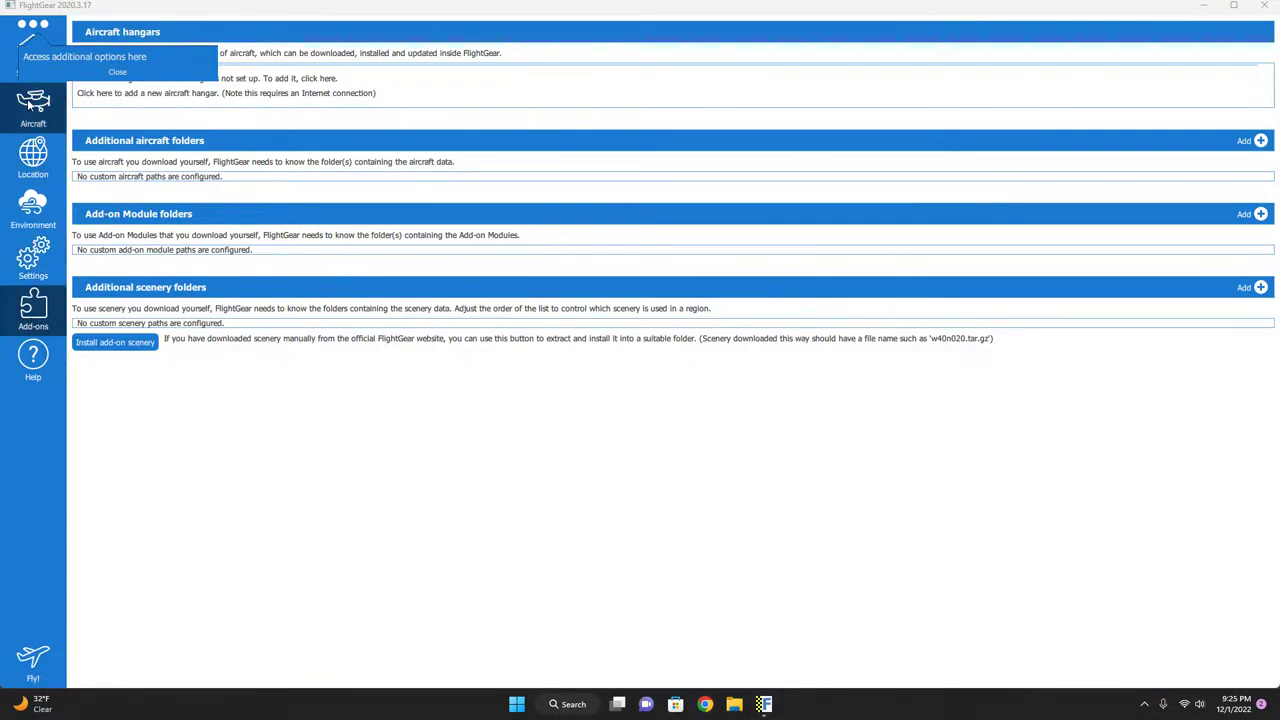
left_click(33, 107)
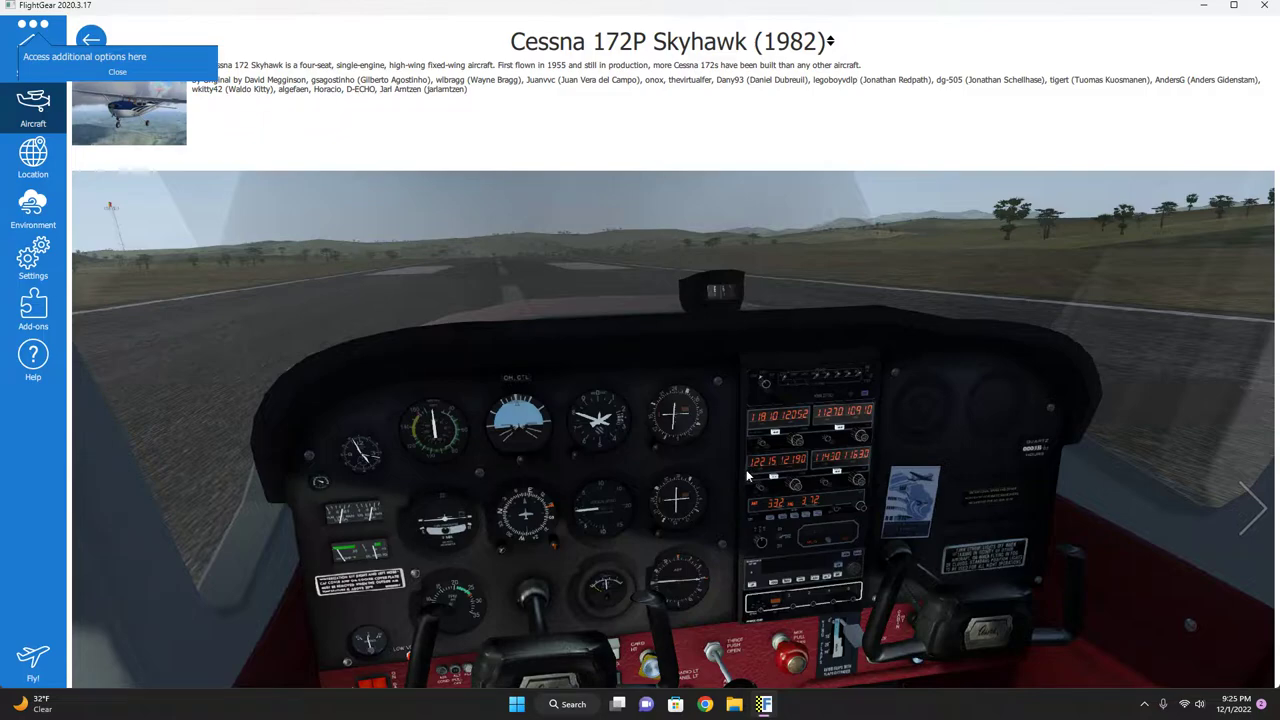
mouse_move(741, 432)
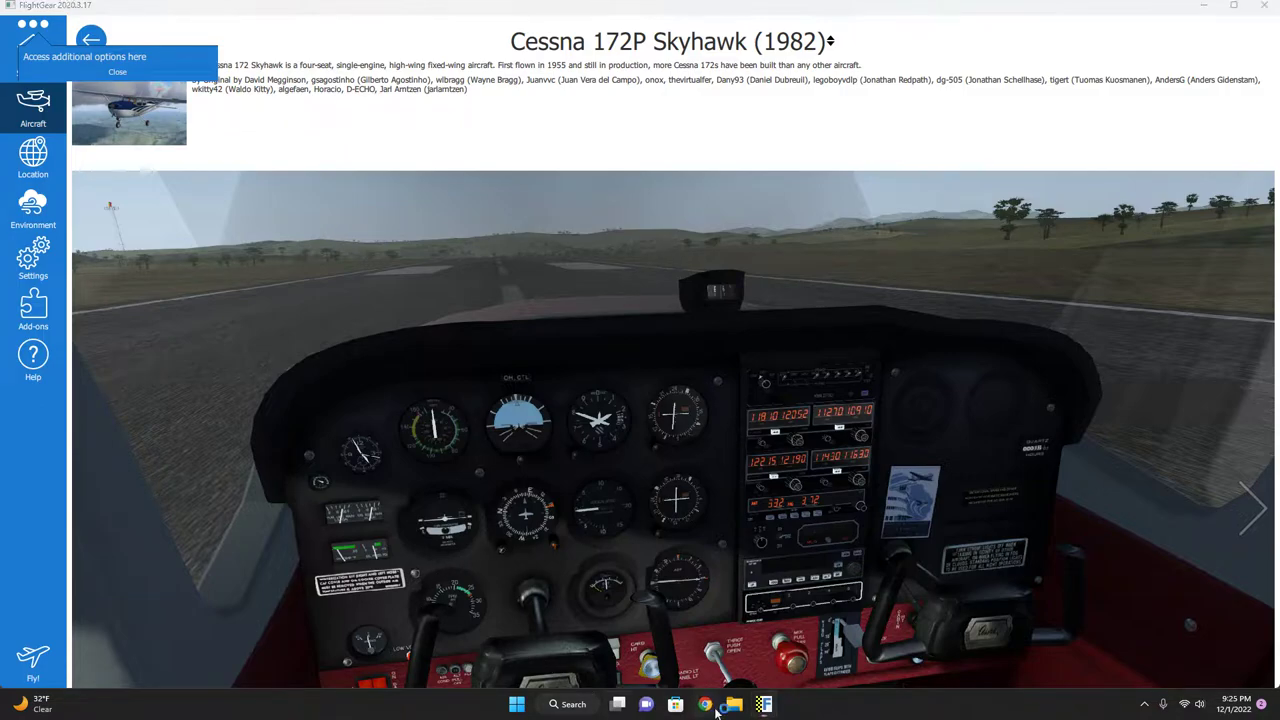
Step: Switch from the FlightGear launcher to Google Chrome on the taskbar
left_click(717, 705)
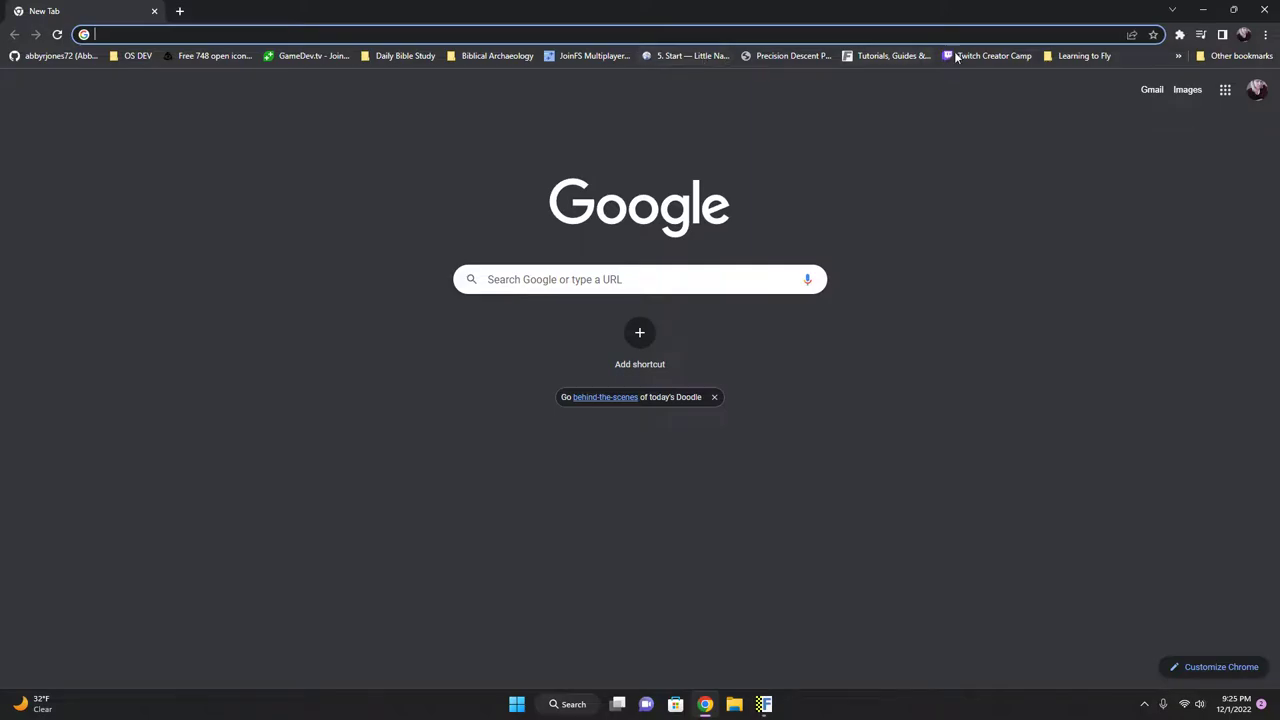
Step: Look through the Learning to Fly bookmarks, then reach flightgear.org's Download Aircraft page
left_click(1082, 56)
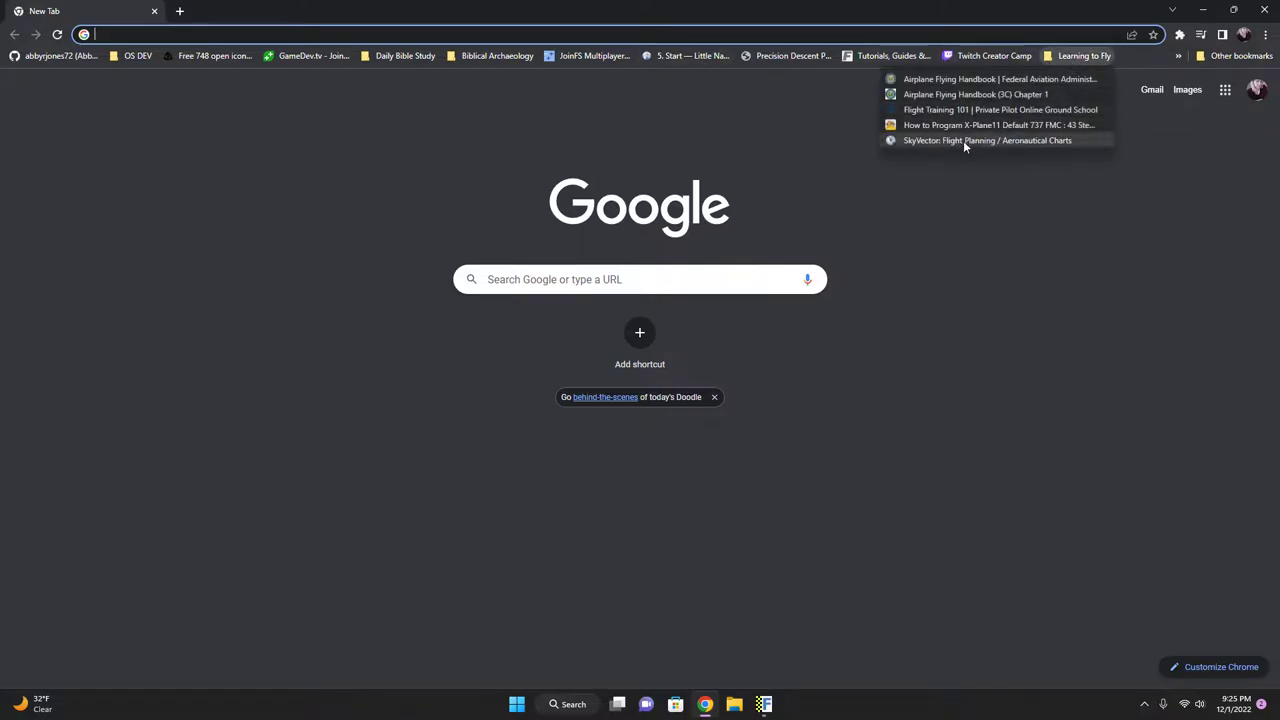
mouse_move(979, 109)
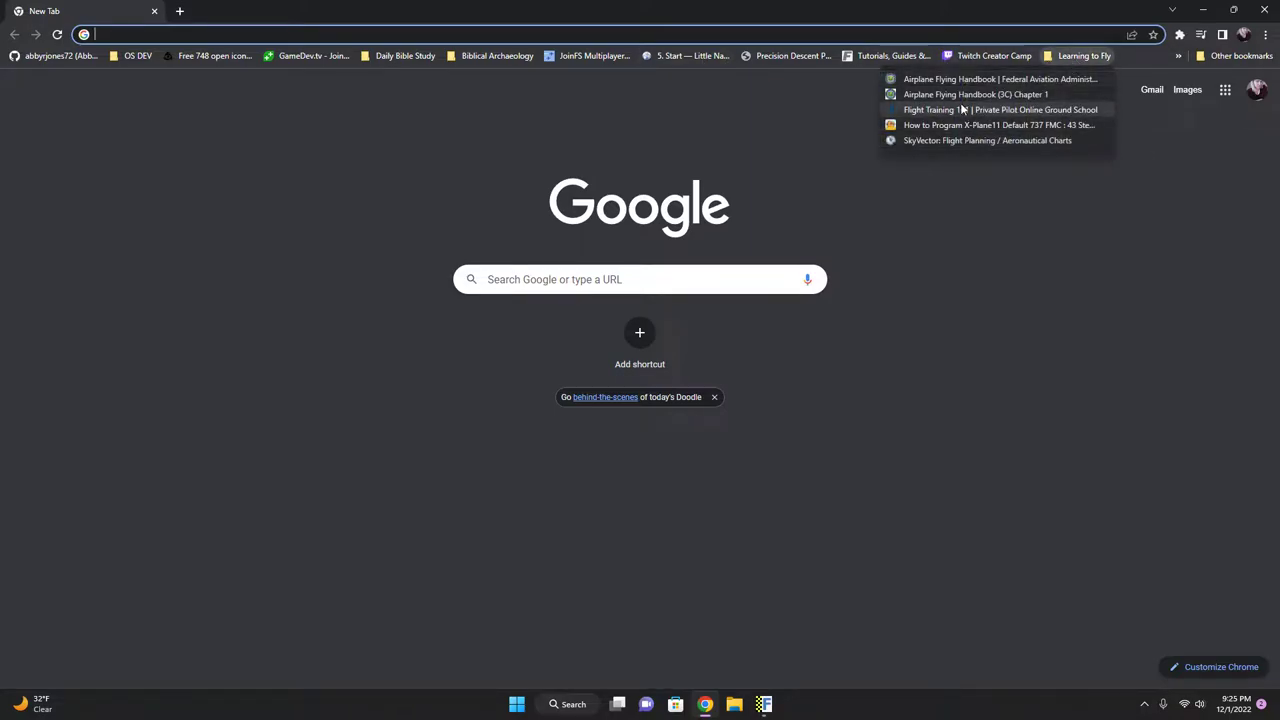
mouse_move(970, 79)
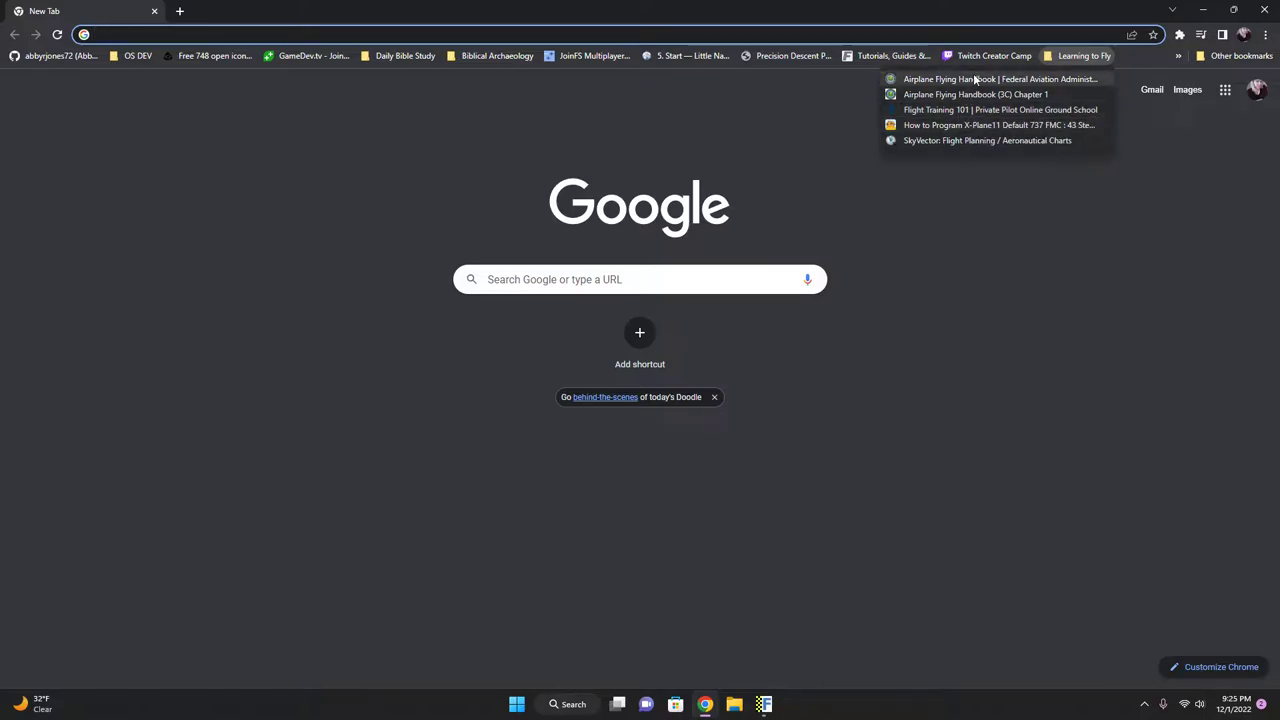
mouse_move(658, 67)
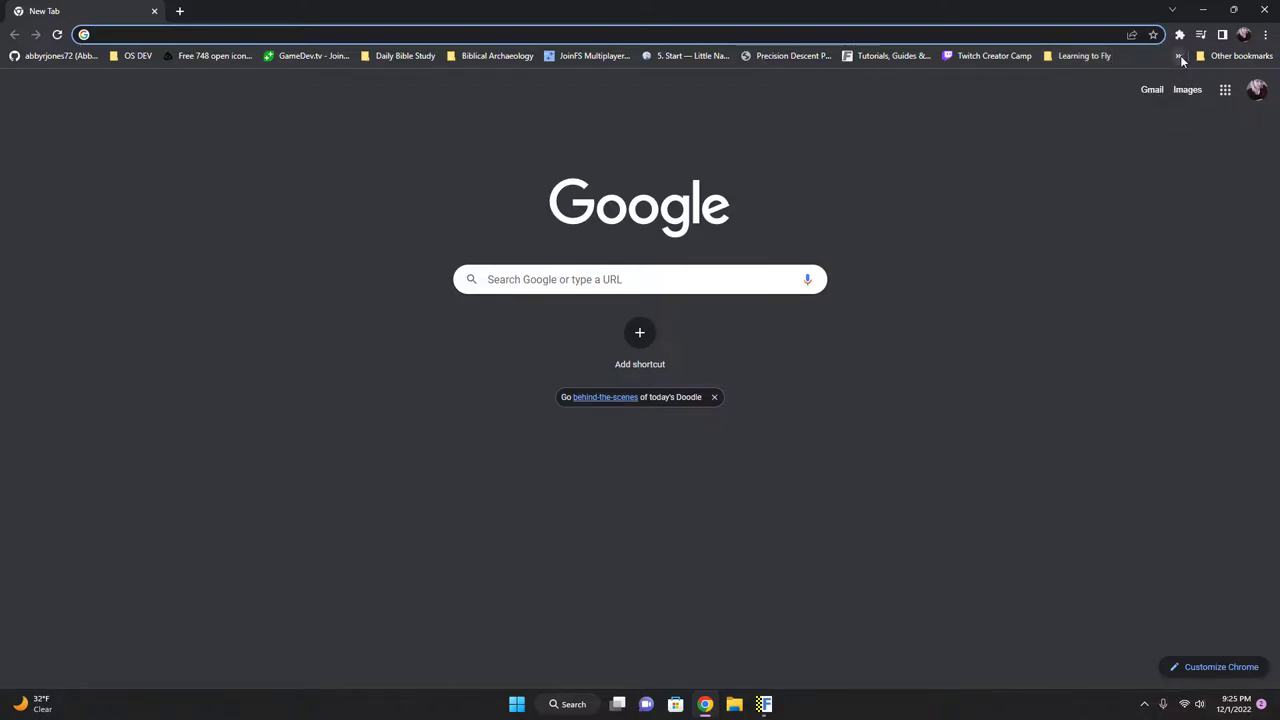
mouse_move(493, 68)
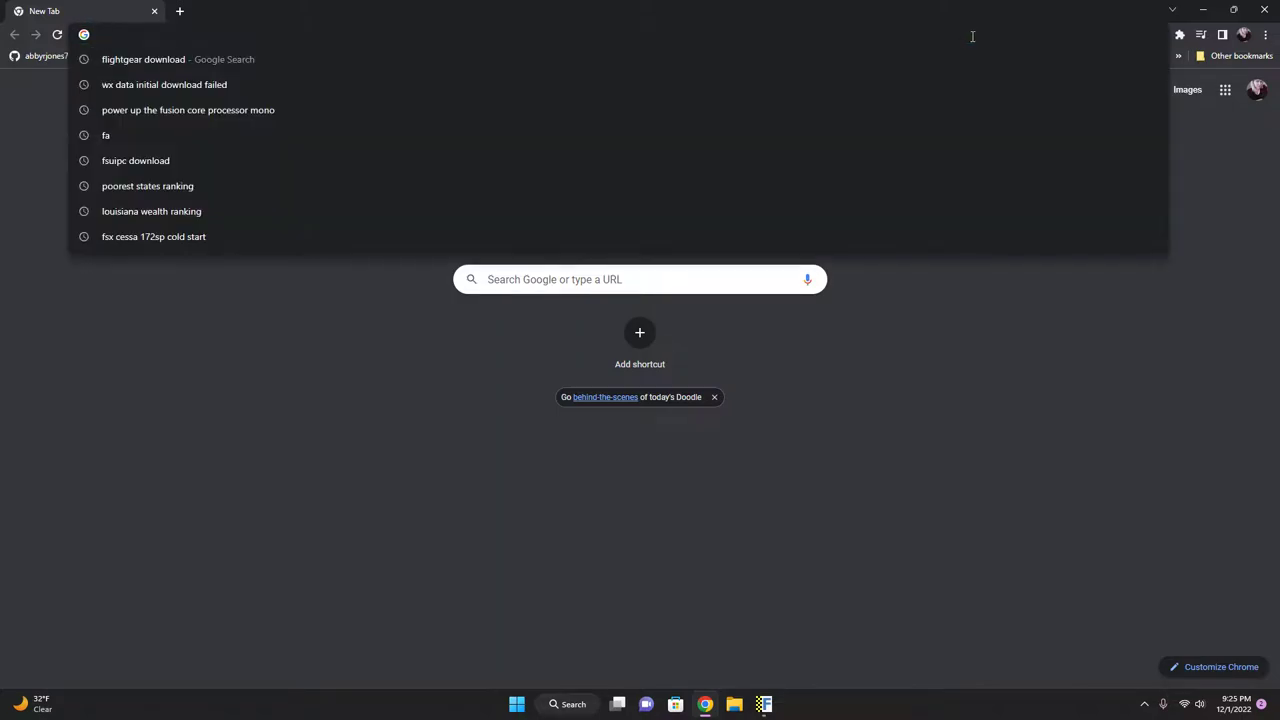
type("facebook.com")
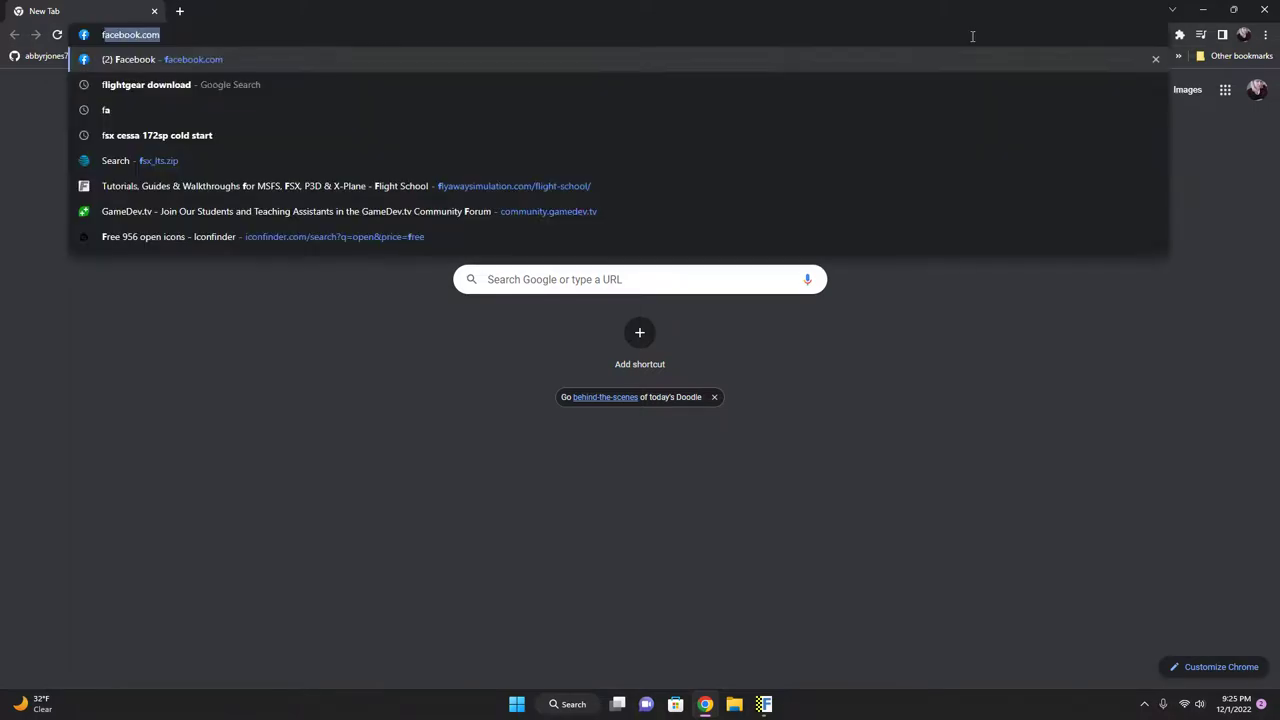
type("flightgear.org/download/download-aircraft/")
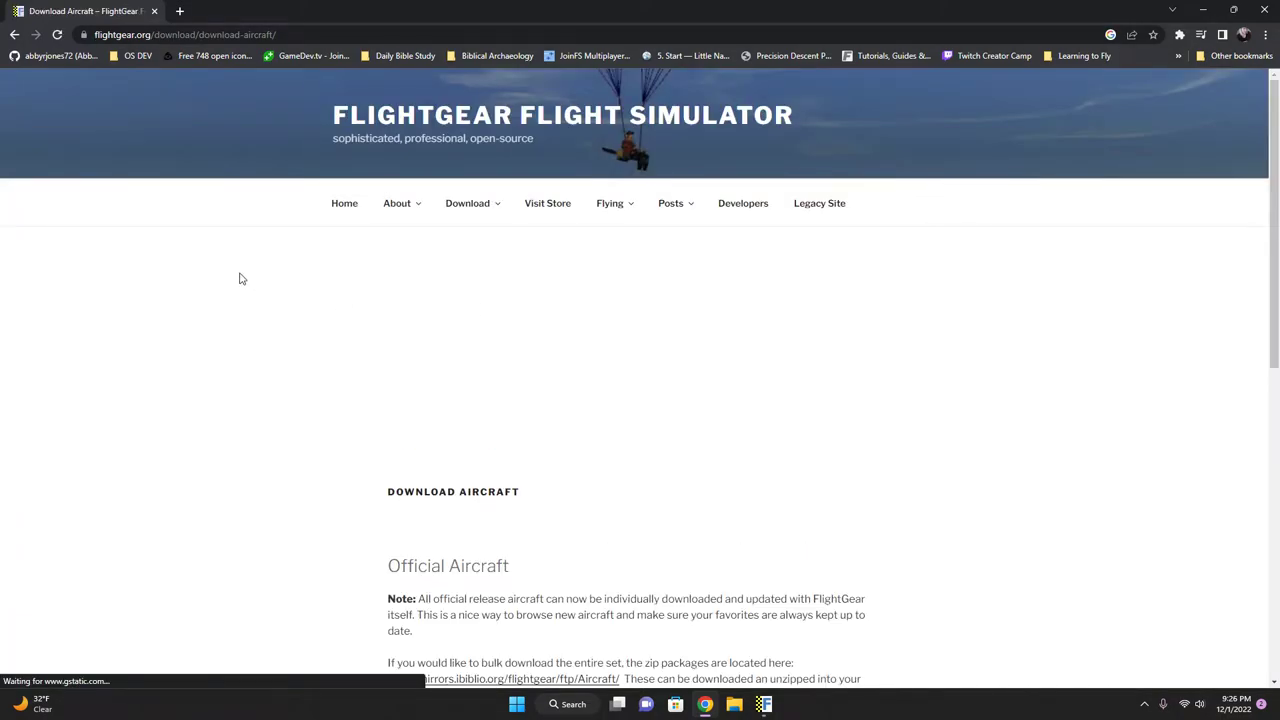
Step: Open the mirrors.ibiblio.org aircraft index and download the 737-800.zip package
scroll("down", 3)
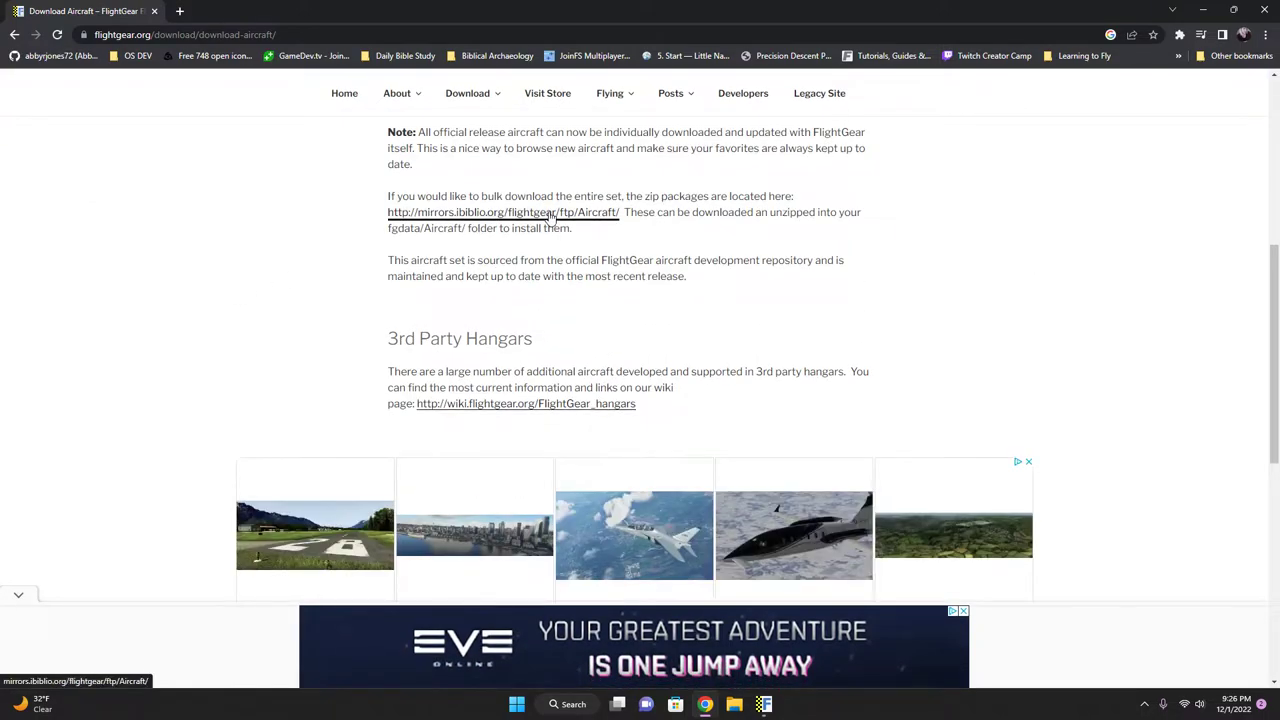
left_click(503, 212)
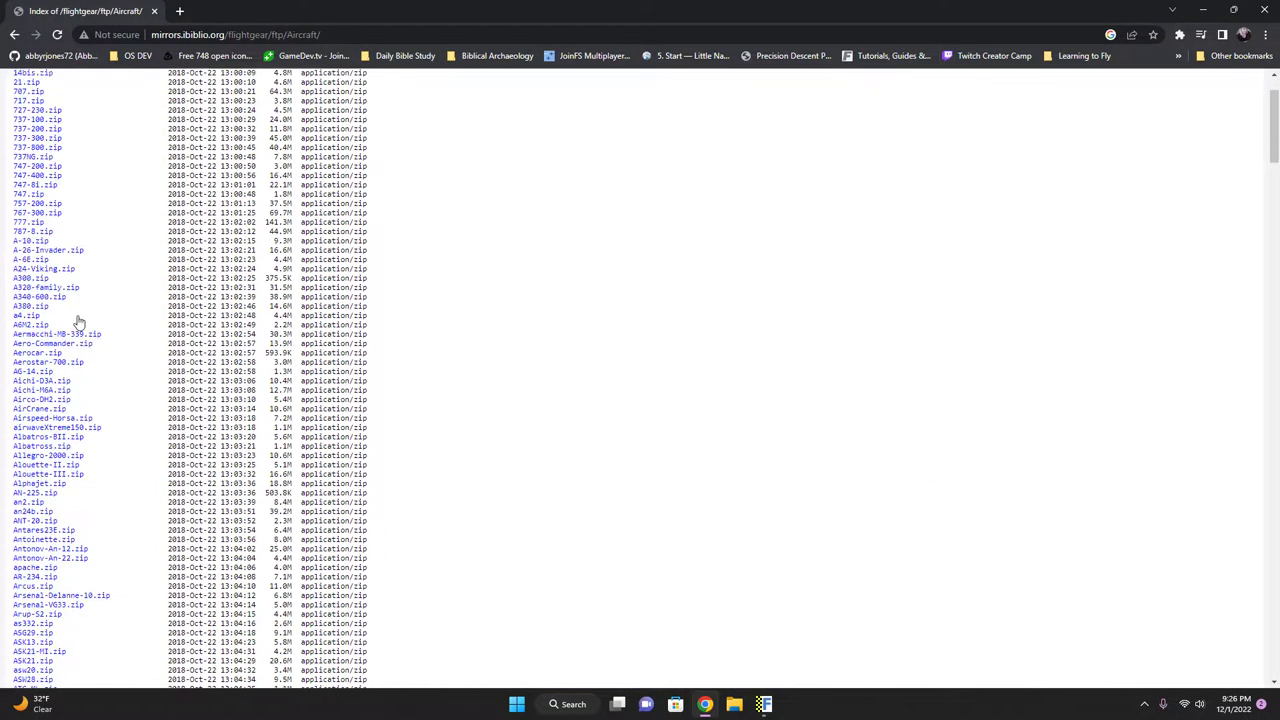
scroll("down", 3)
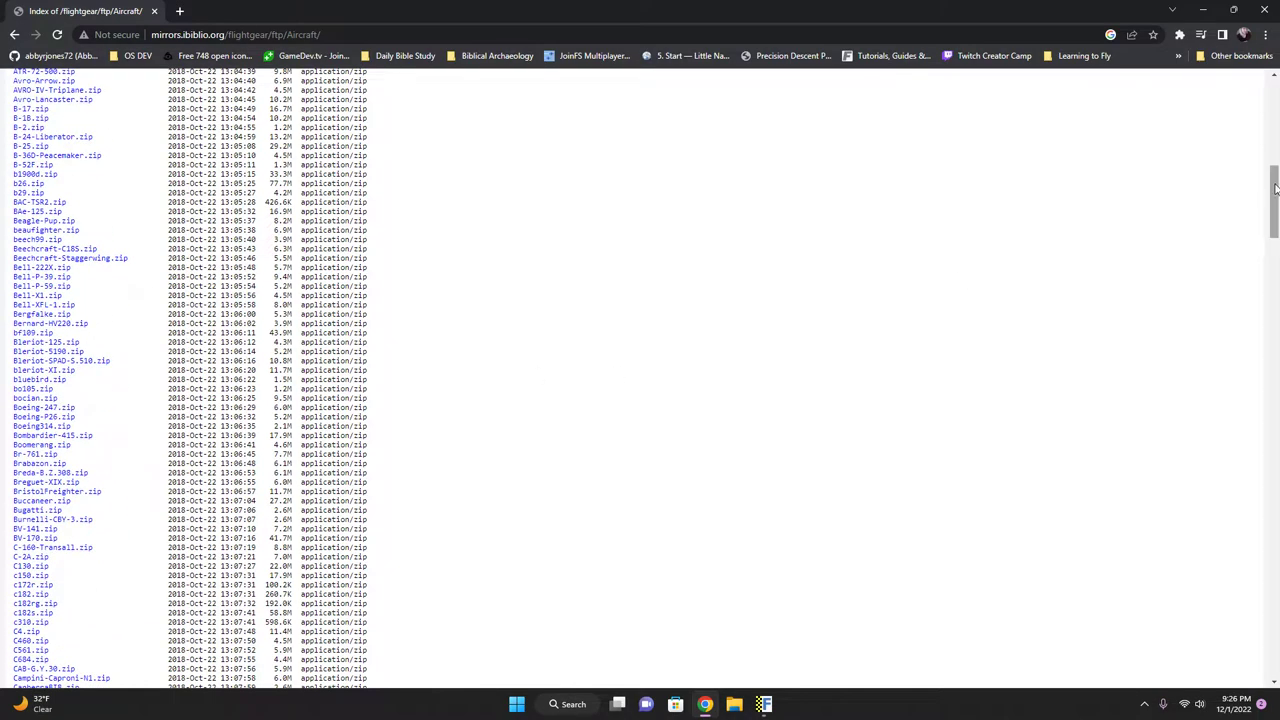
scroll("down", 3)
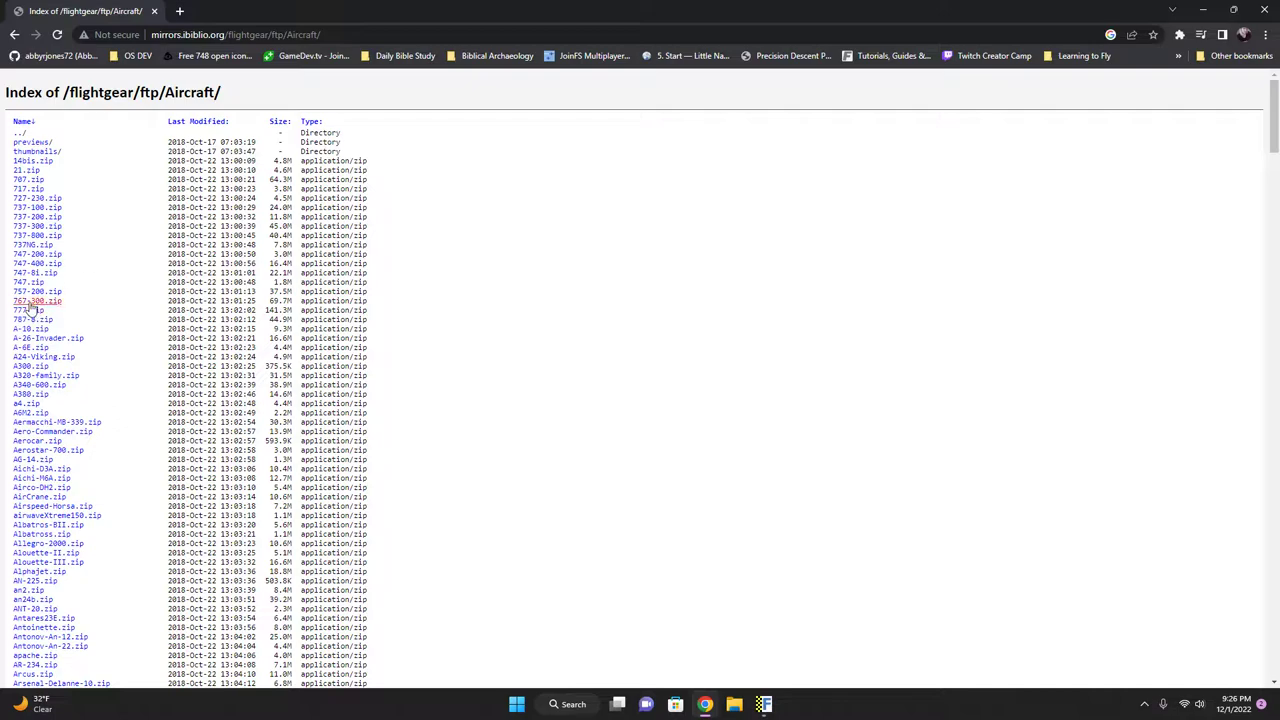
mouse_move(40, 266)
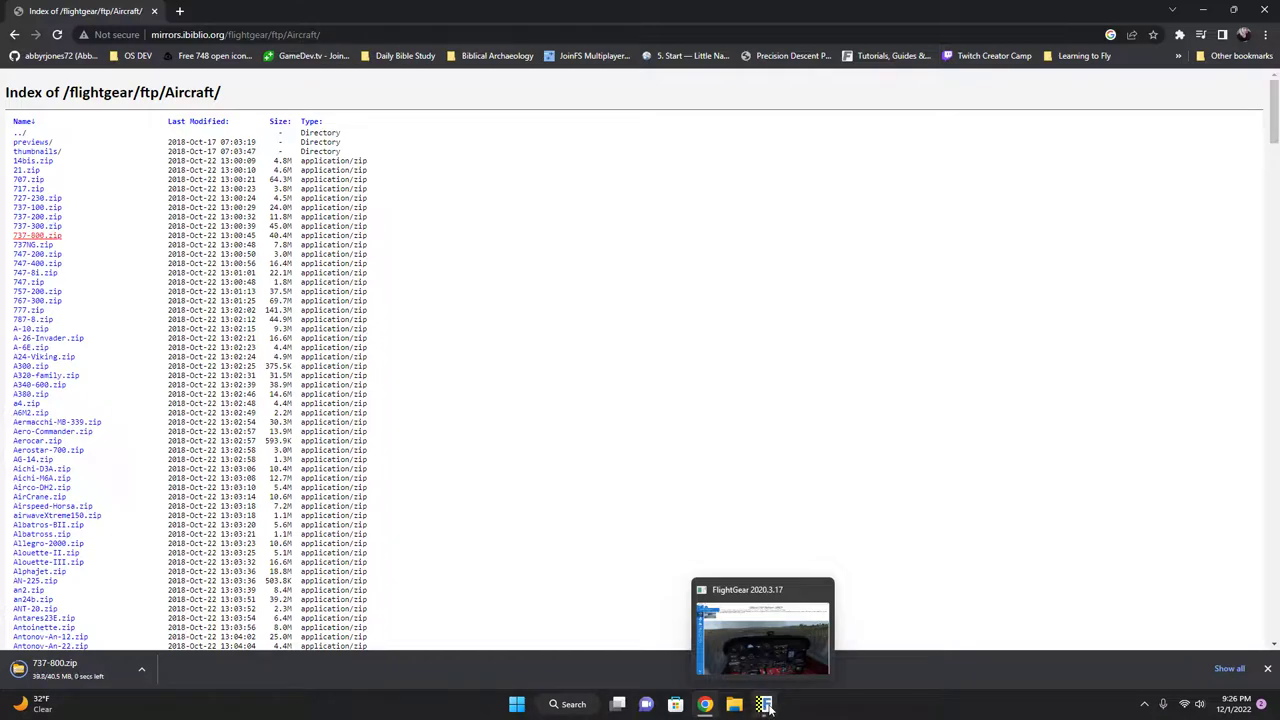
Step: Back in the launcher's Add-ons page, add the official 2020.x aircraft hangar
left_click(764, 704)
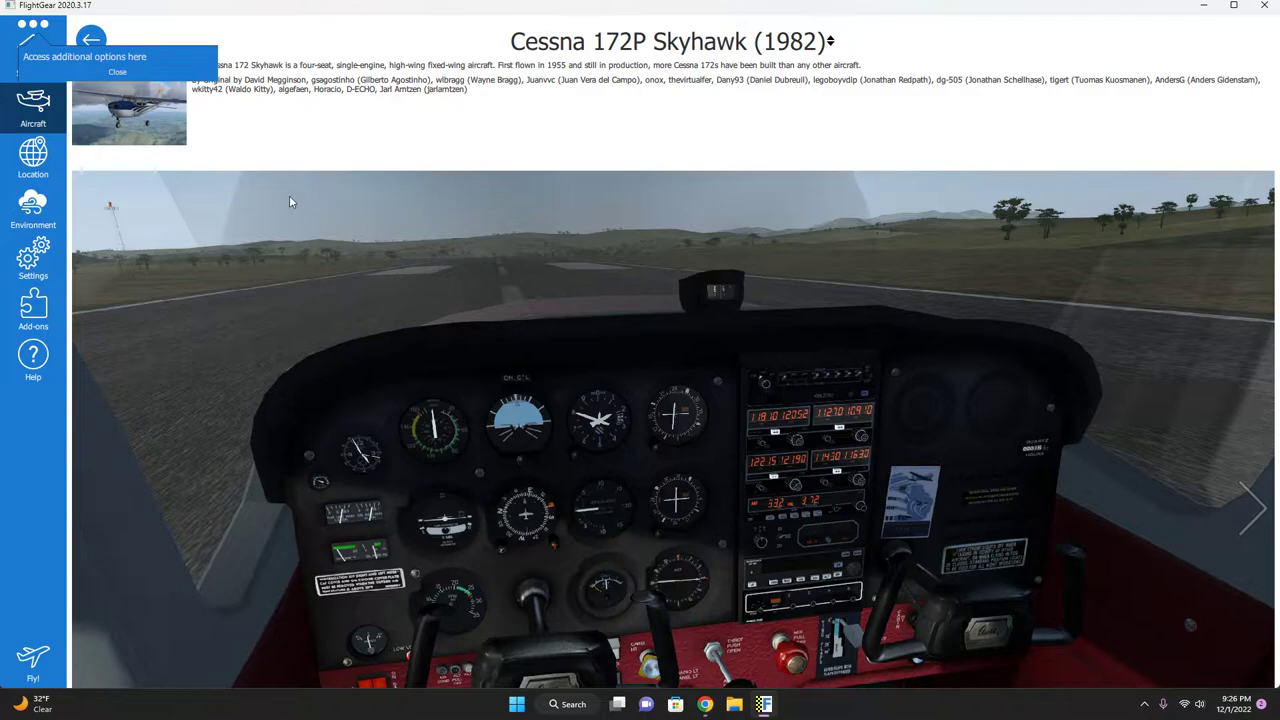
left_click(33, 310)
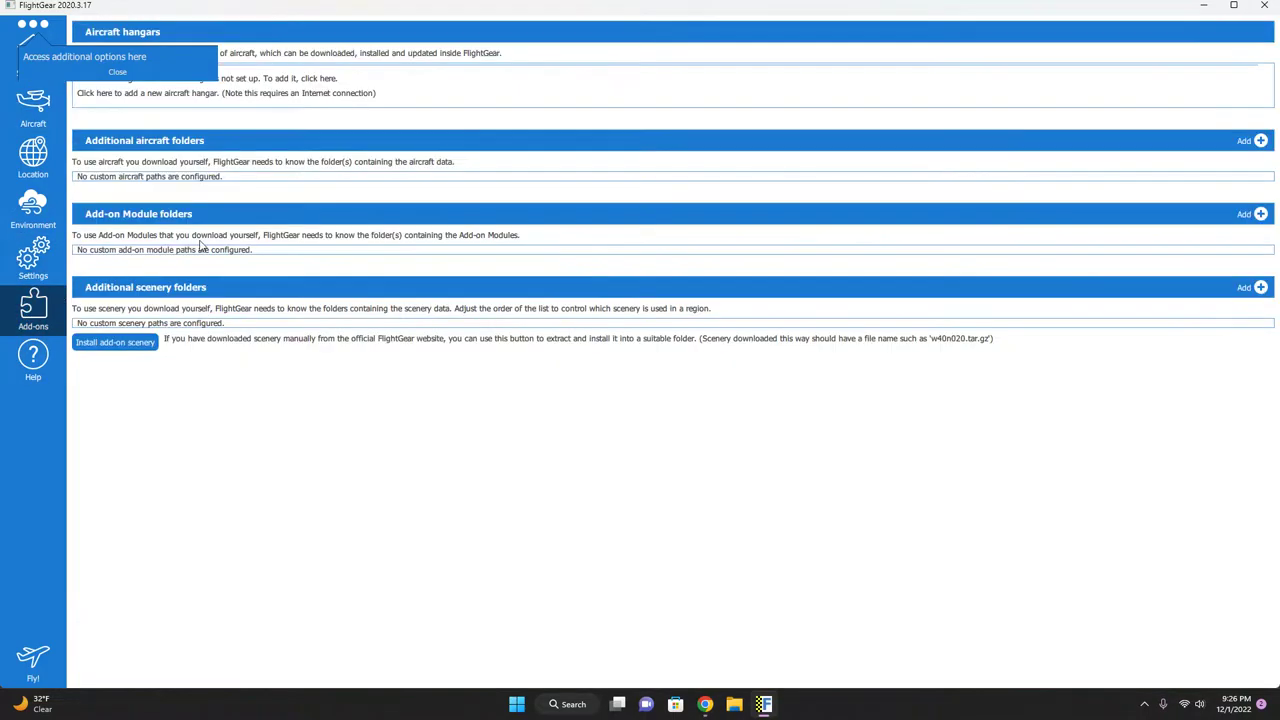
mouse_move(340, 178)
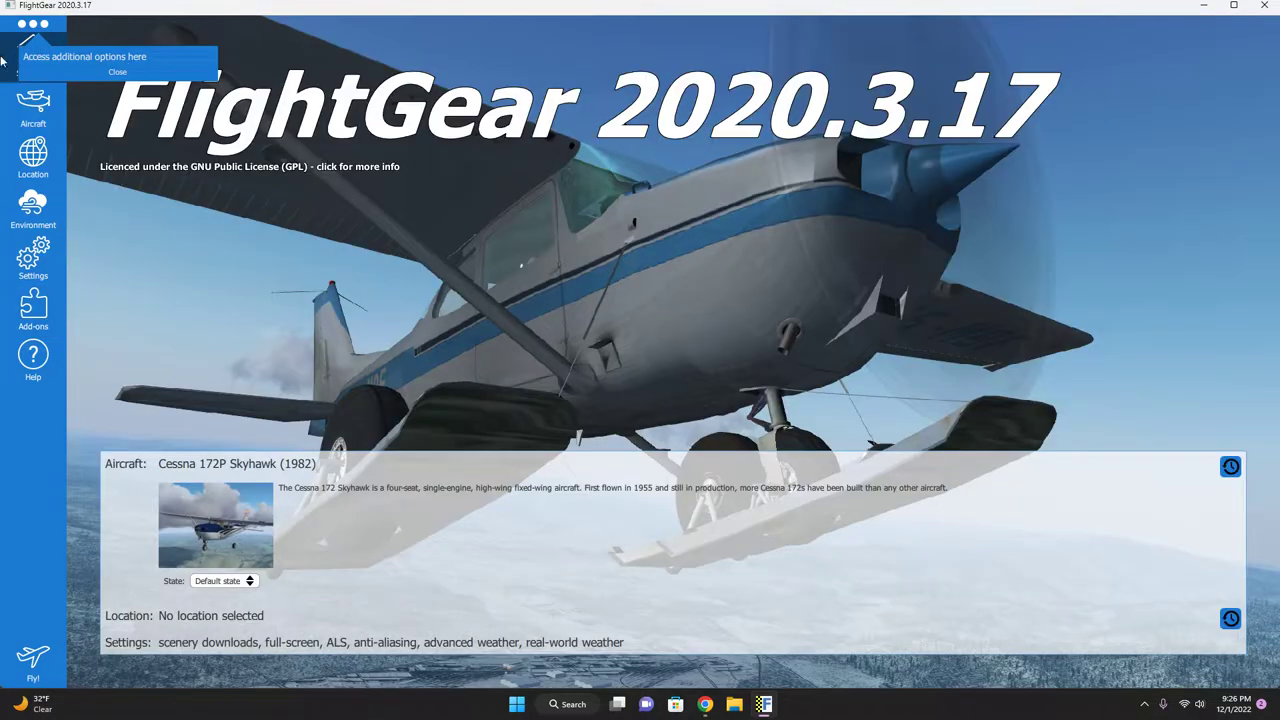
left_click(33, 305)
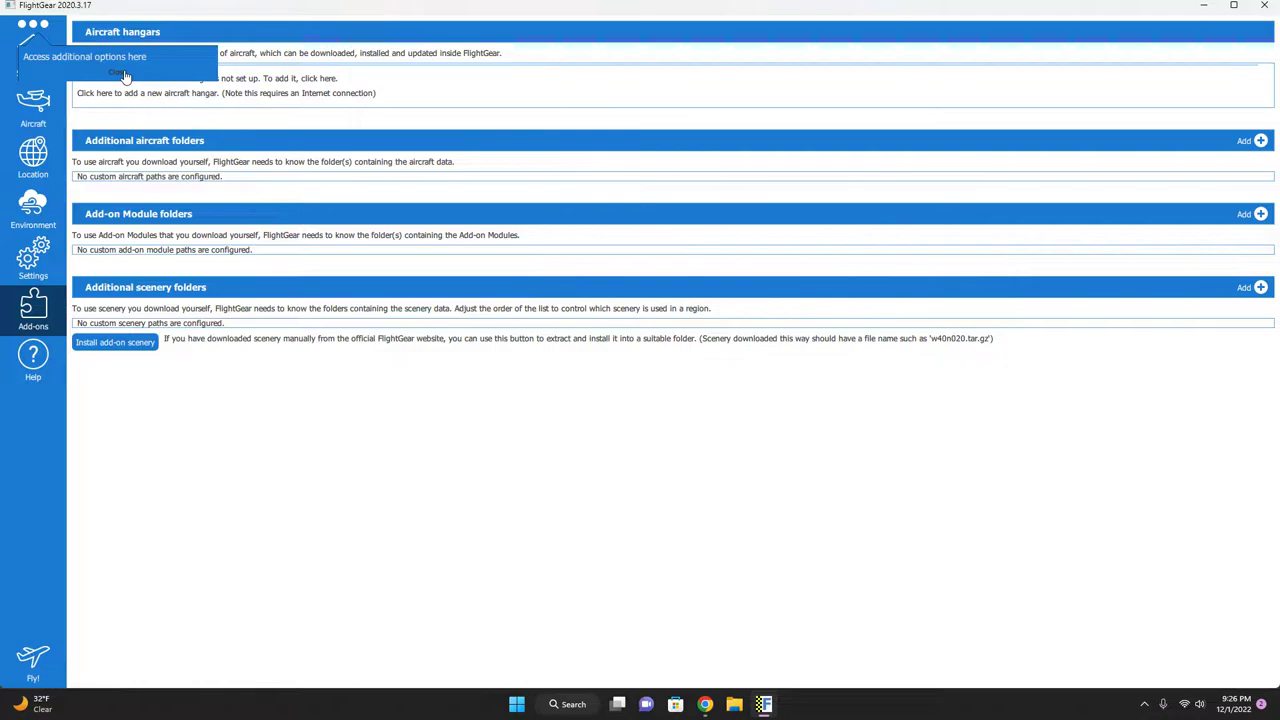
mouse_move(198, 83)
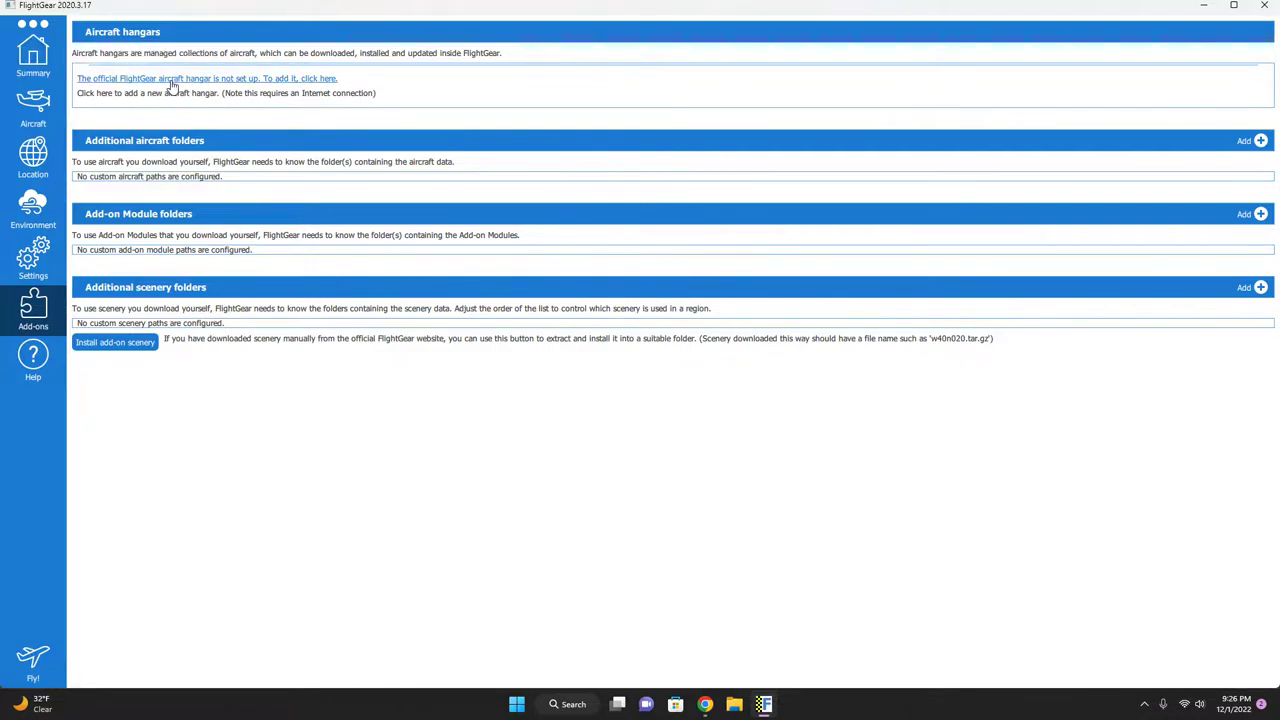
left_click(205, 78)
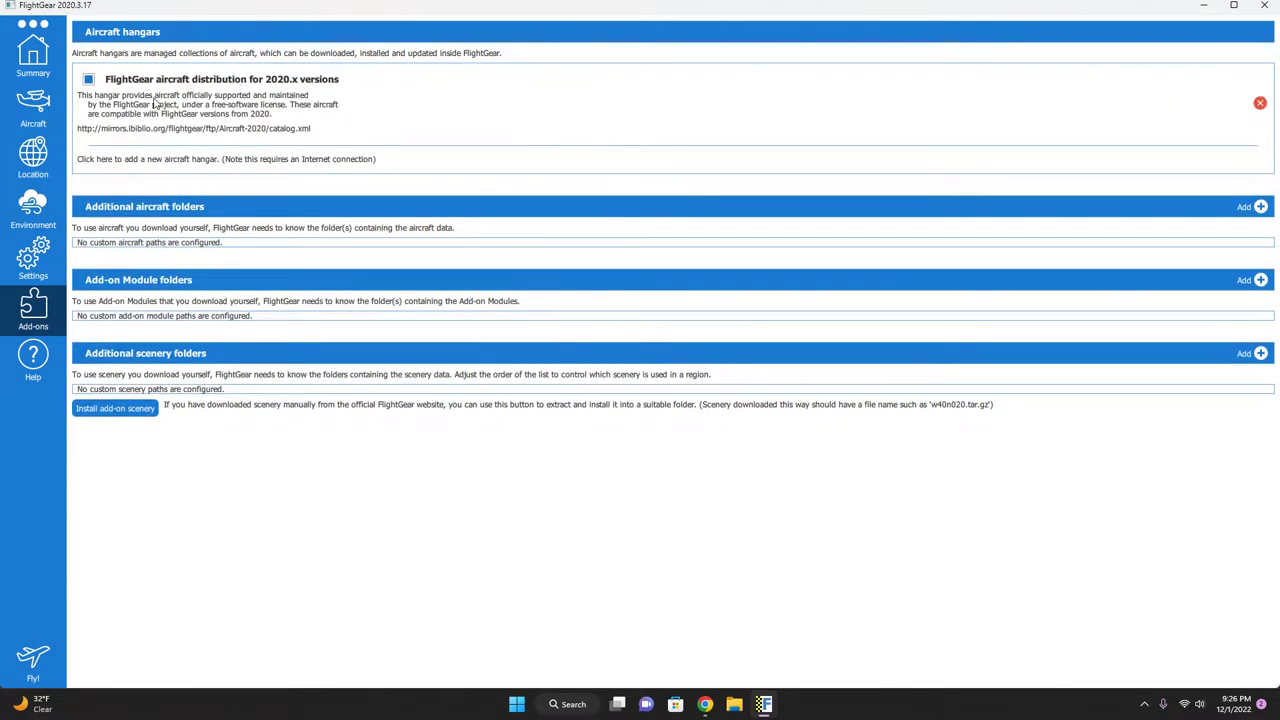
mouse_move(196, 113)
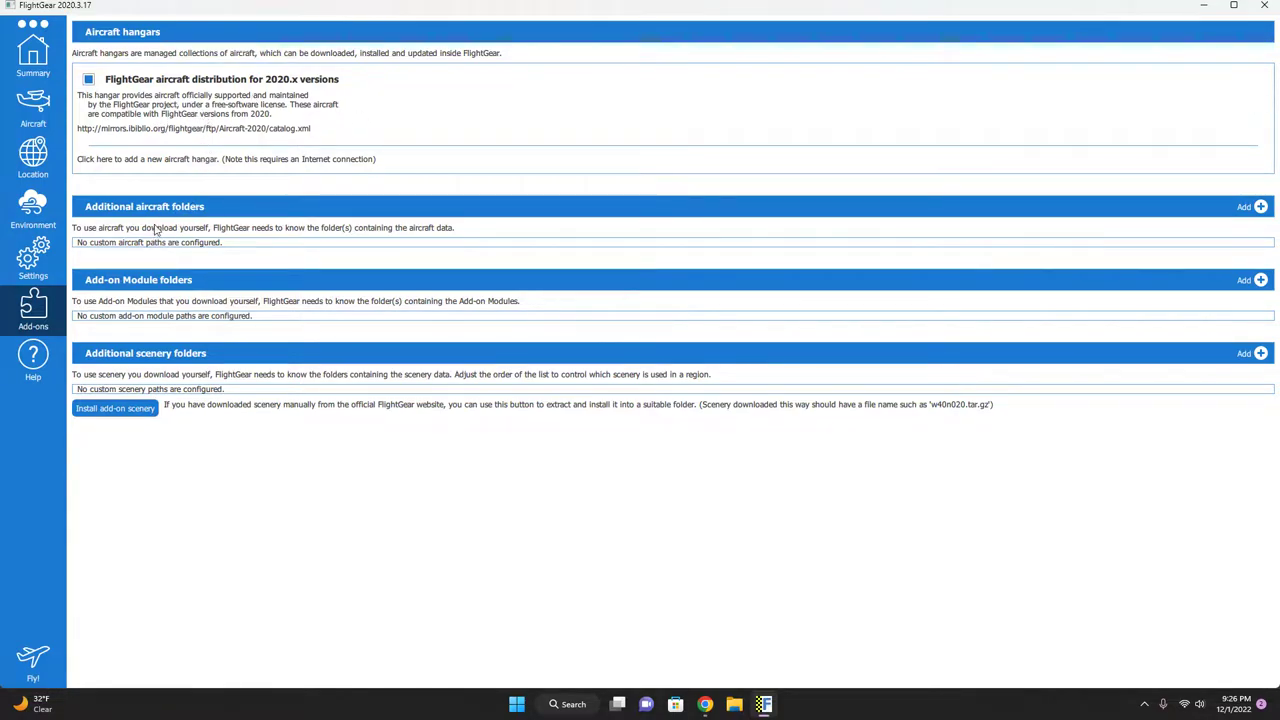
mouse_move(1220, 222)
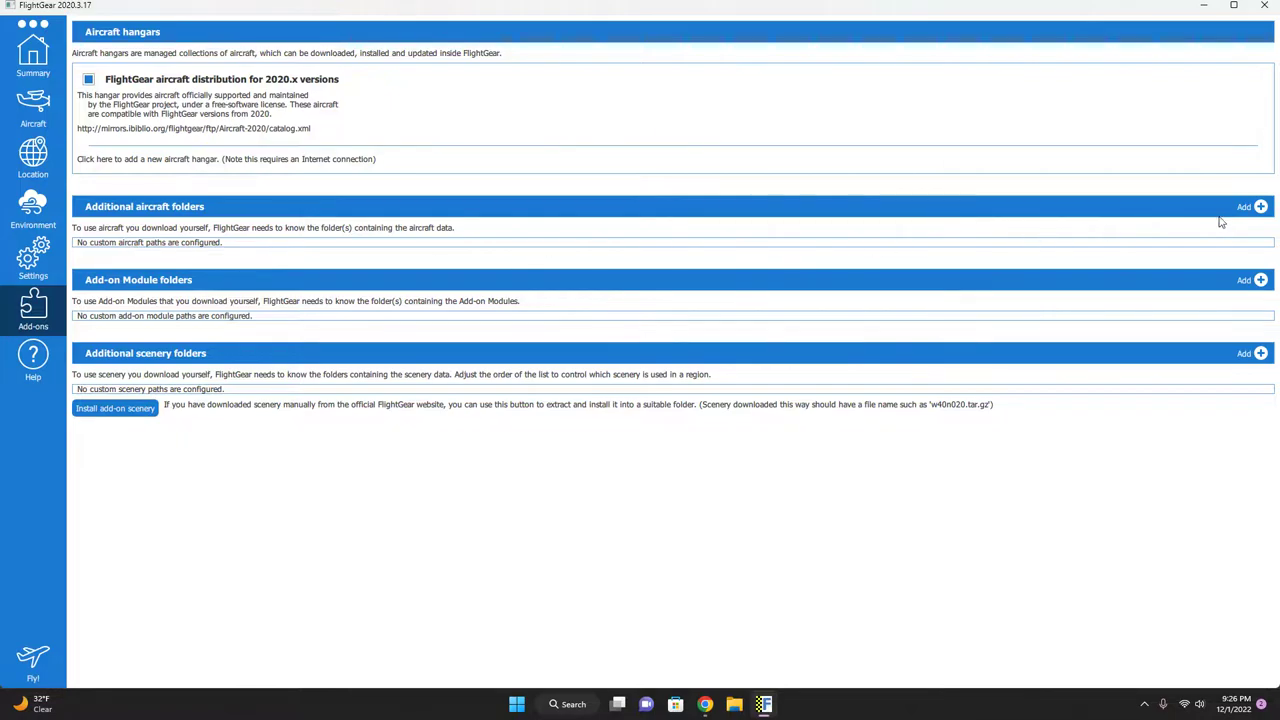
Step: Start adding an aircraft folder, then create and open a new FG folder on drive D
left_click(1260, 207)
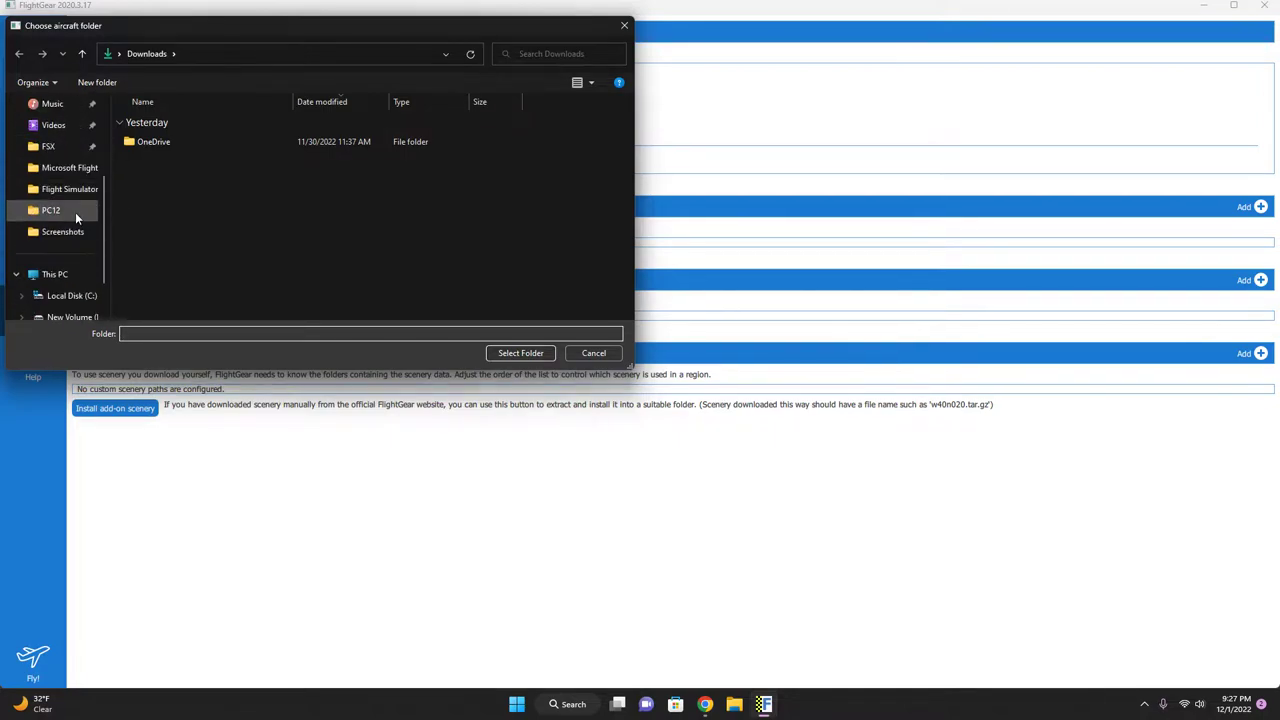
left_click(65, 317)
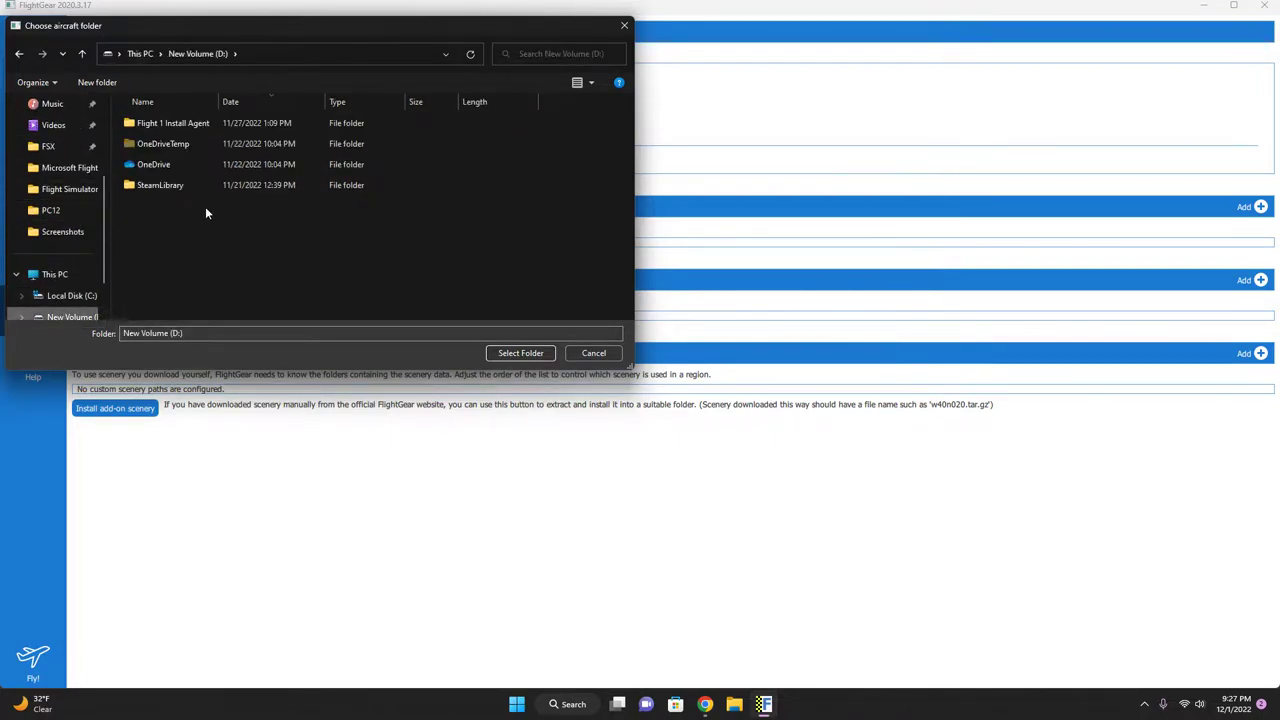
left_click(96, 83)
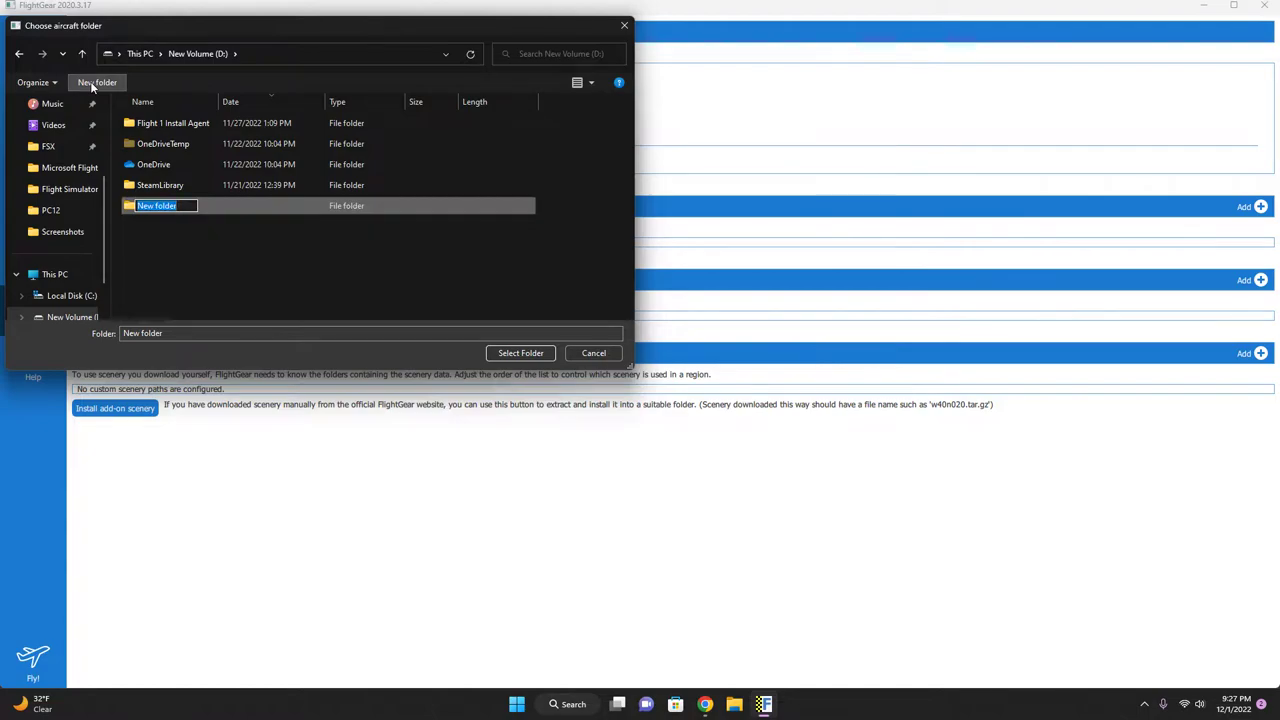
type("FG")
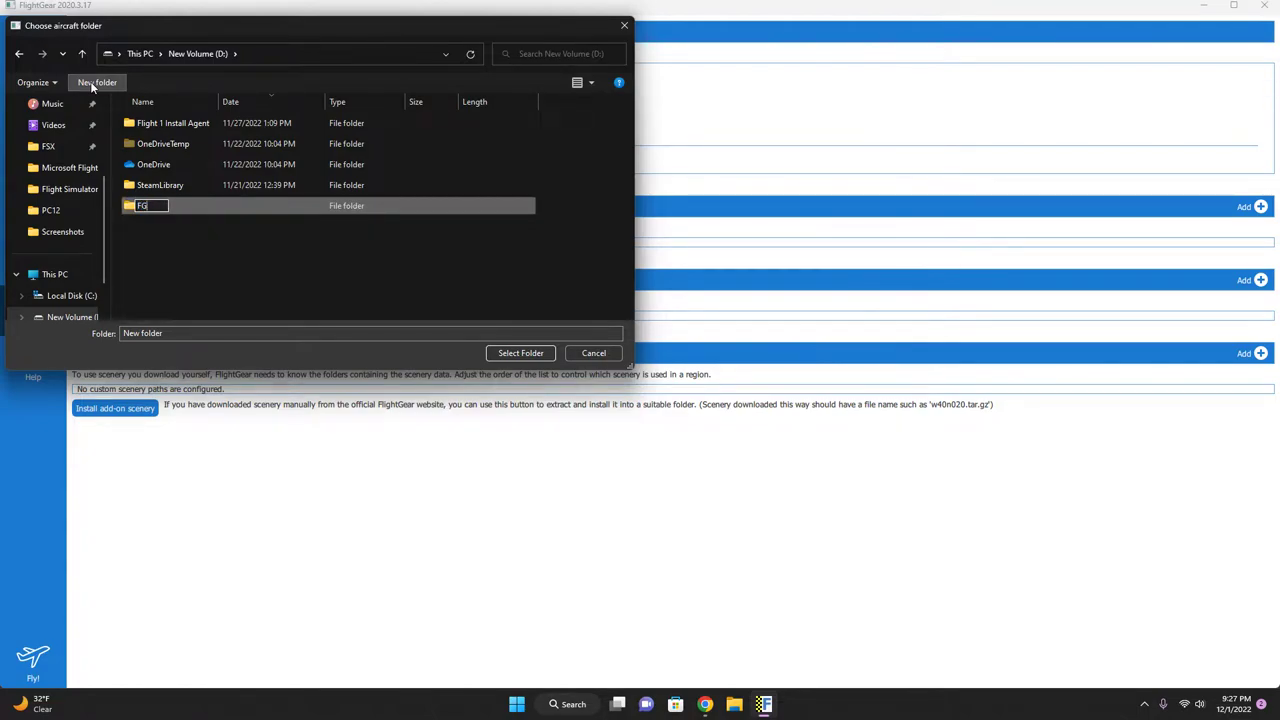
key("Backspace")
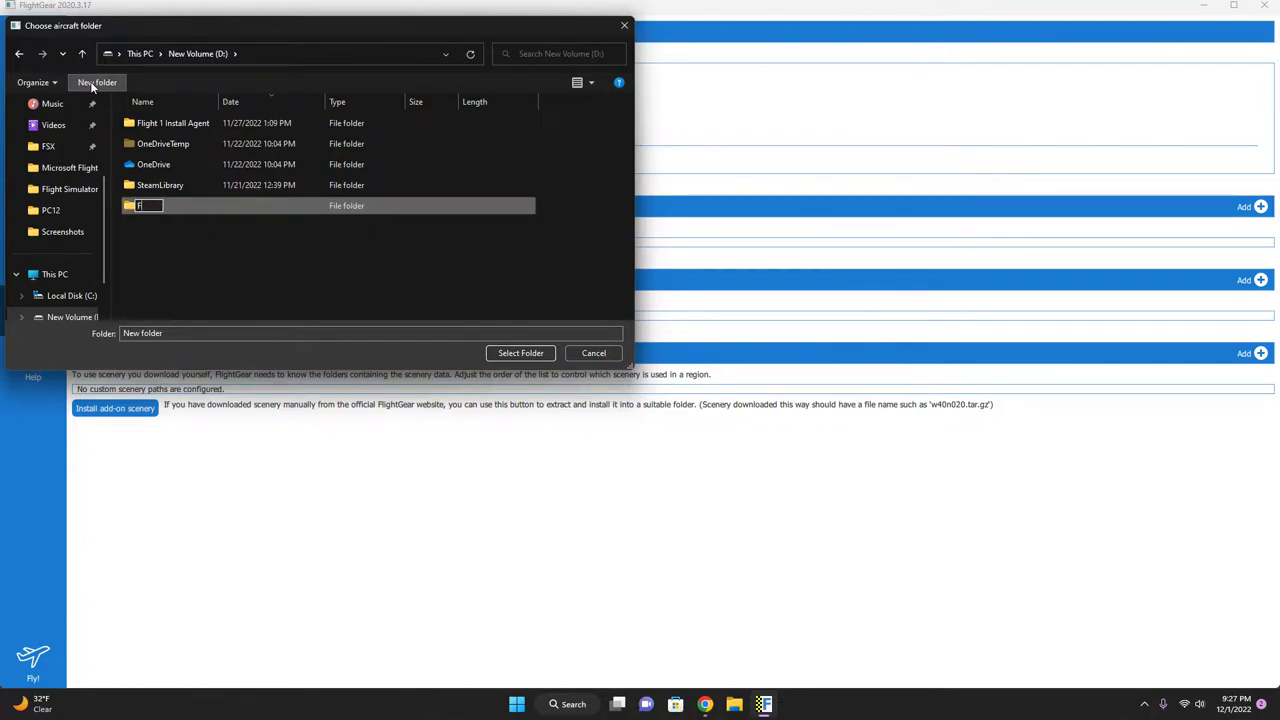
type("FG")
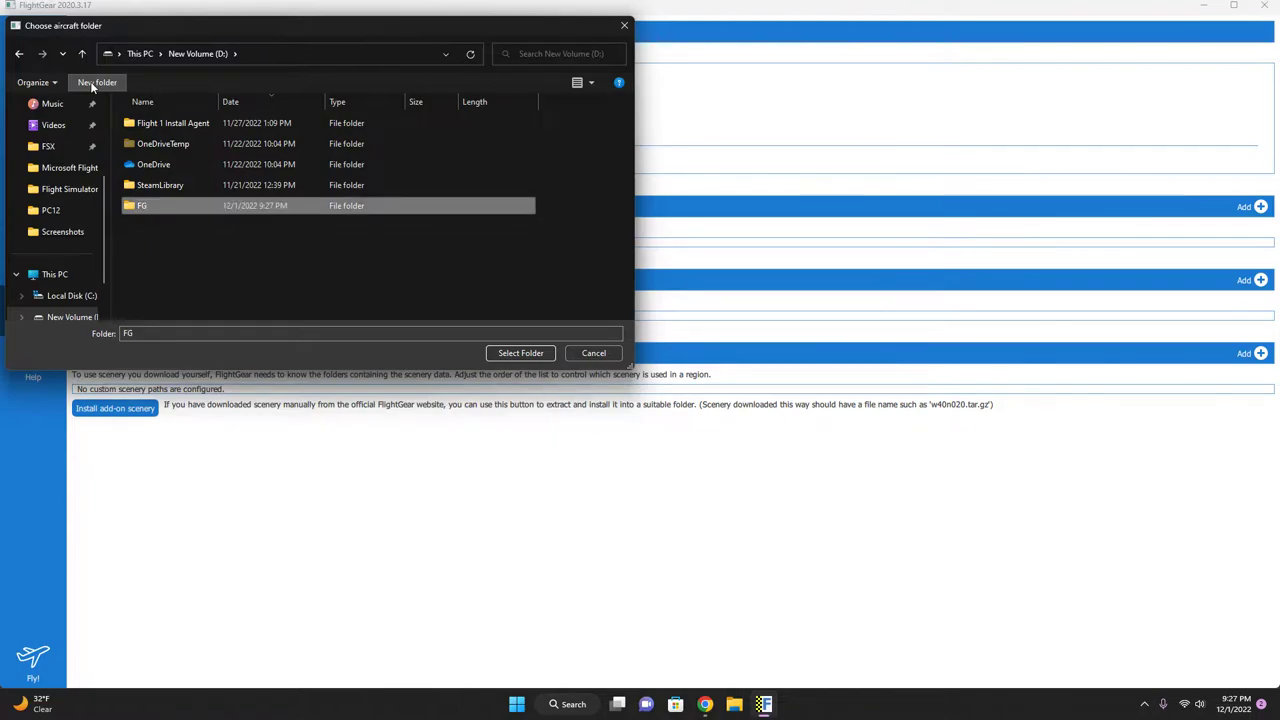
double_click(143, 205)
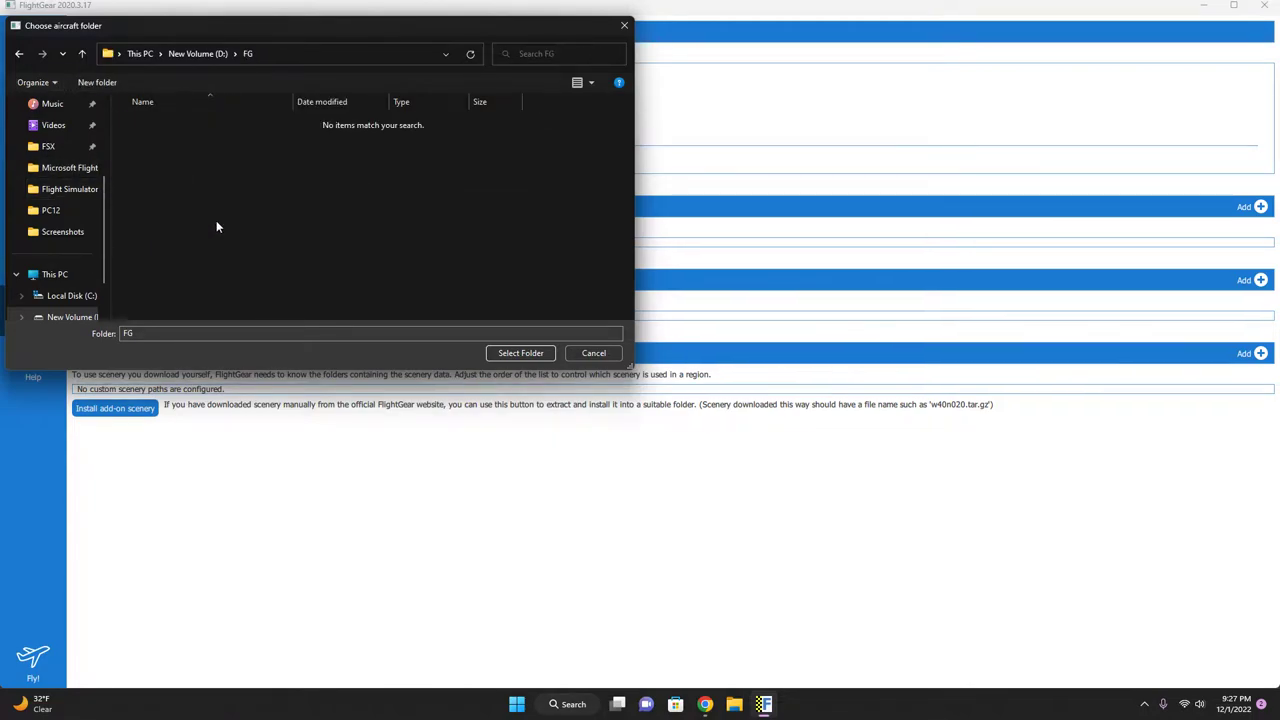
mouse_move(198, 221)
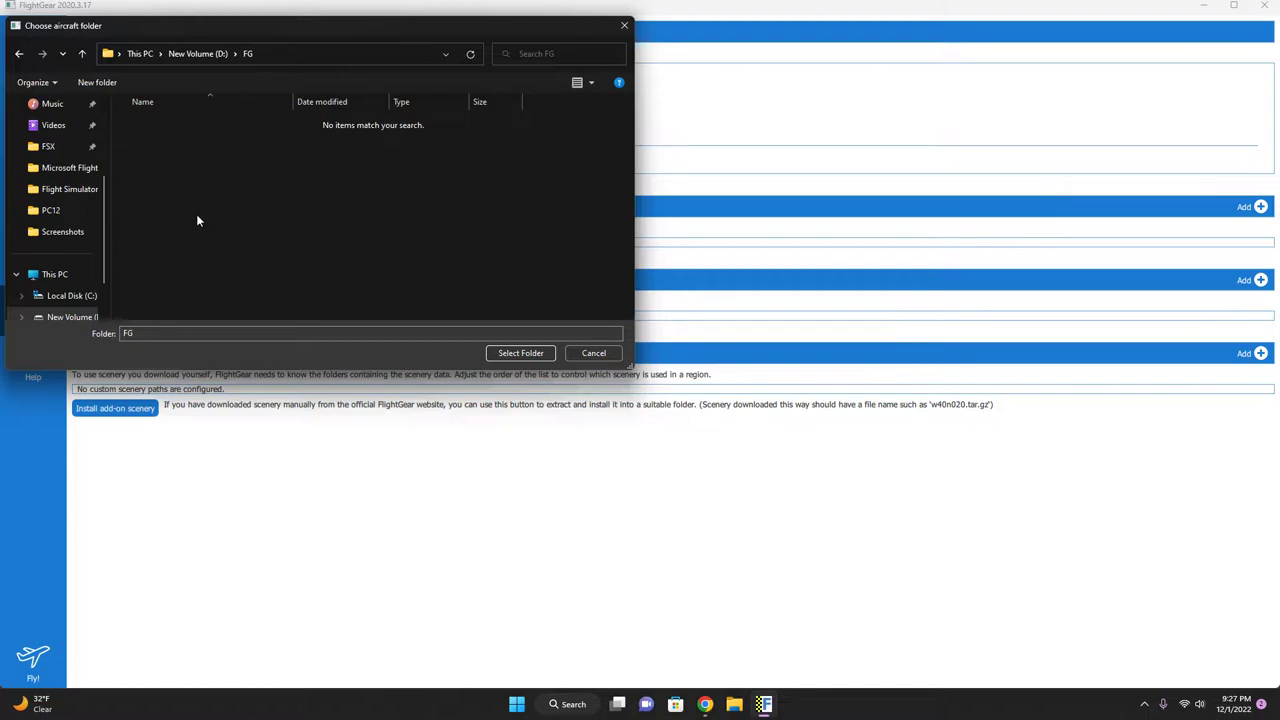
Step: Create an Airplanes folder inside FG, open it, and select it as the aircraft folder
left_click(102, 82)
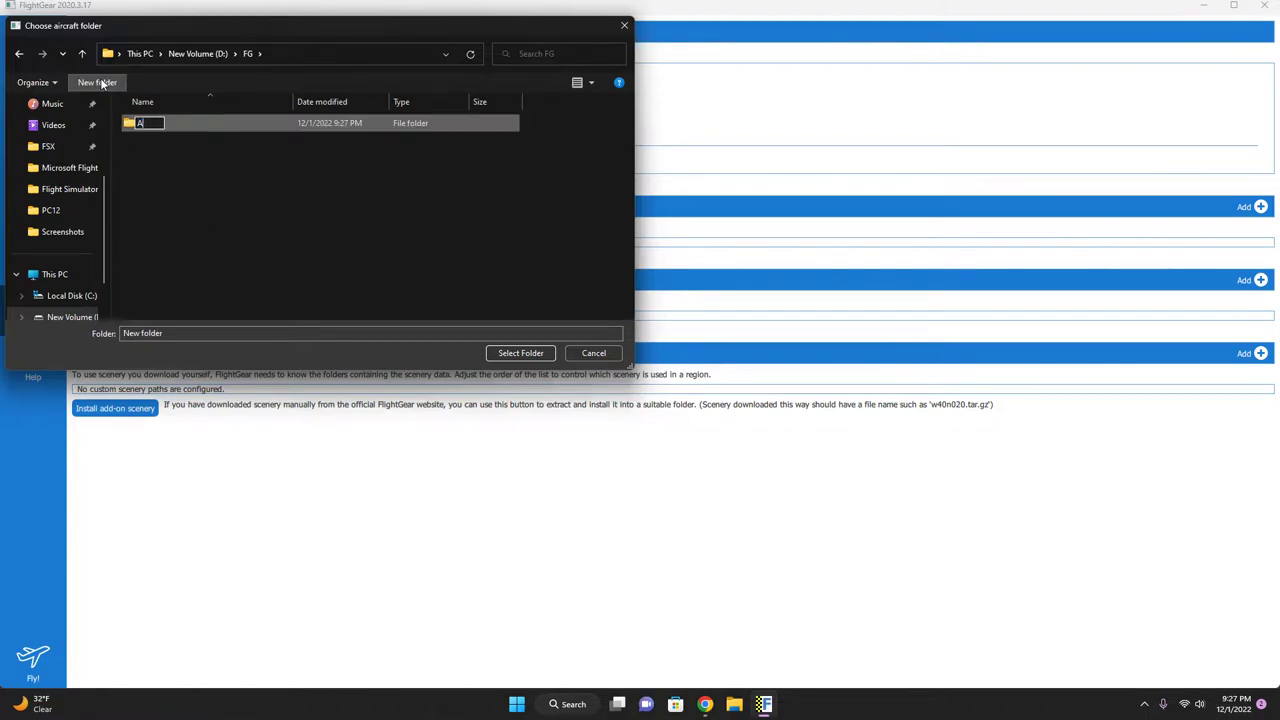
type("irCraft")
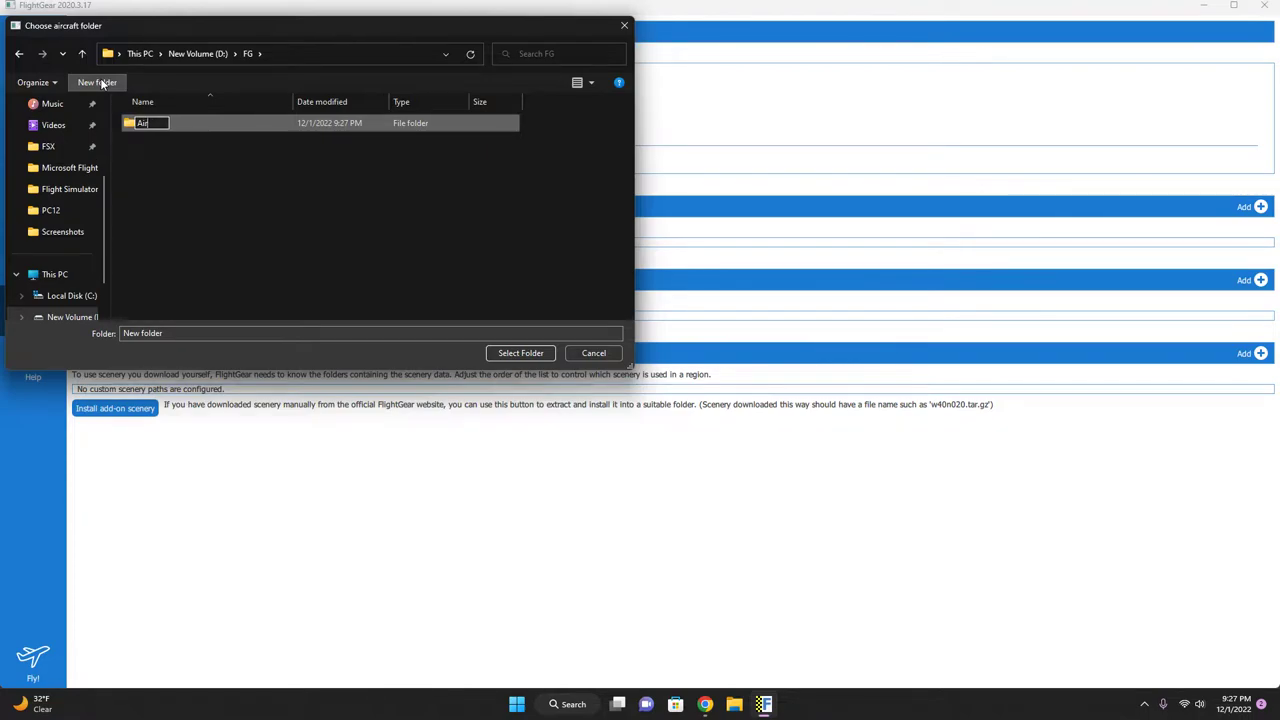
type("Airplanes")
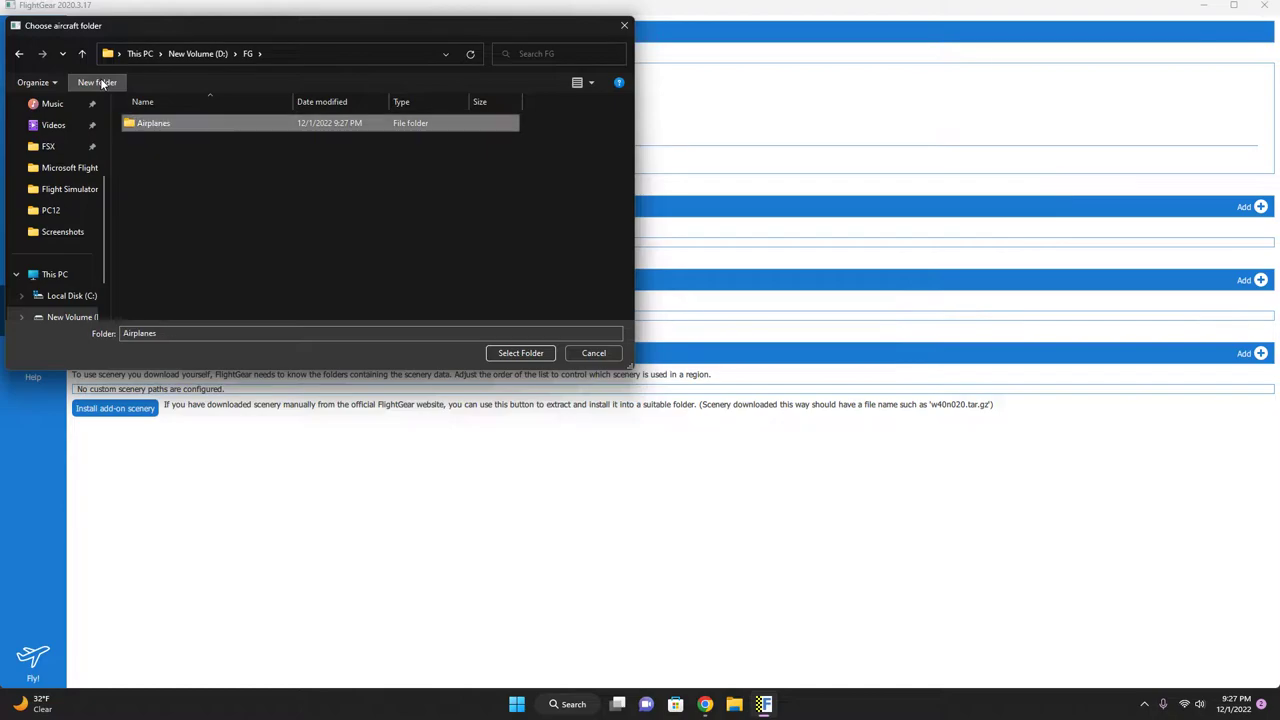
double_click(153, 122)
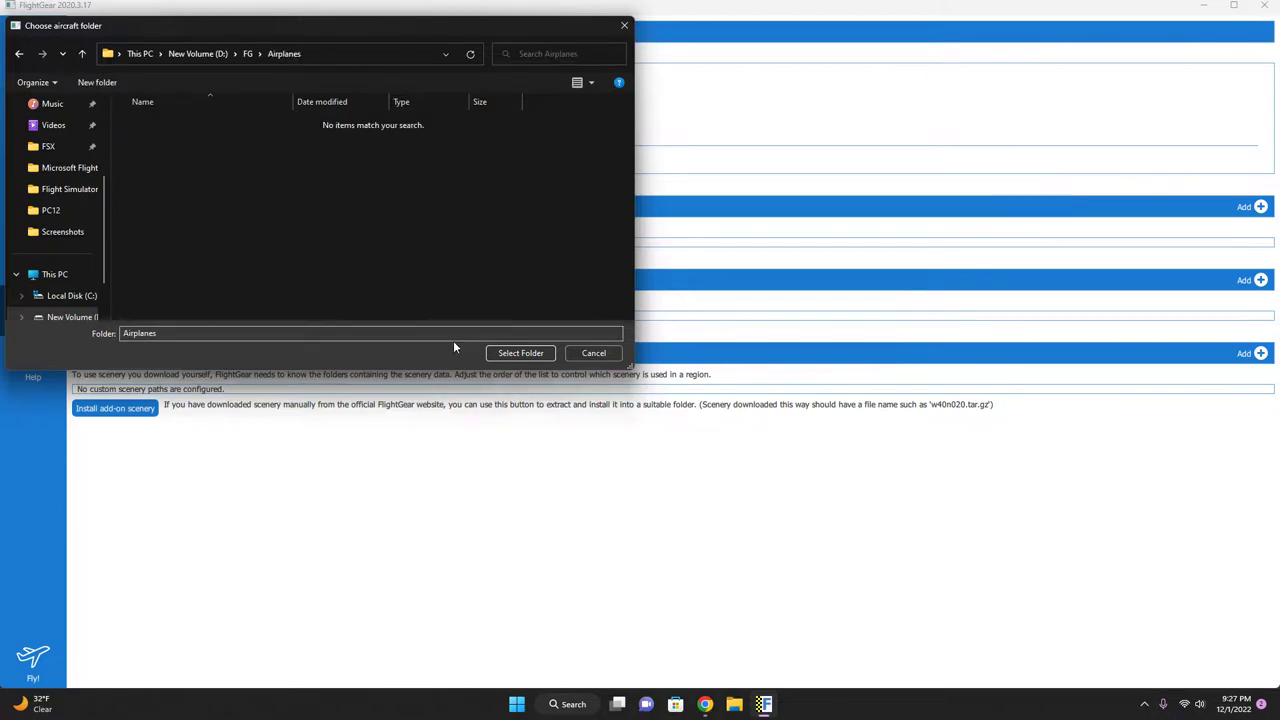
left_click(520, 352)
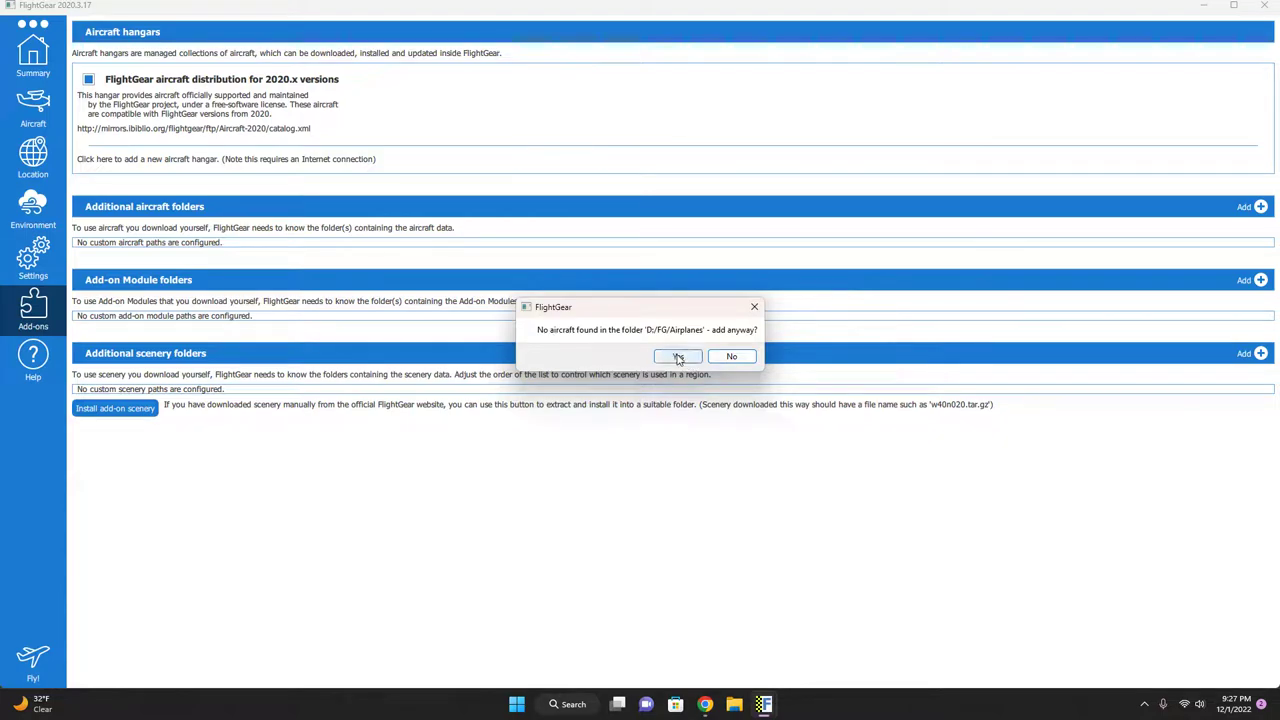
Step: Add the empty Airplanes folder anyway and pick the downloaded 737-800 archive in Downloads
left_click(677, 356)
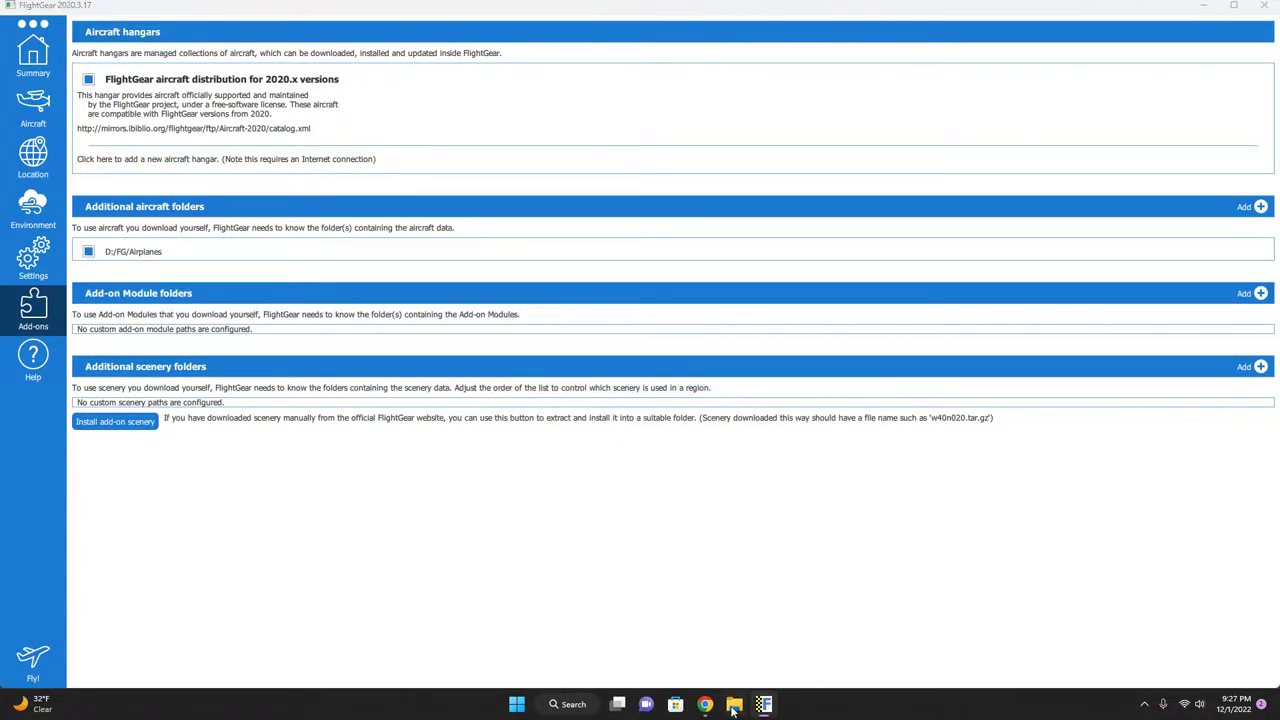
left_click(743, 704)
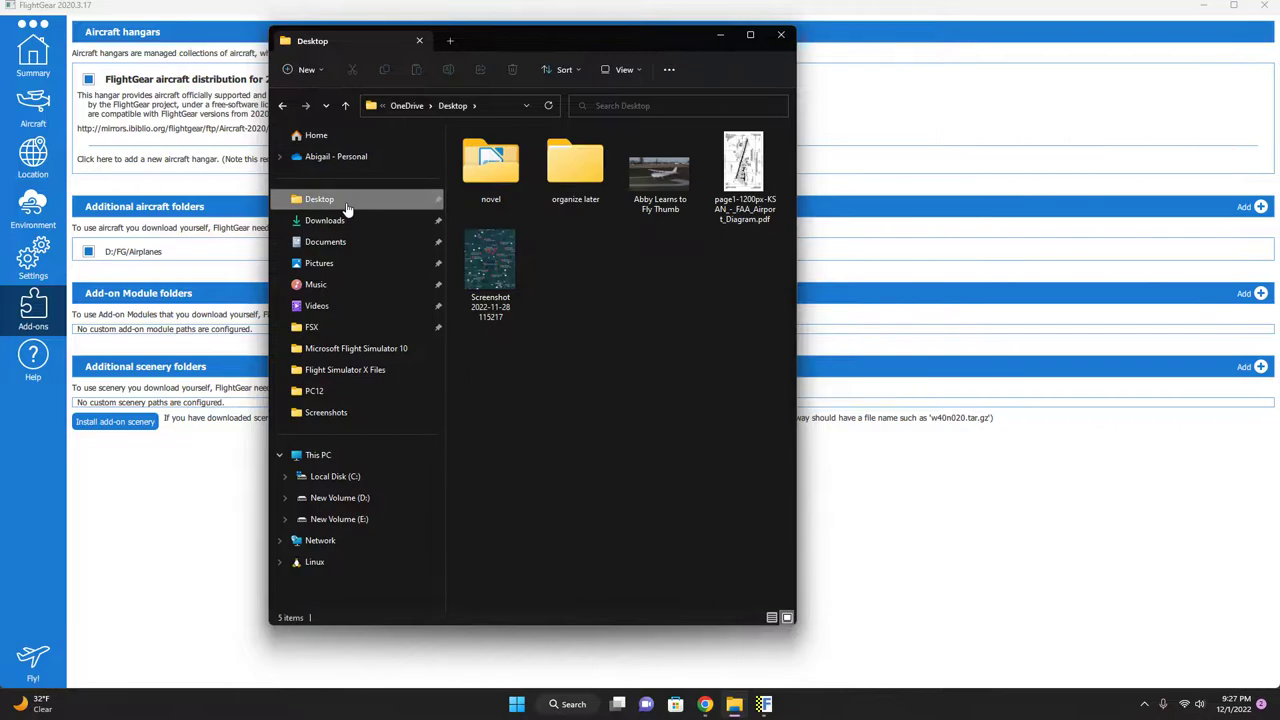
left_click(324, 220)
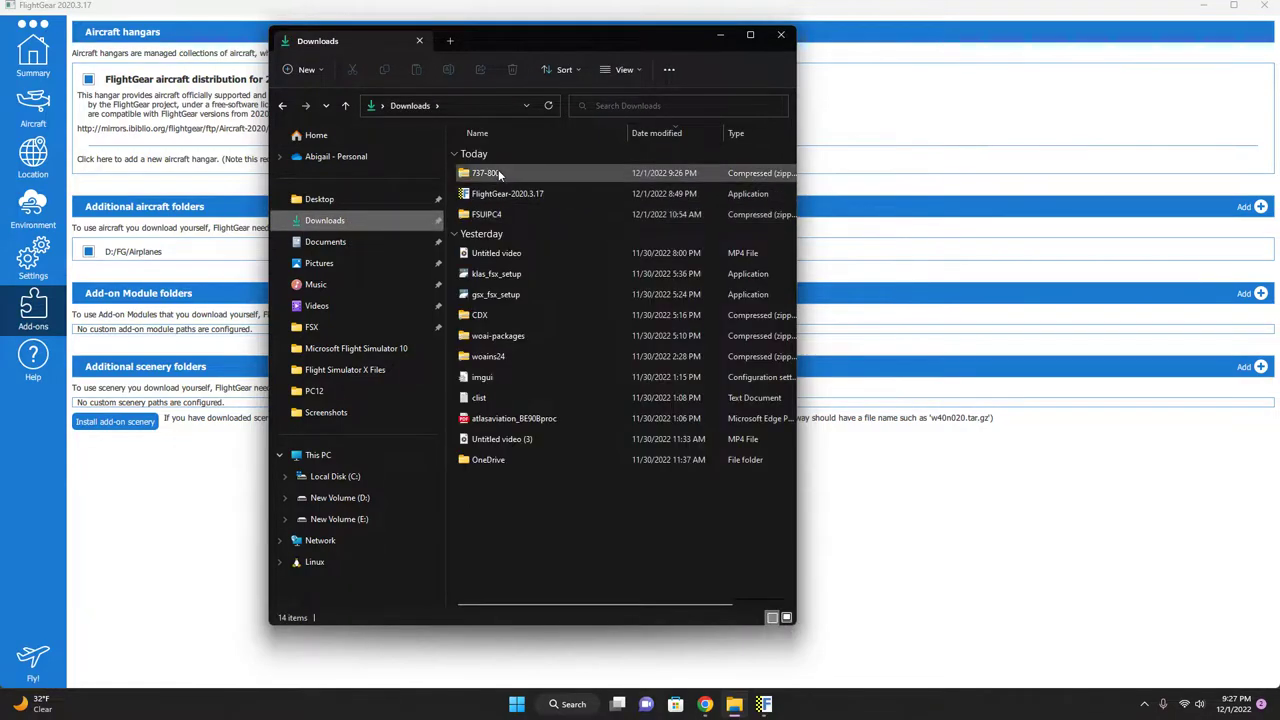
left_click(486, 173)
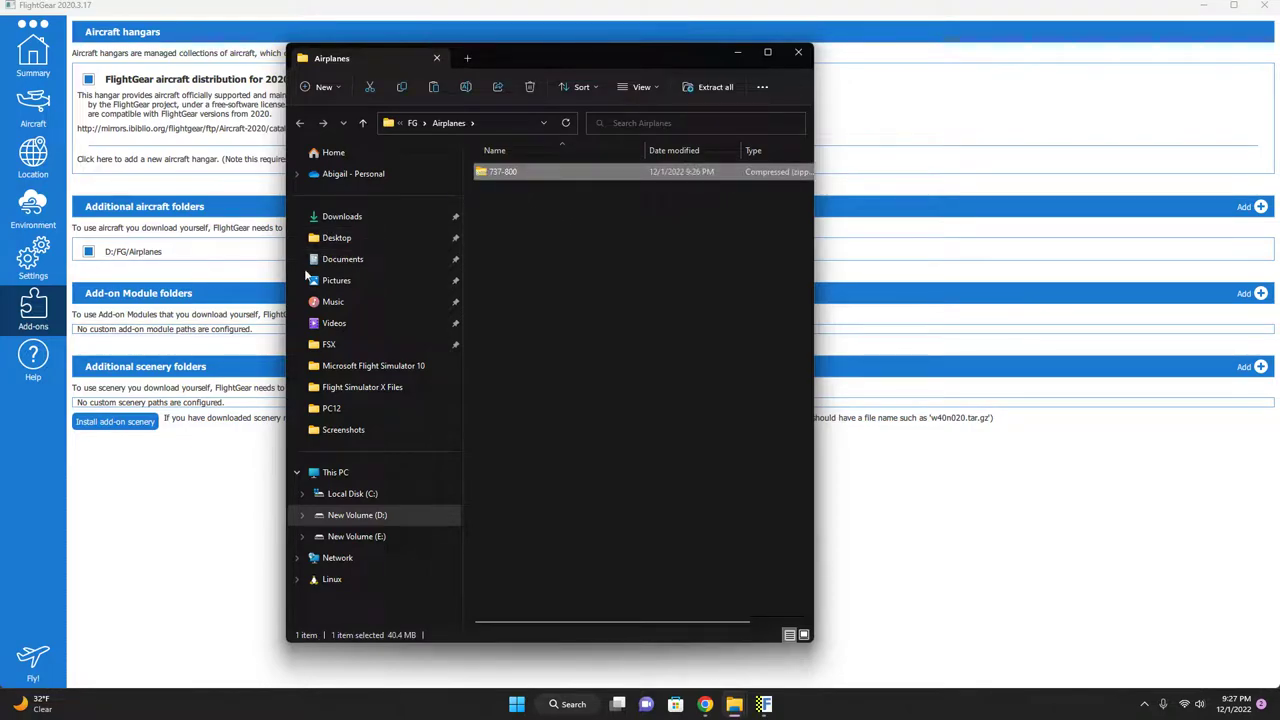
Step: Open the extracted 737-800 folder, go back to Airplanes, and minimize File Explorer
left_click(798, 52)
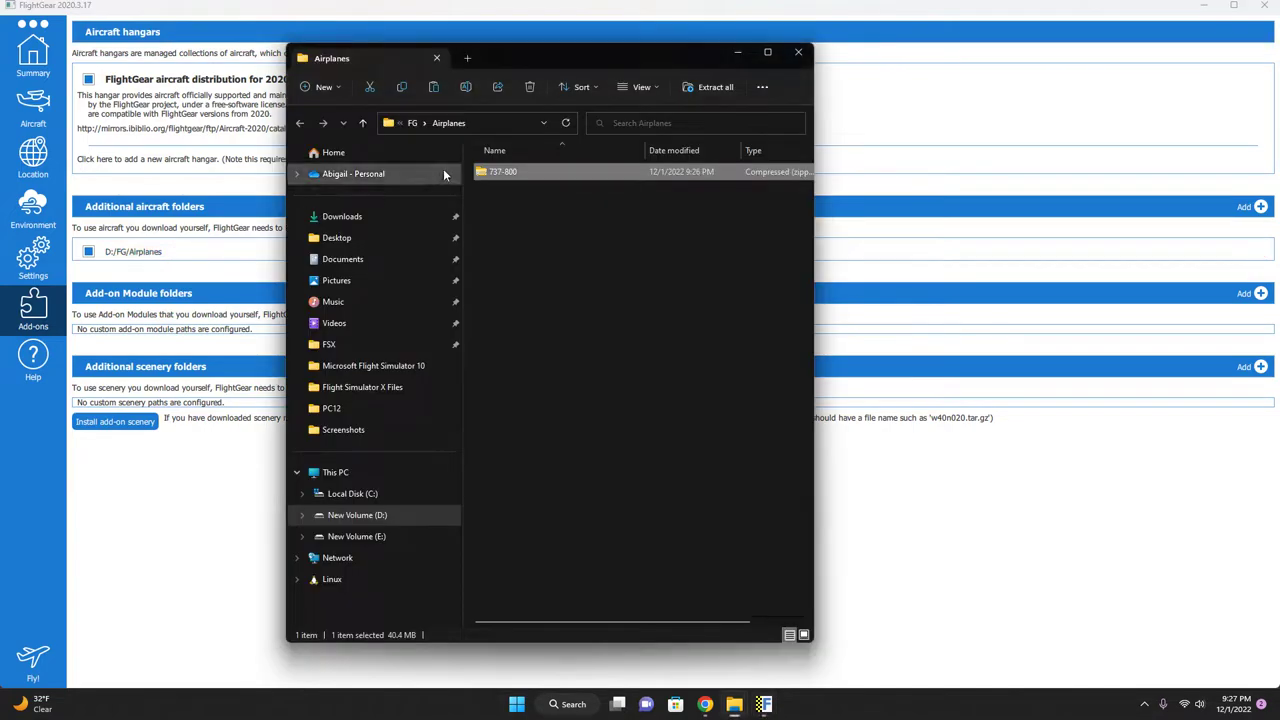
double_click(503, 171)
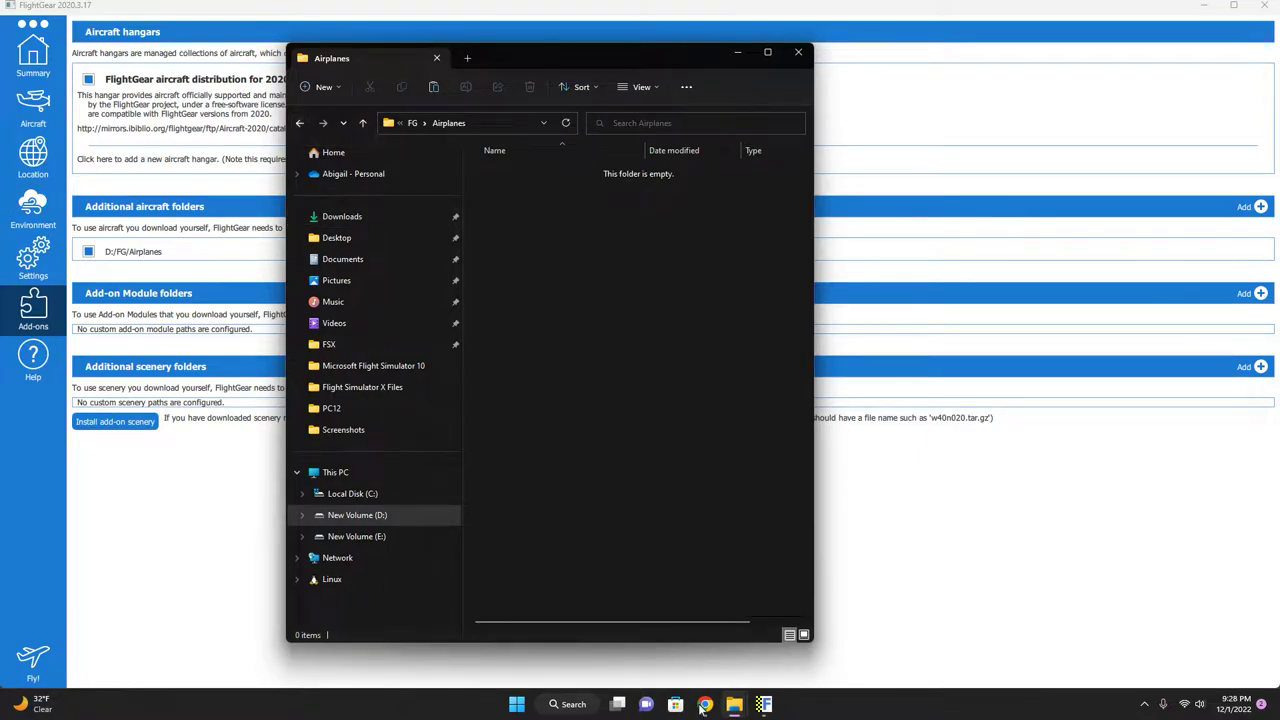
mouse_move(702, 704)
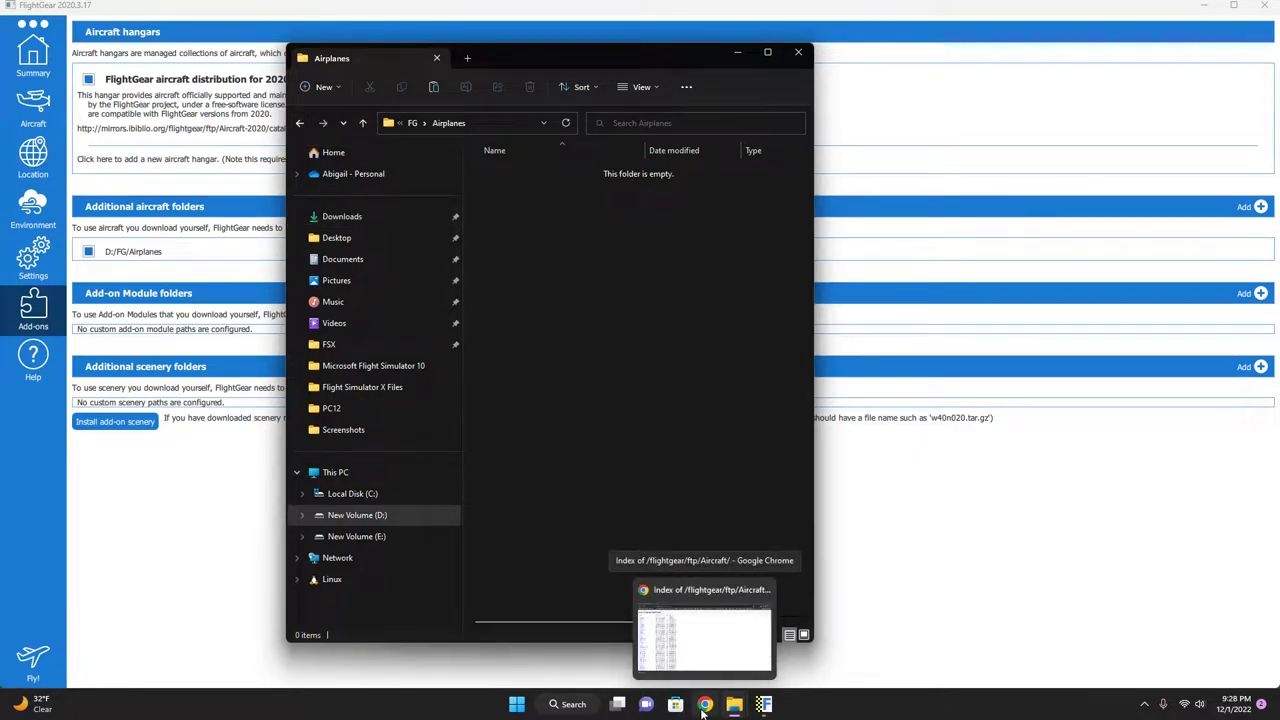
mouse_move(687, 367)
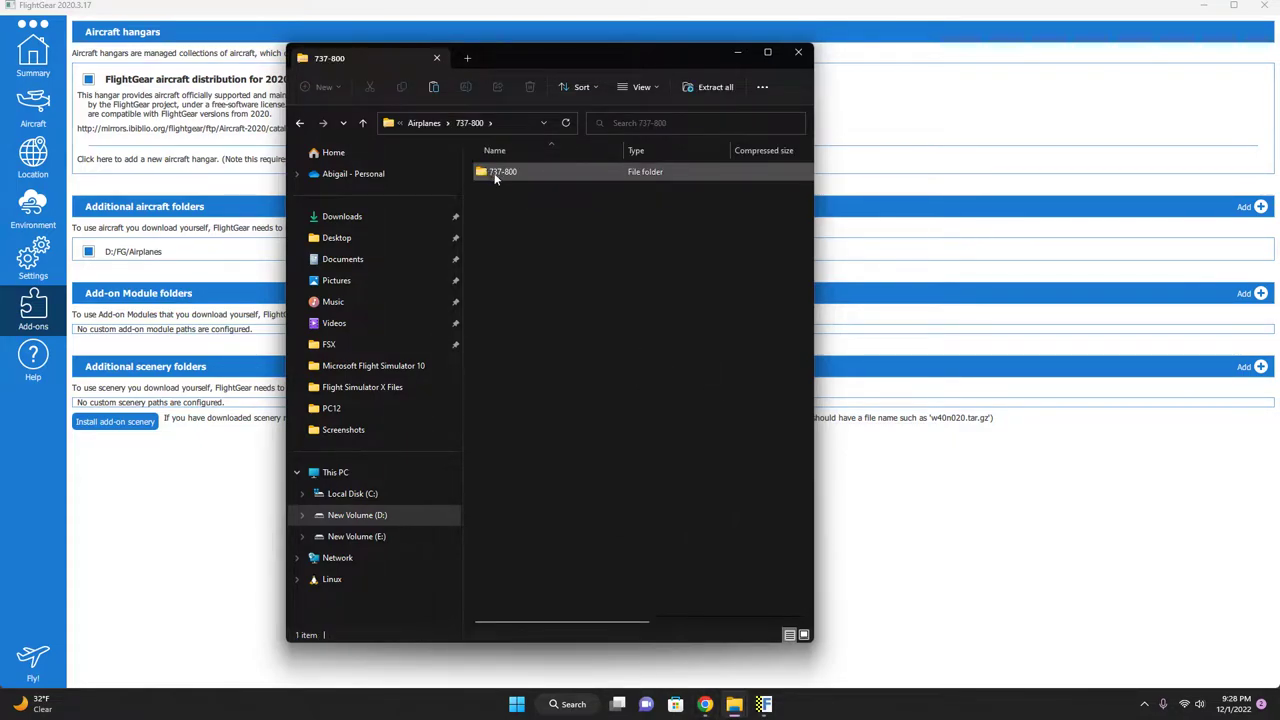
left_click(501, 171)
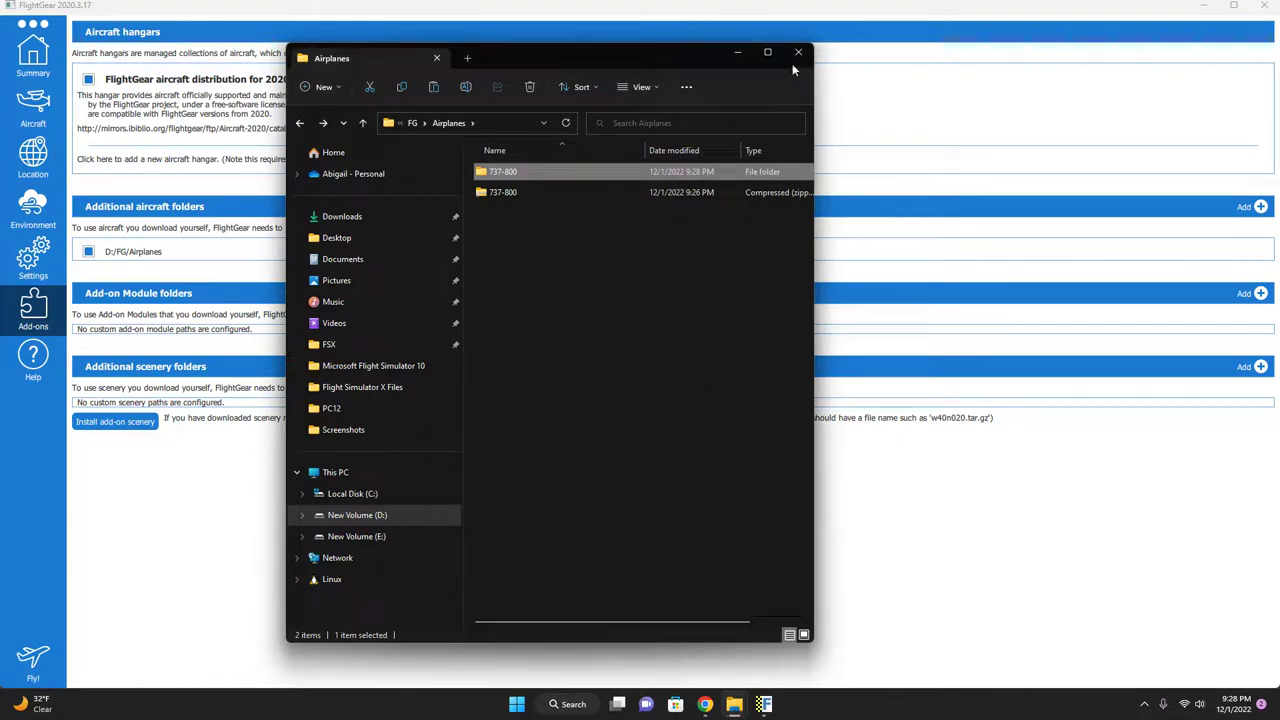
left_click(798, 51)
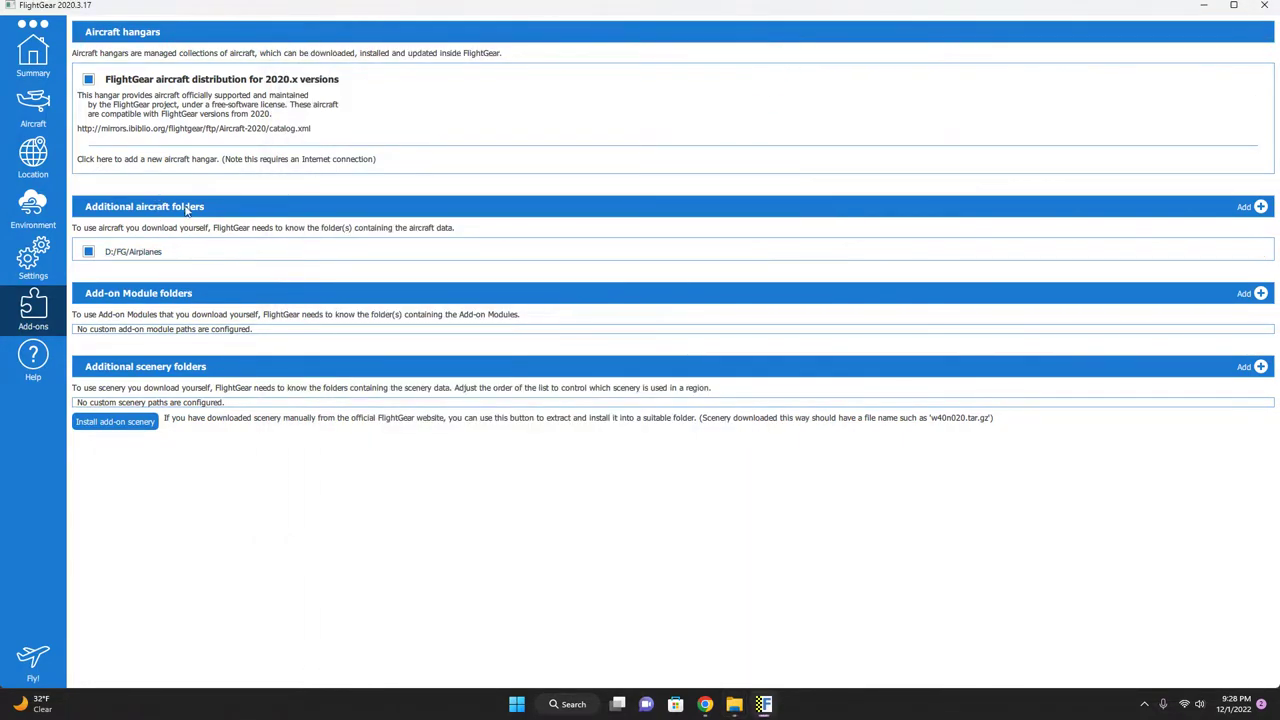
Step: From Add-ons, open the D:/FG/Airplanes path in File Explorer and open the 737-800 folder
left_click(34, 52)
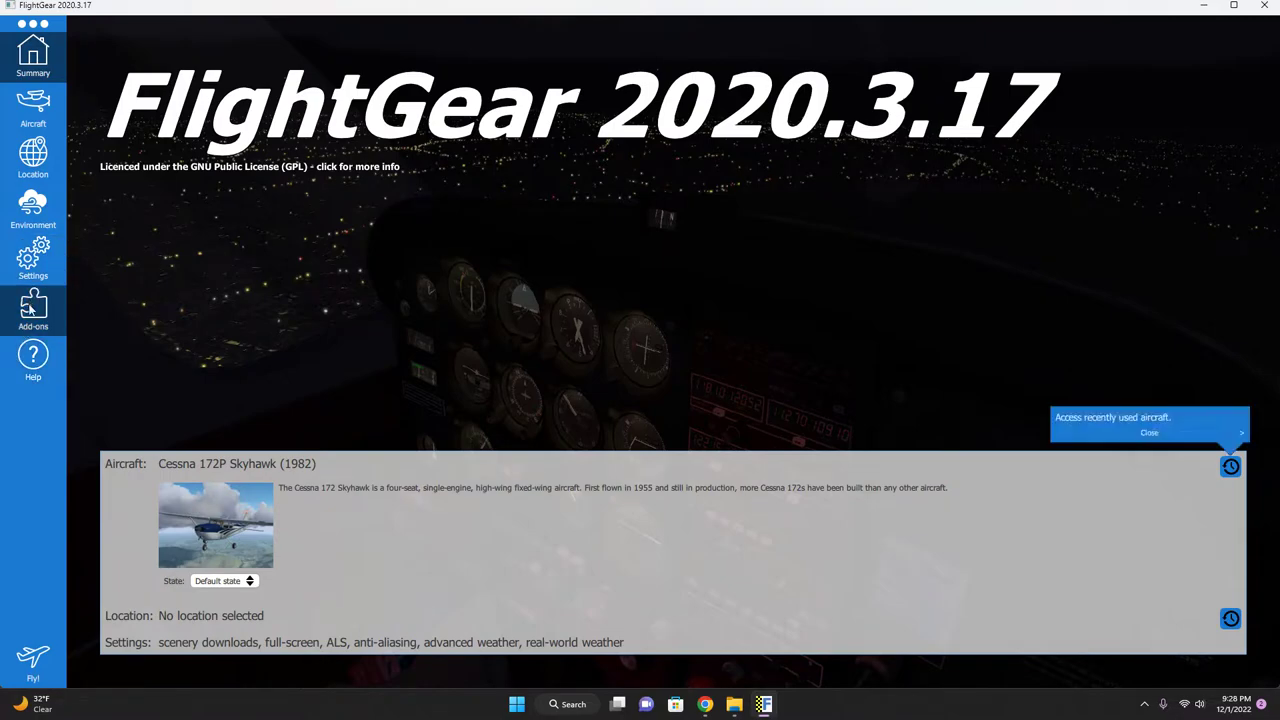
left_click(33, 310)
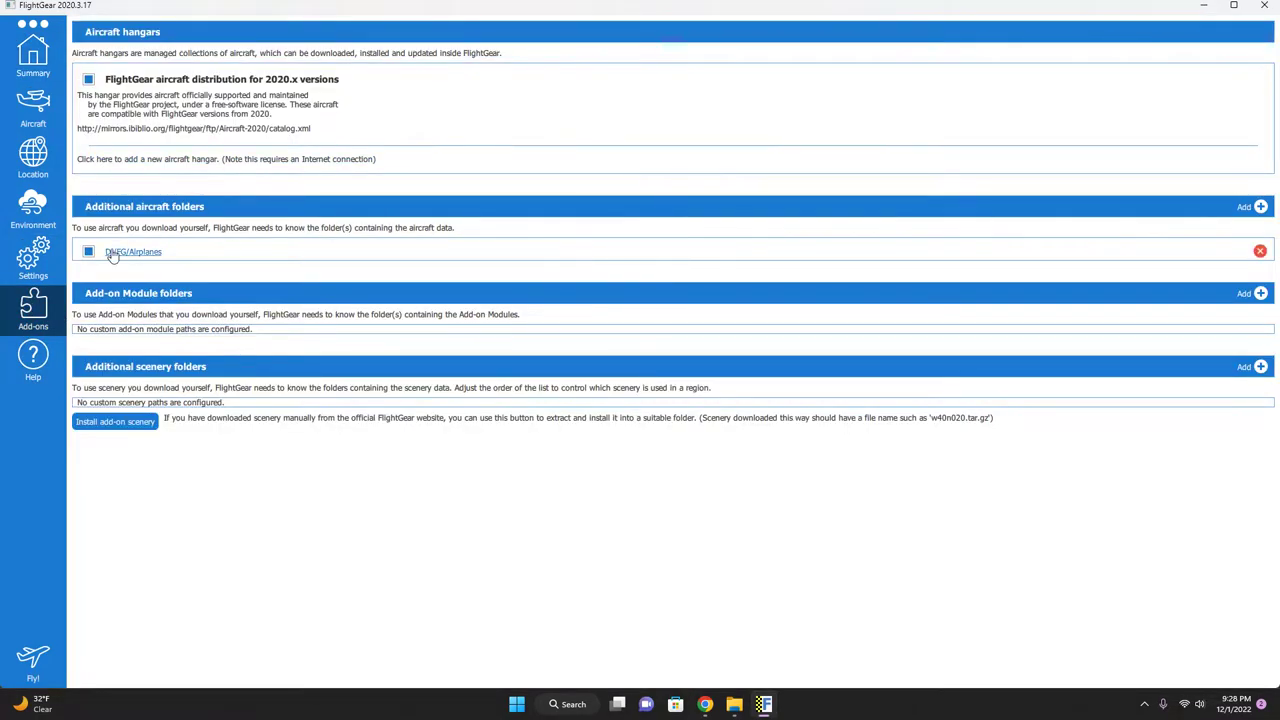
left_click(133, 251)
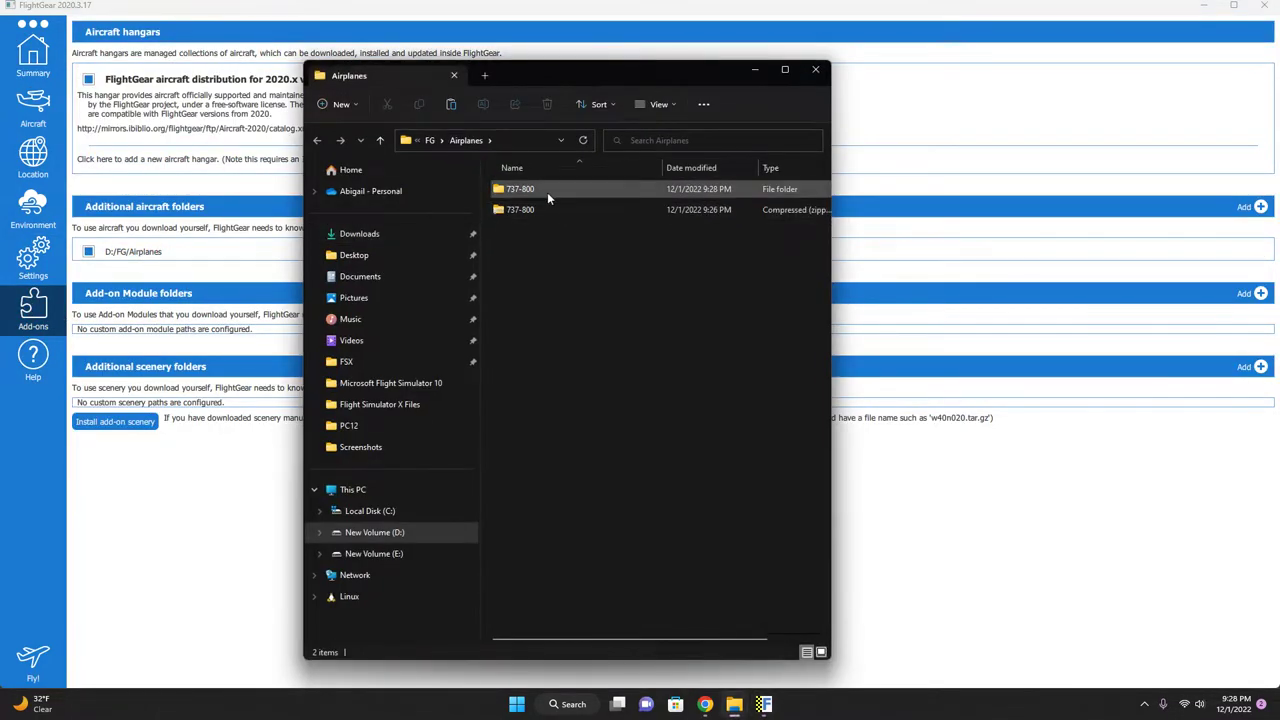
double_click(517, 188)
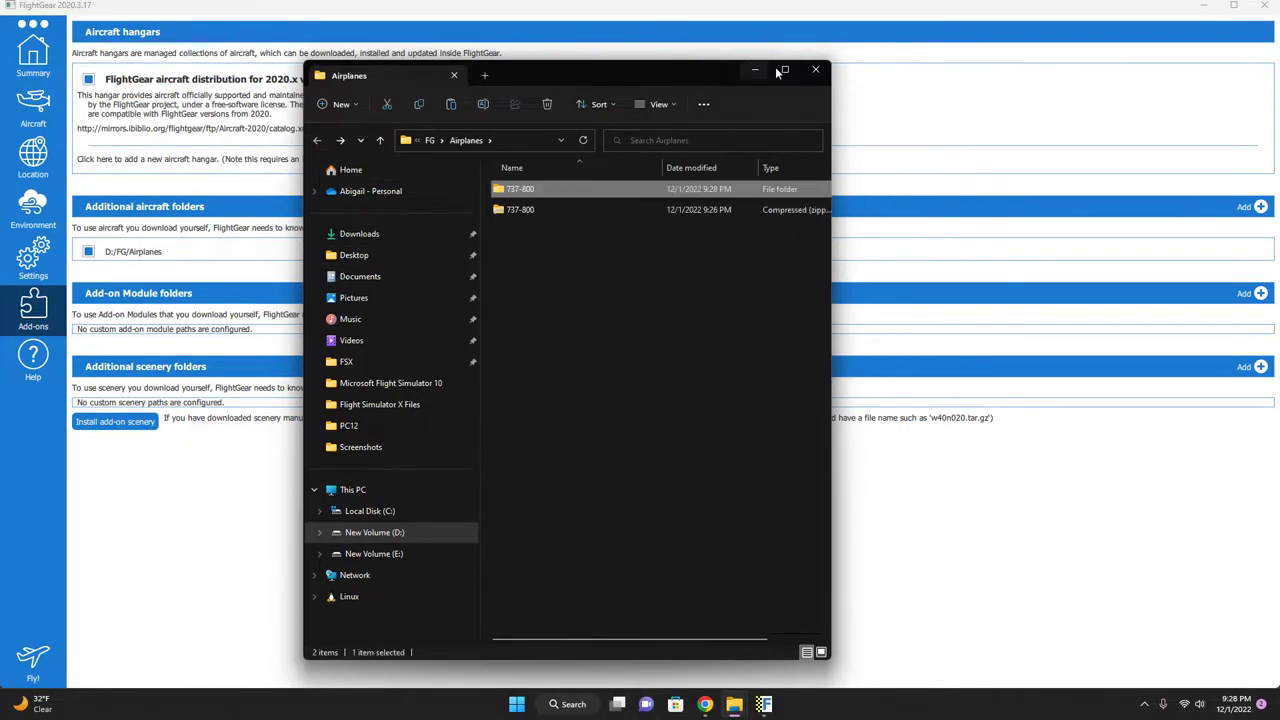
Step: Open the Aircraft page and move from Favourites to the Browse catalogue
left_click(815, 70)
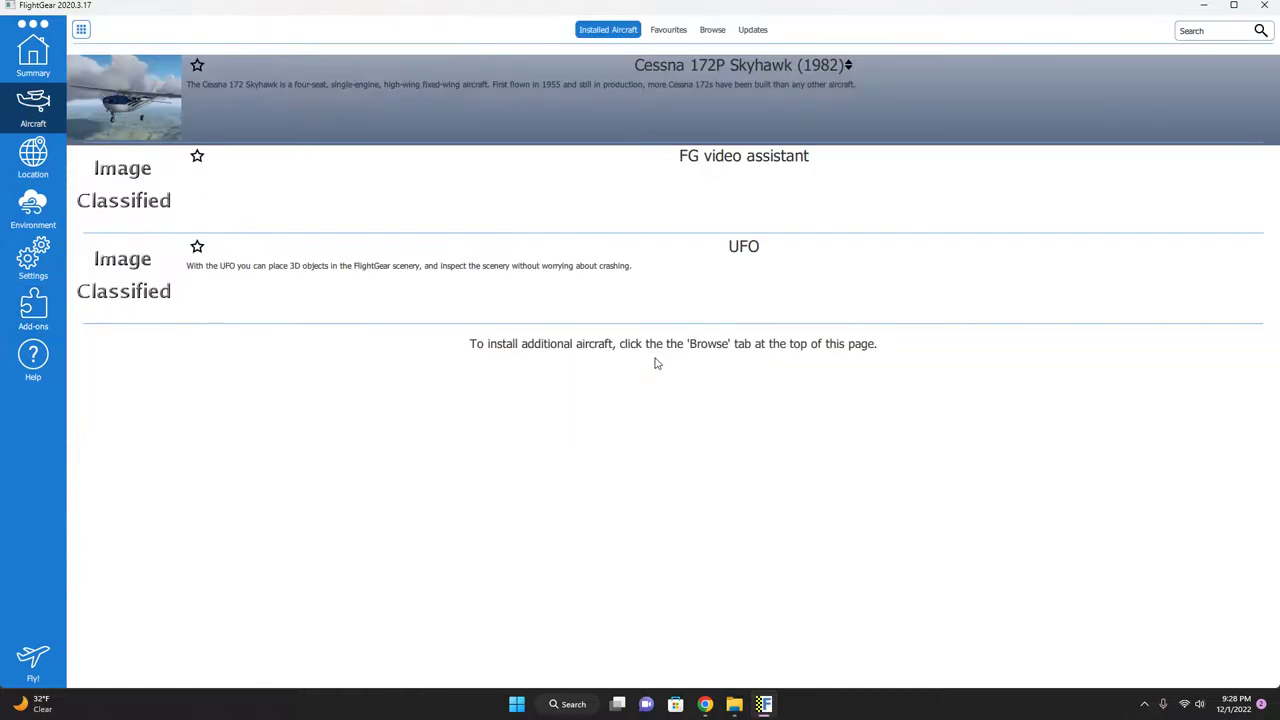
left_click(674, 29)
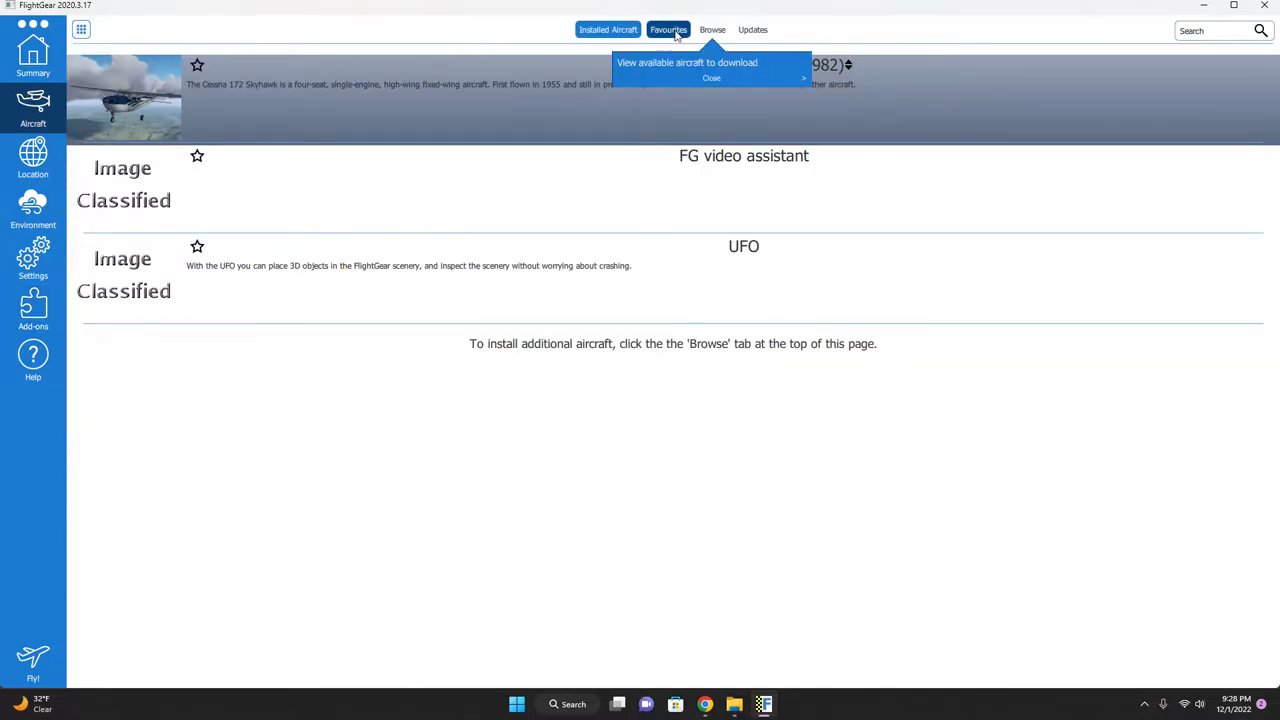
left_click(674, 28)
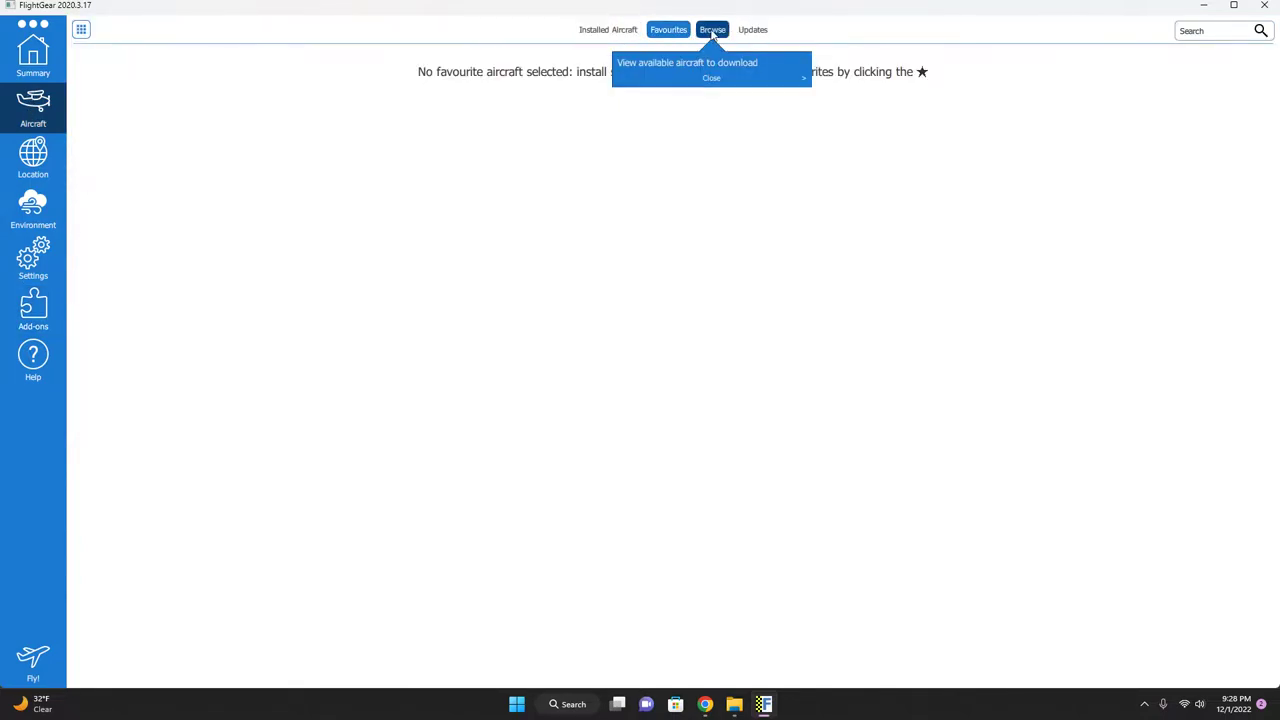
left_click(711, 28)
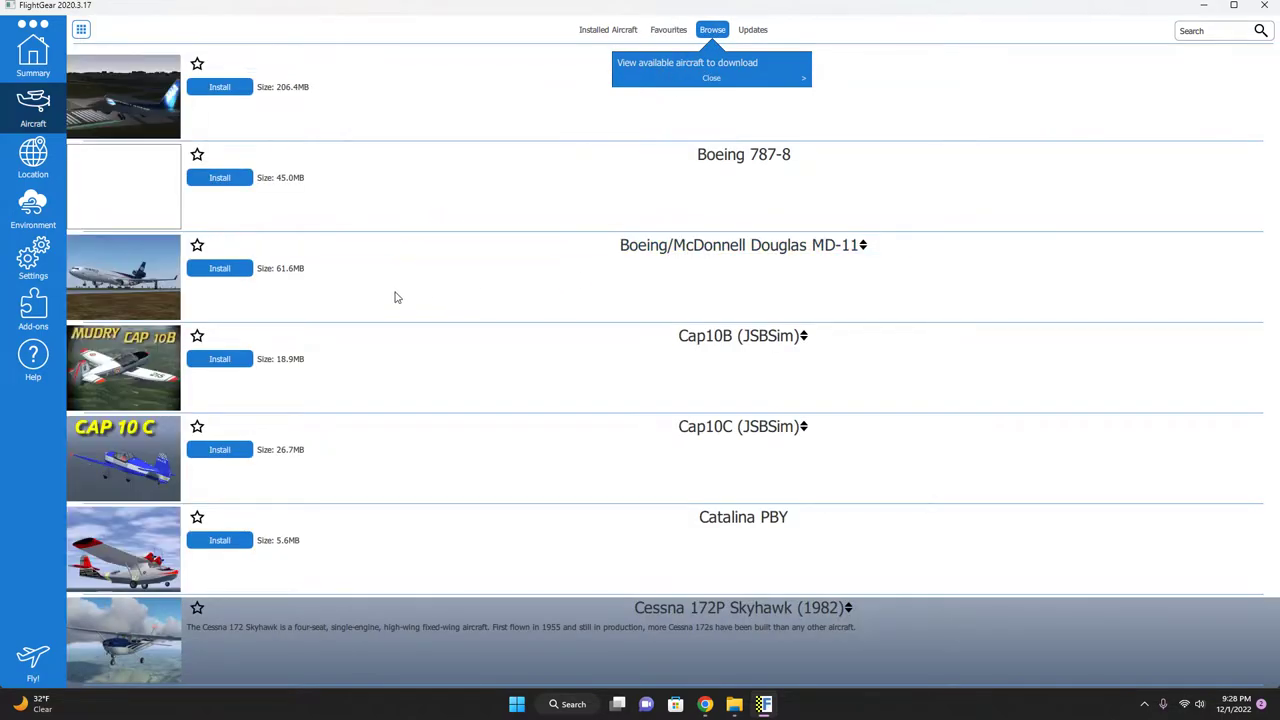
mouse_move(401, 280)
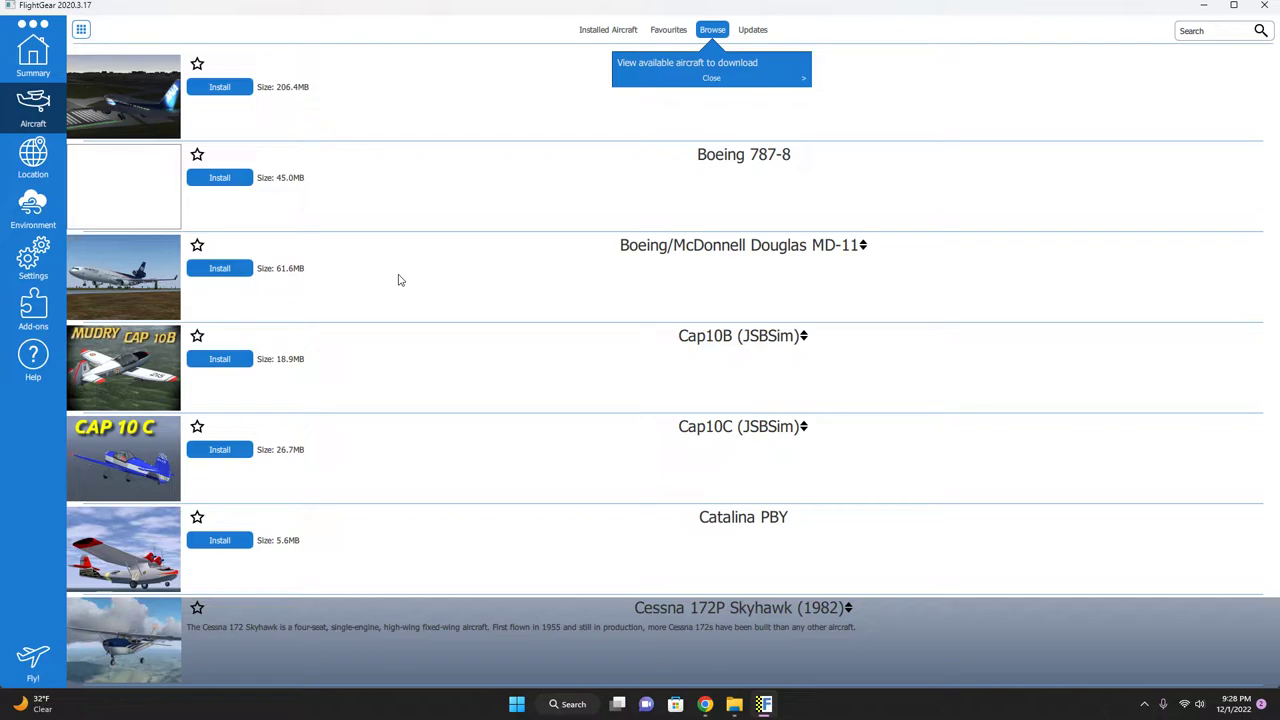
mouse_move(293, 205)
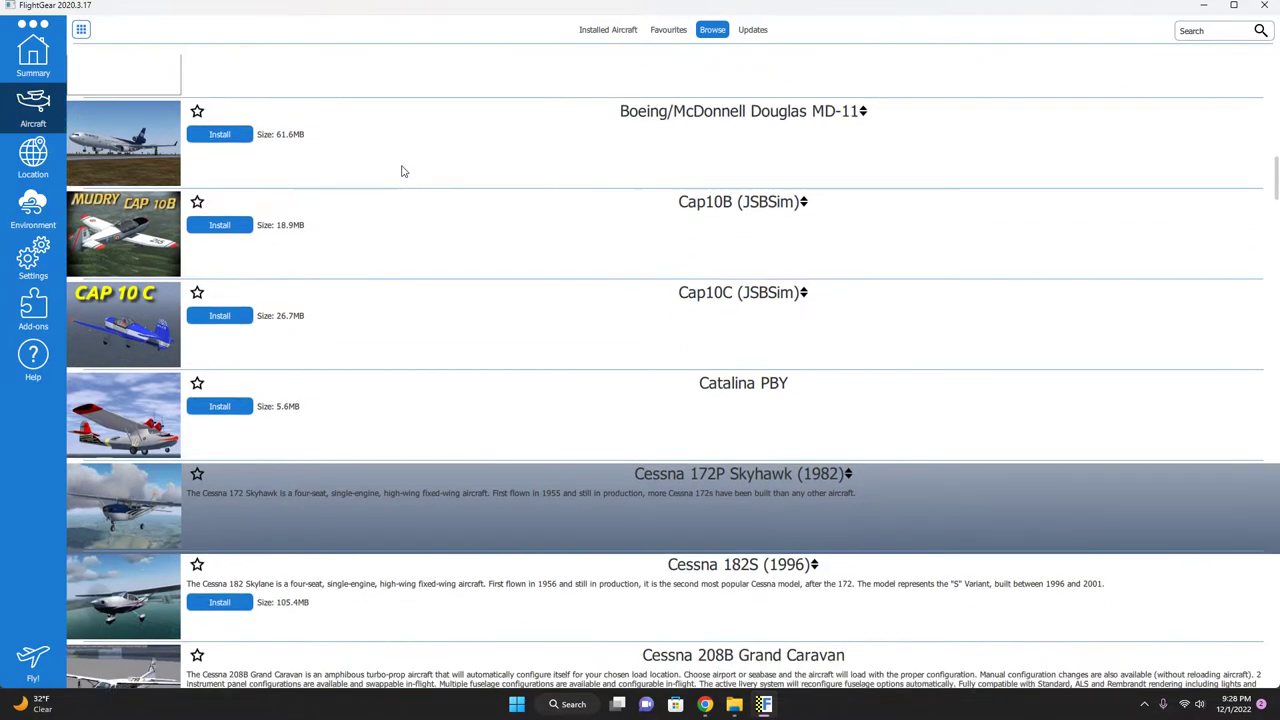
Step: Scroll the downloadable aircraft list to the Moyes Dragonfly through Parachutist entries
scroll("down", 3)
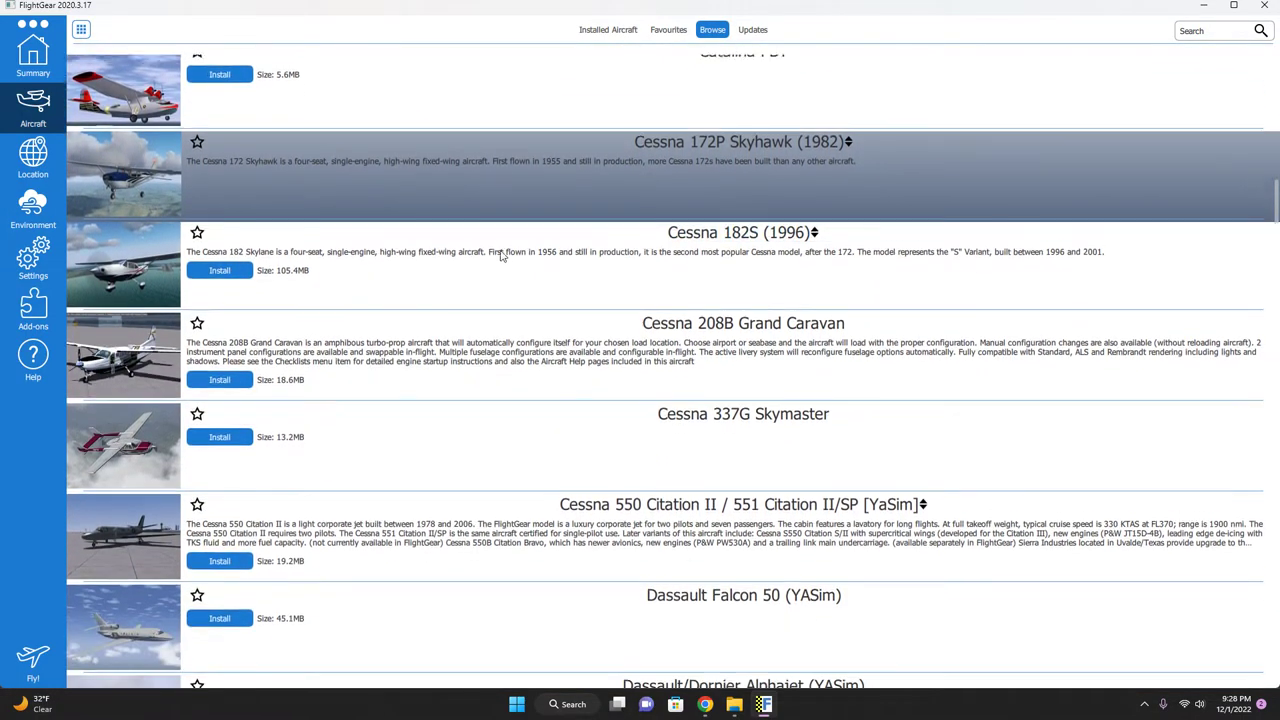
scroll("down", 3)
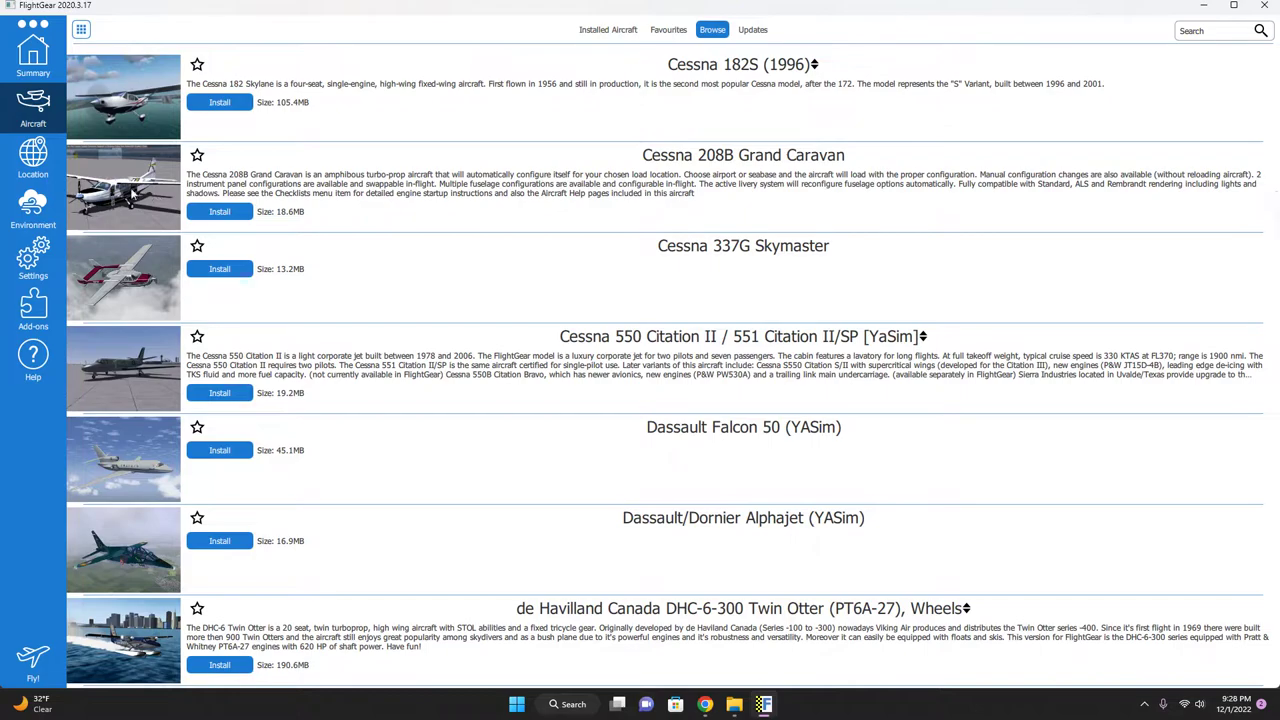
mouse_move(483, 248)
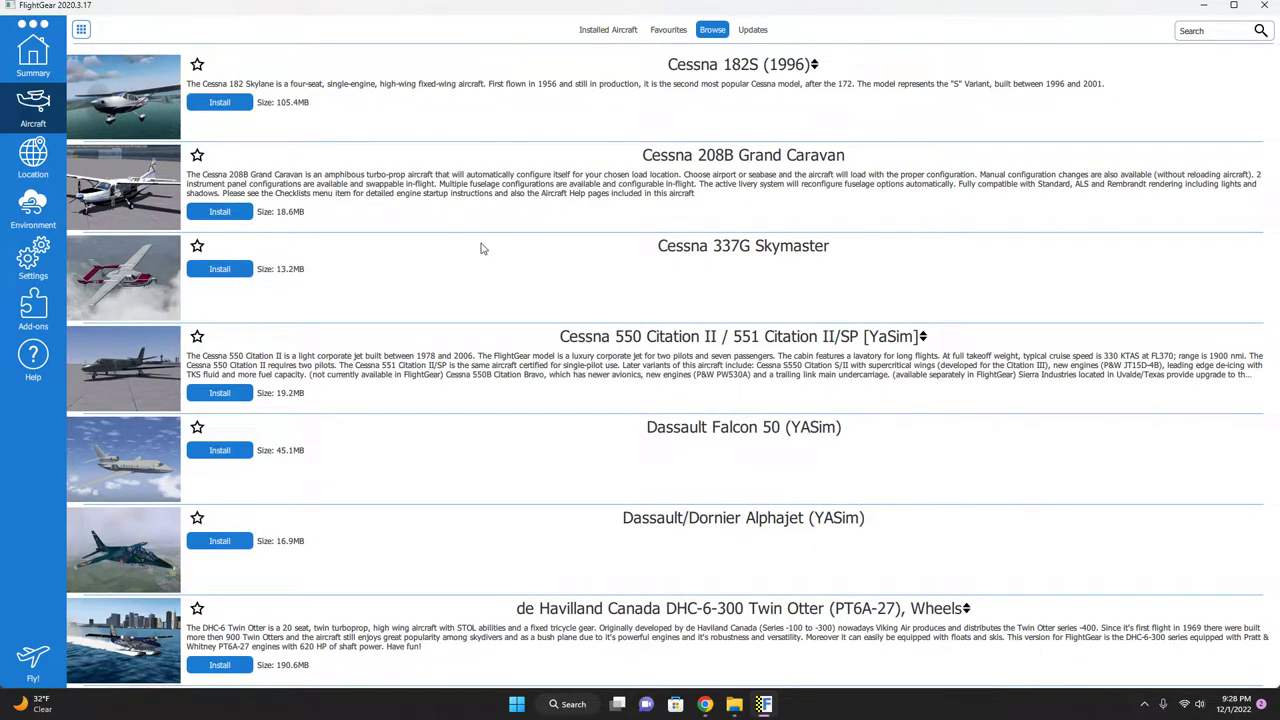
scroll("down", 3)
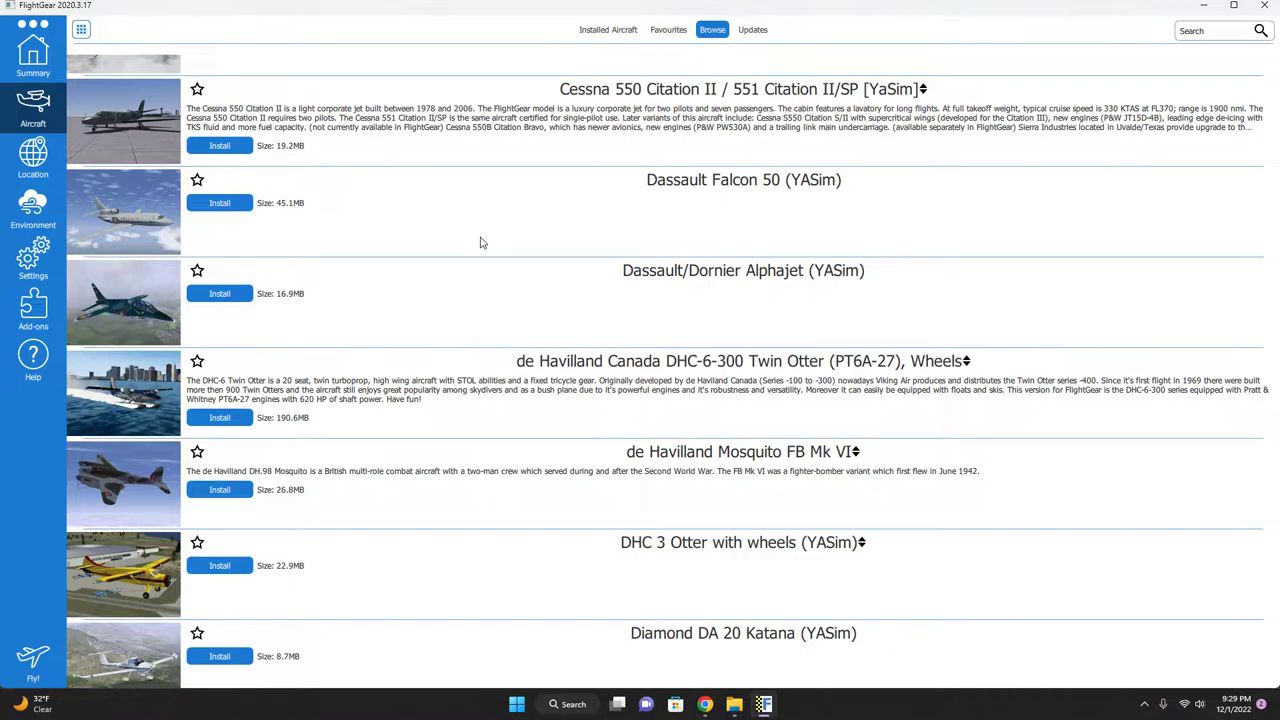
scroll("down", 3)
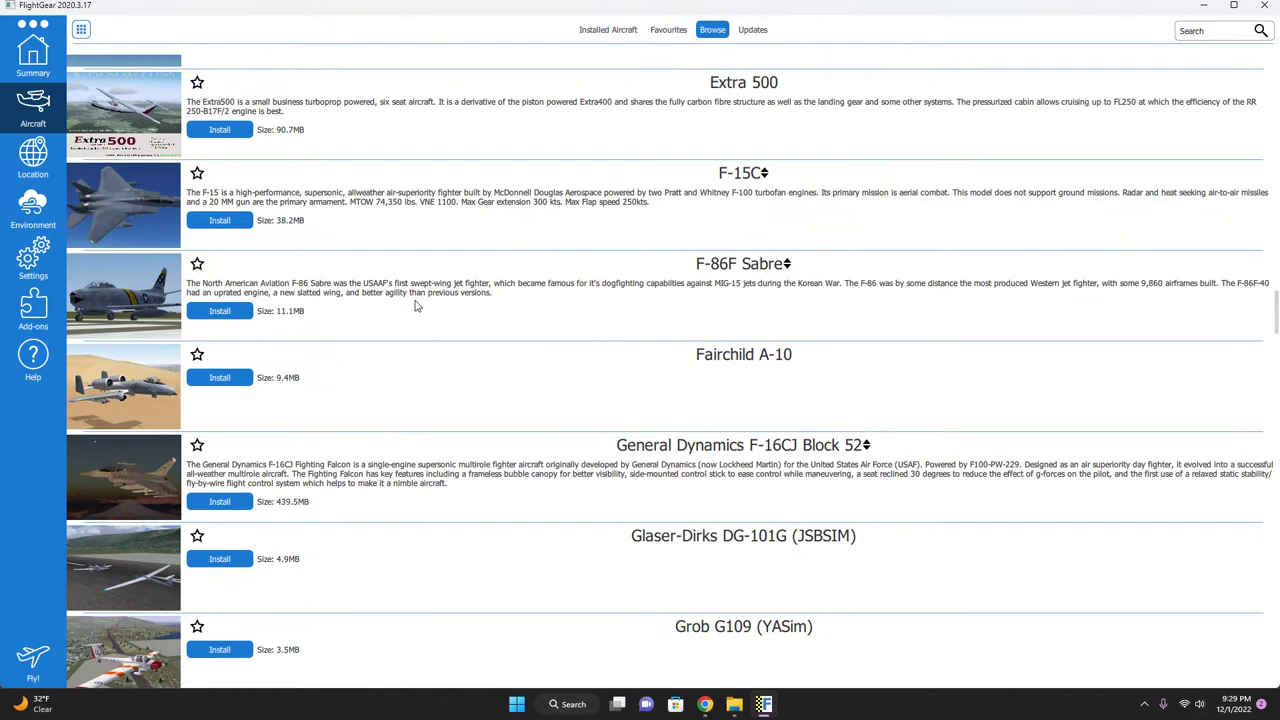
scroll("up", 3)
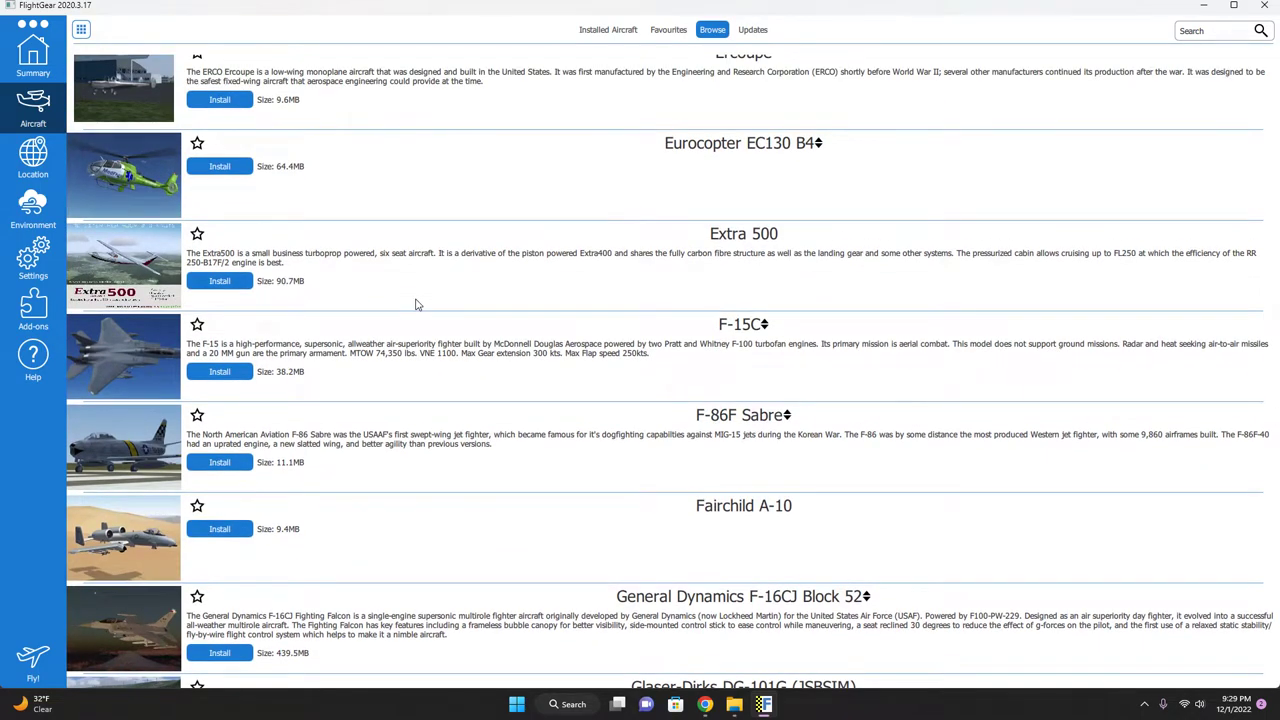
scroll("down", 3)
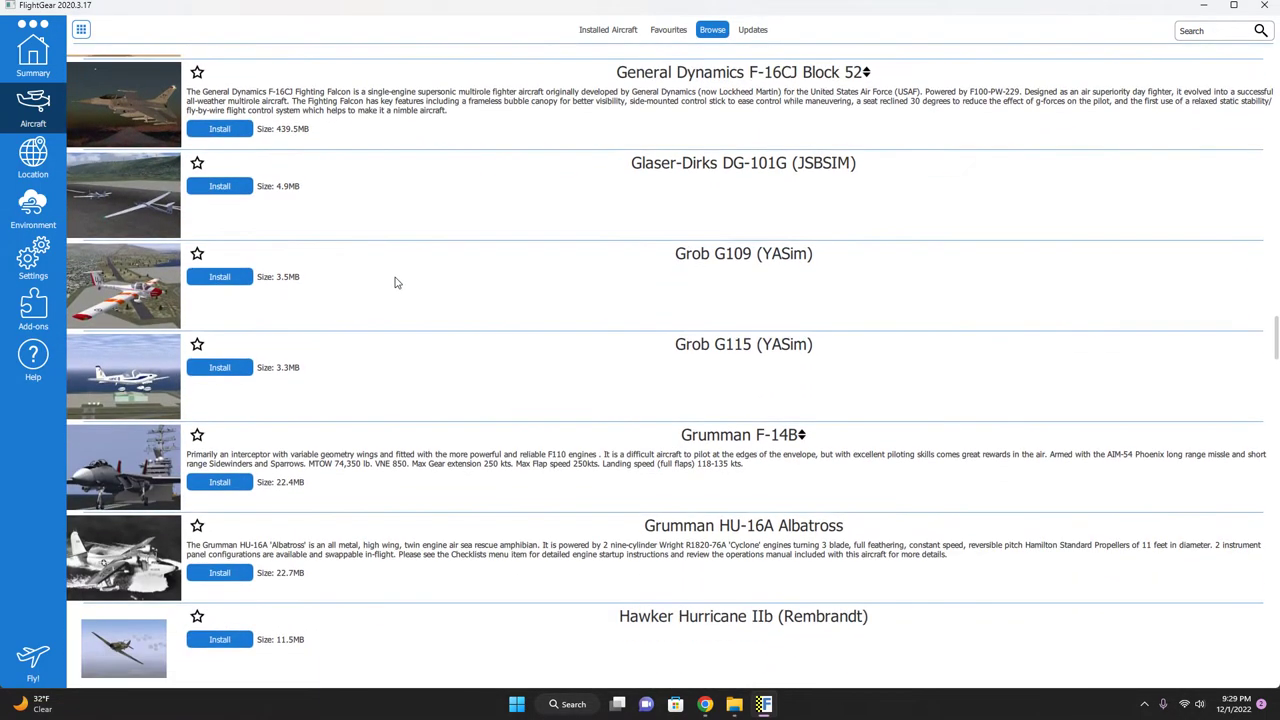
scroll("down", 3)
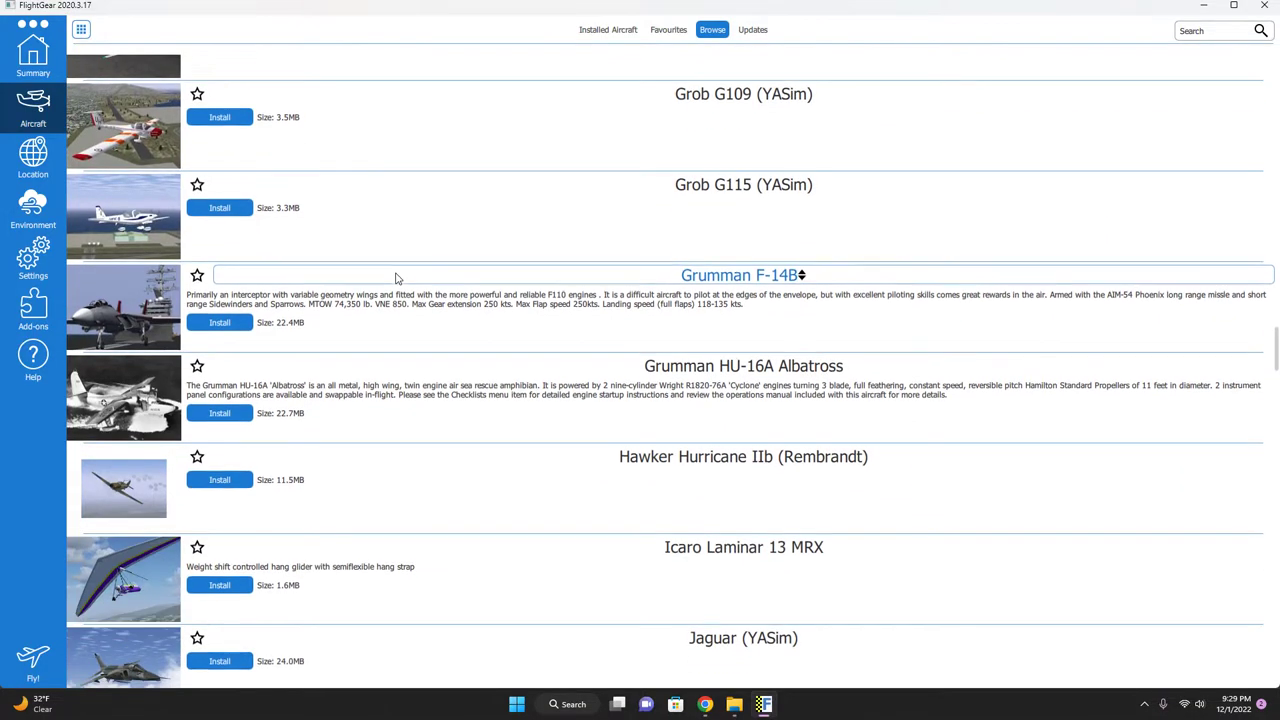
scroll("down", 3)
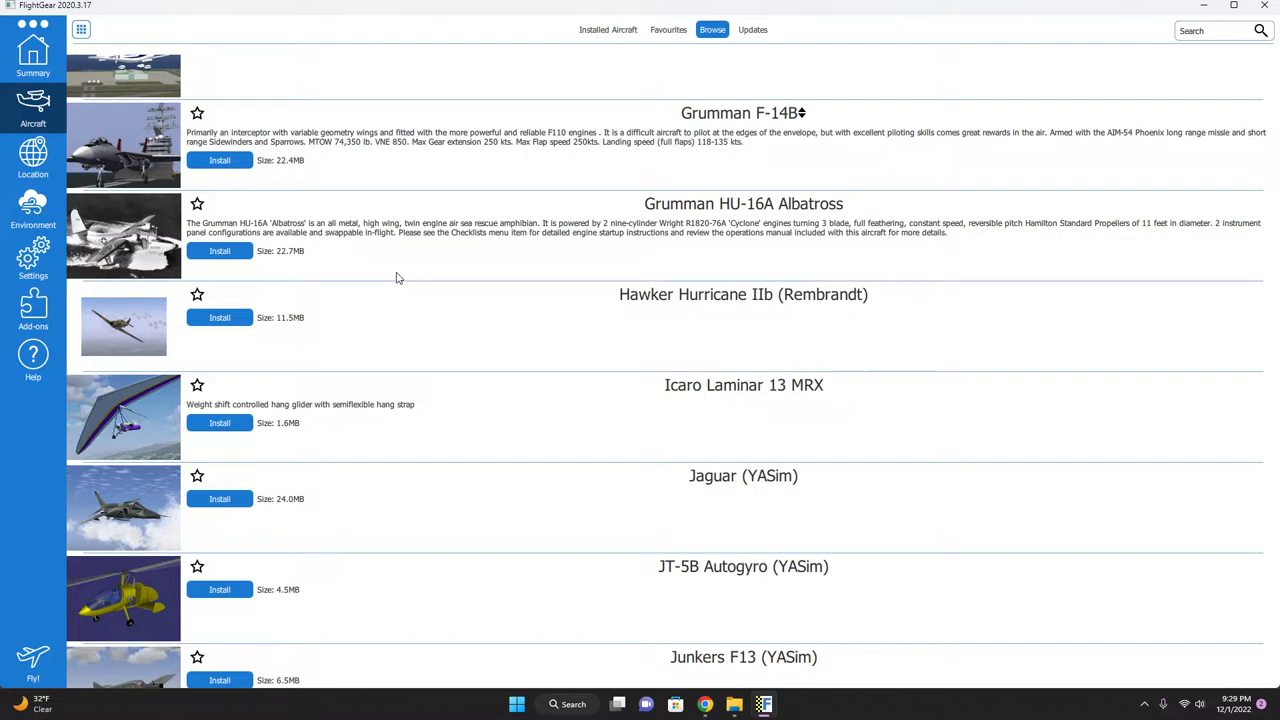
scroll("down", 3)
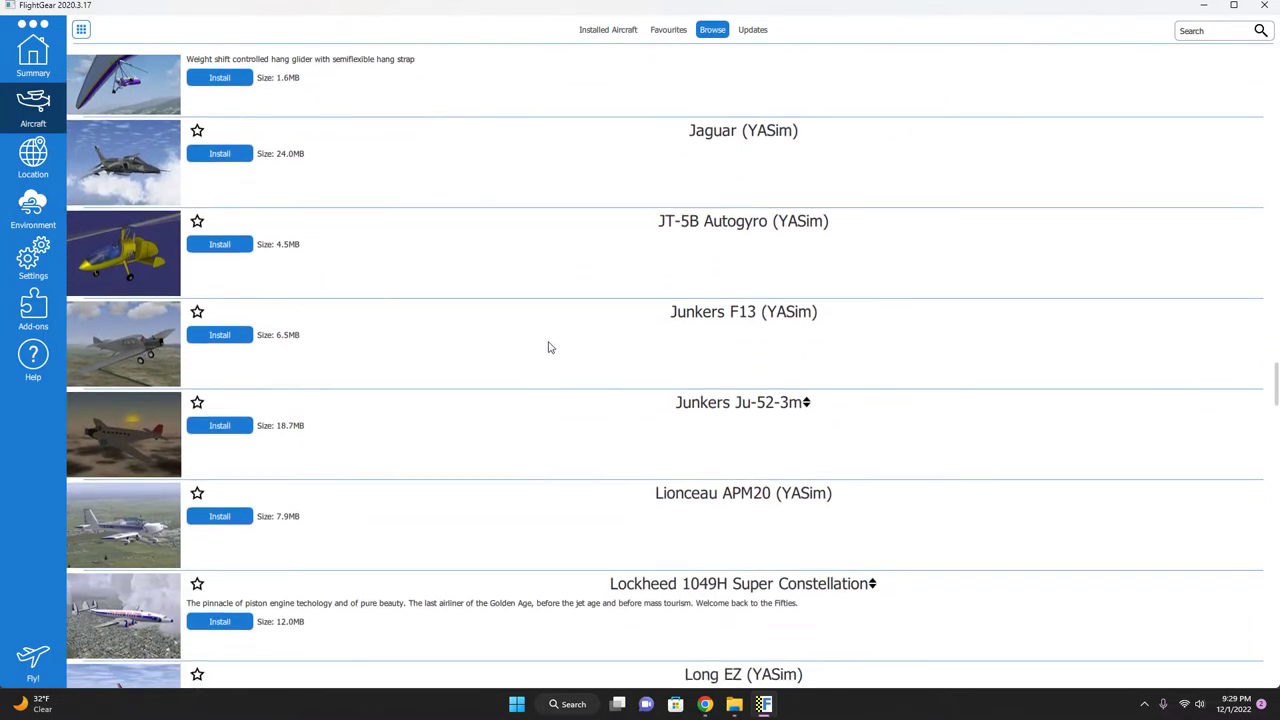
scroll("down", 3)
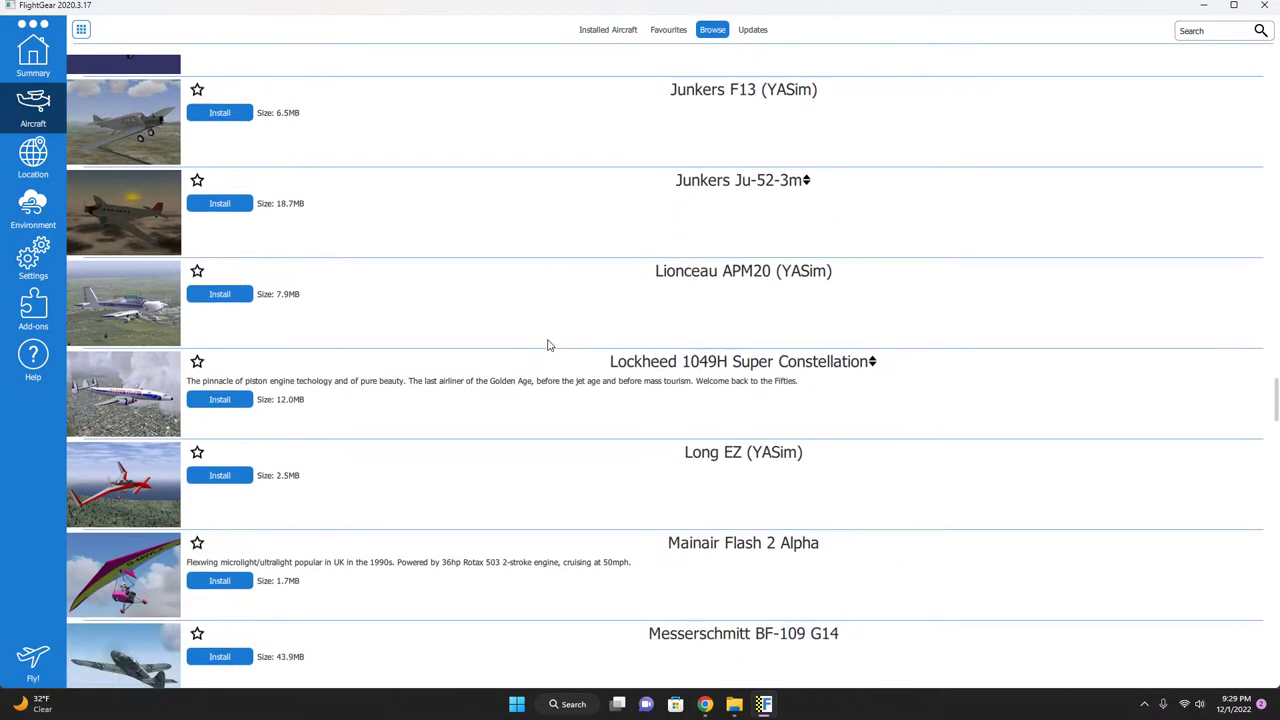
scroll("down", 3)
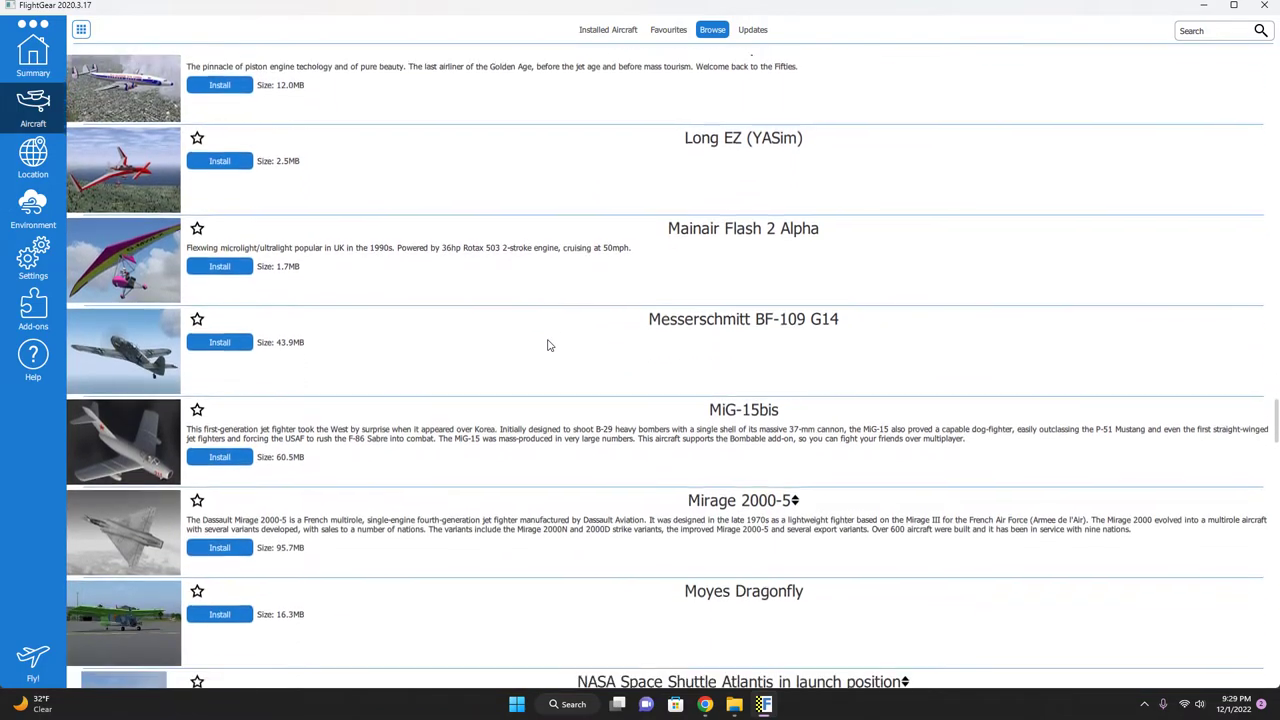
scroll("down", 3)
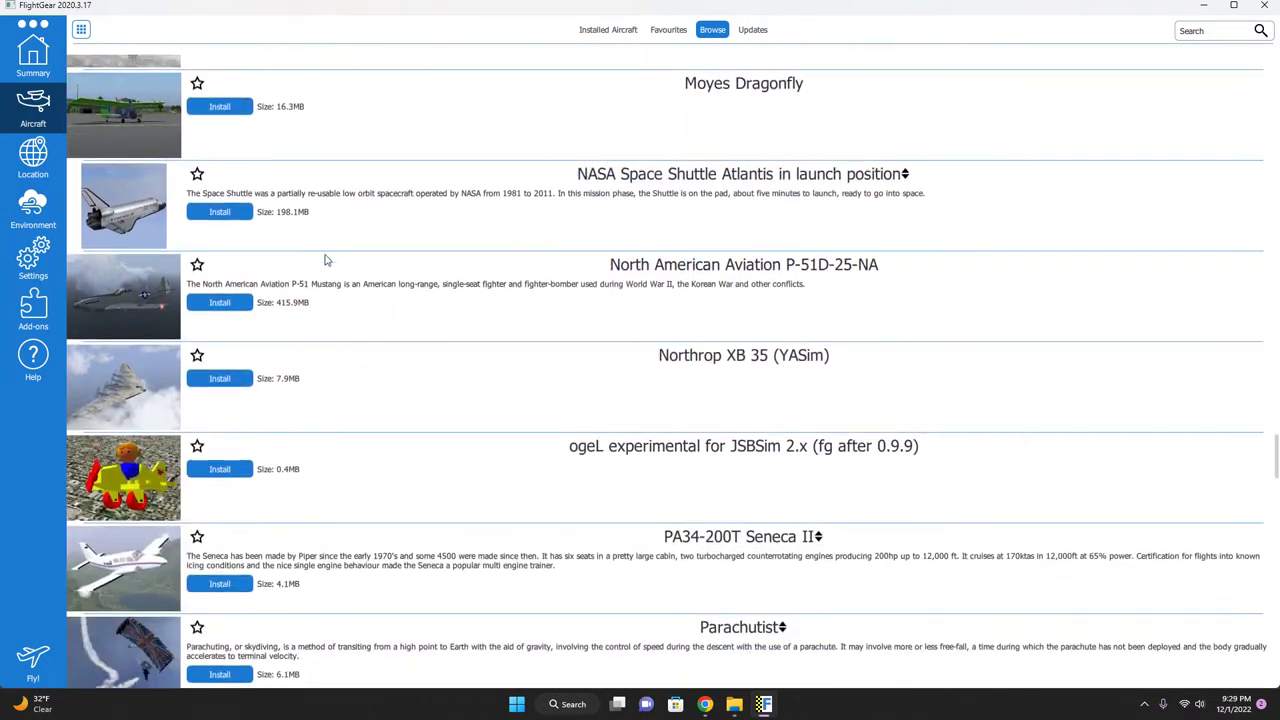
scroll("down", 3)
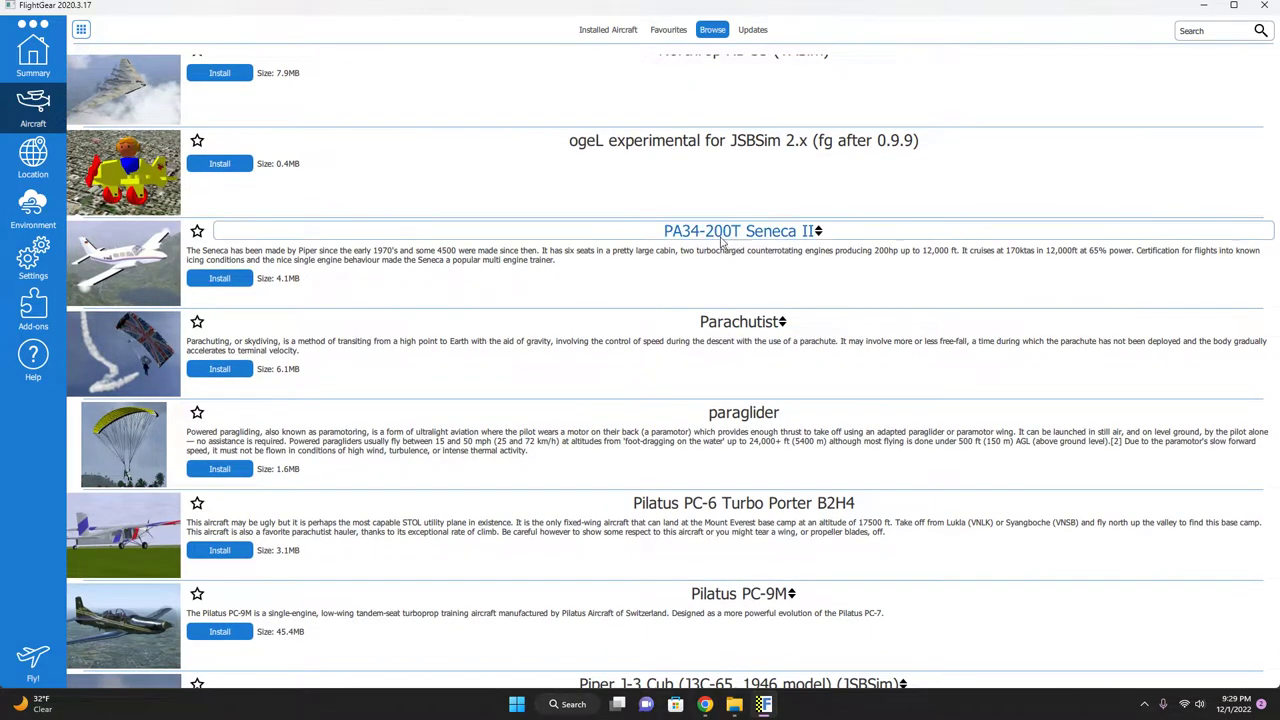
scroll("down", 3)
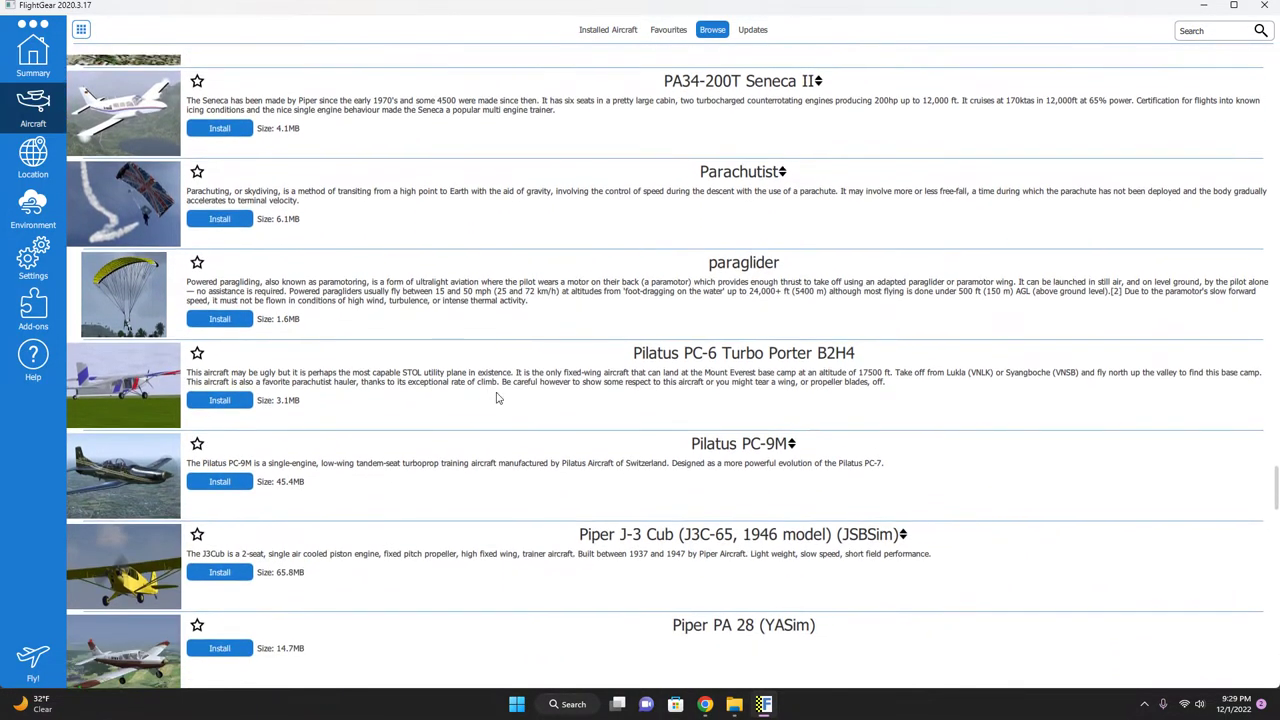
scroll("up", 3)
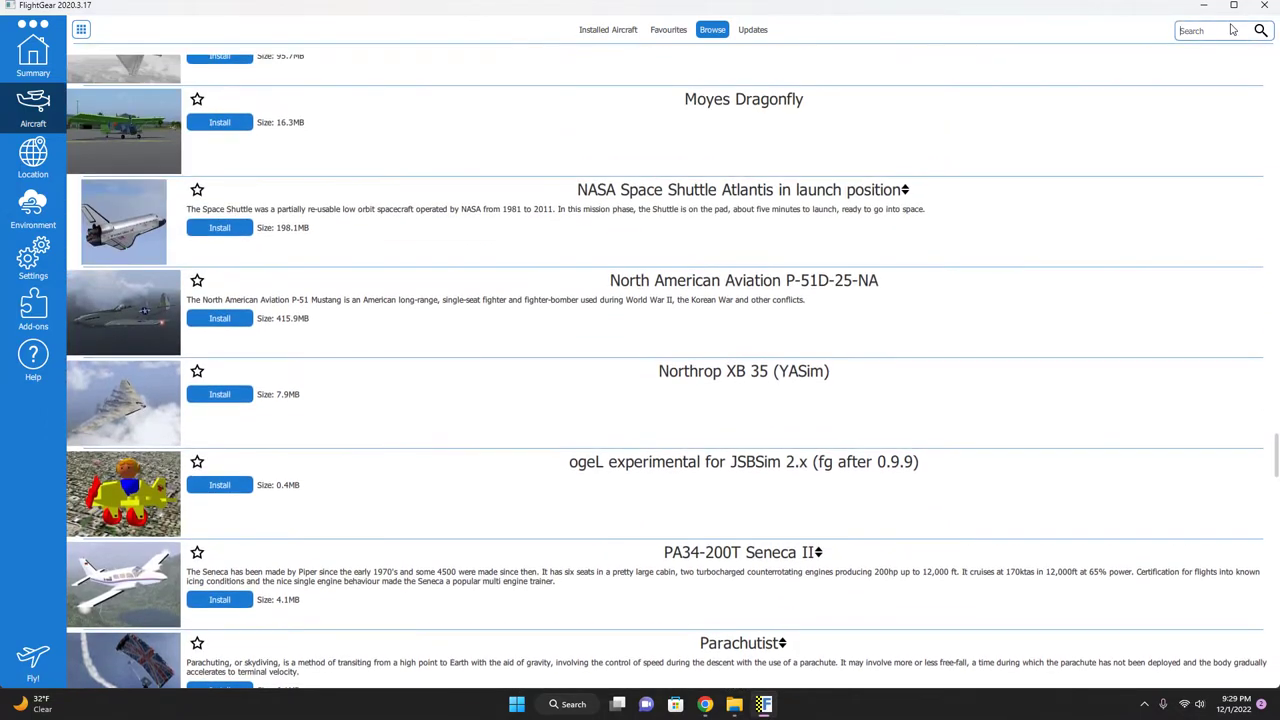
type("kingair")
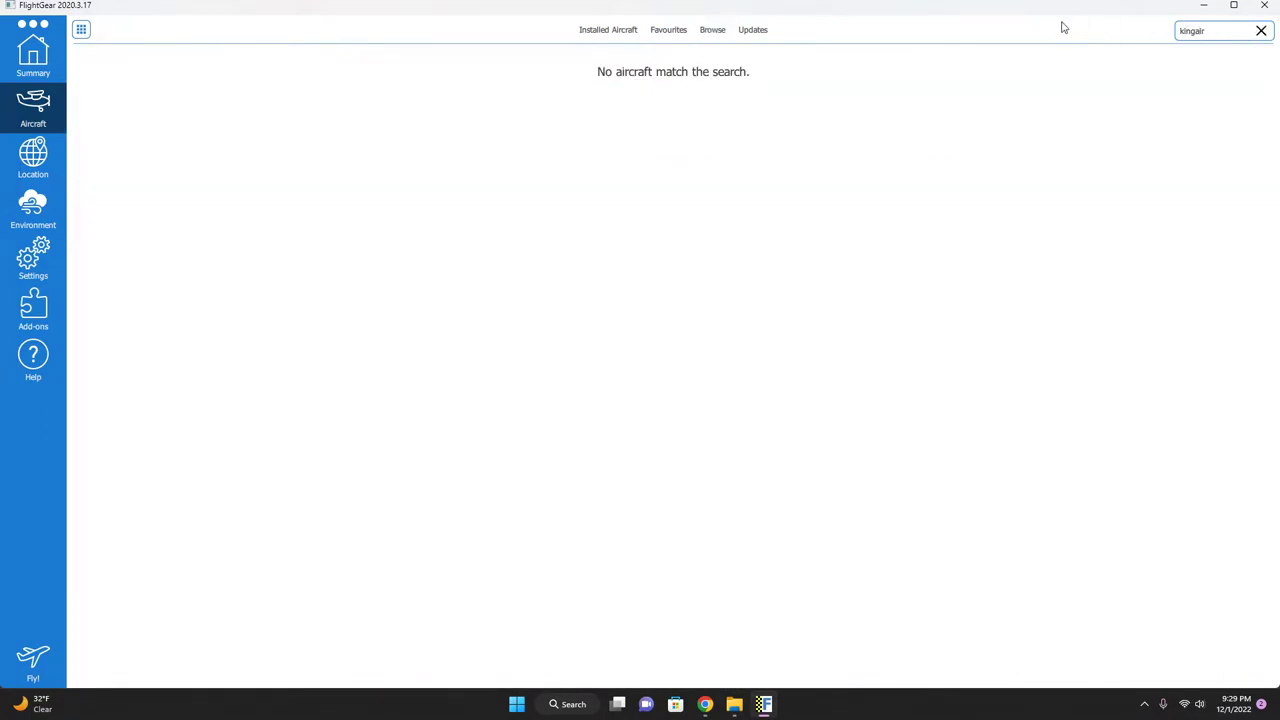
left_click(1261, 31)
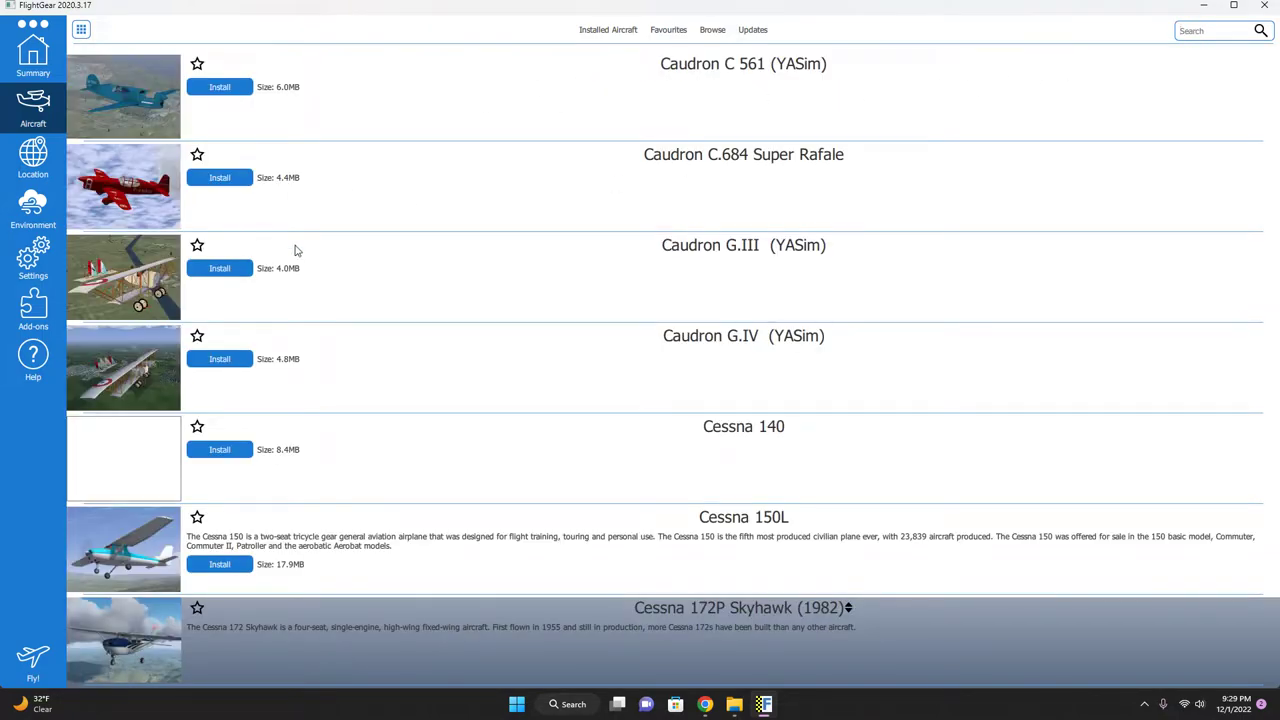
scroll("up", 3)
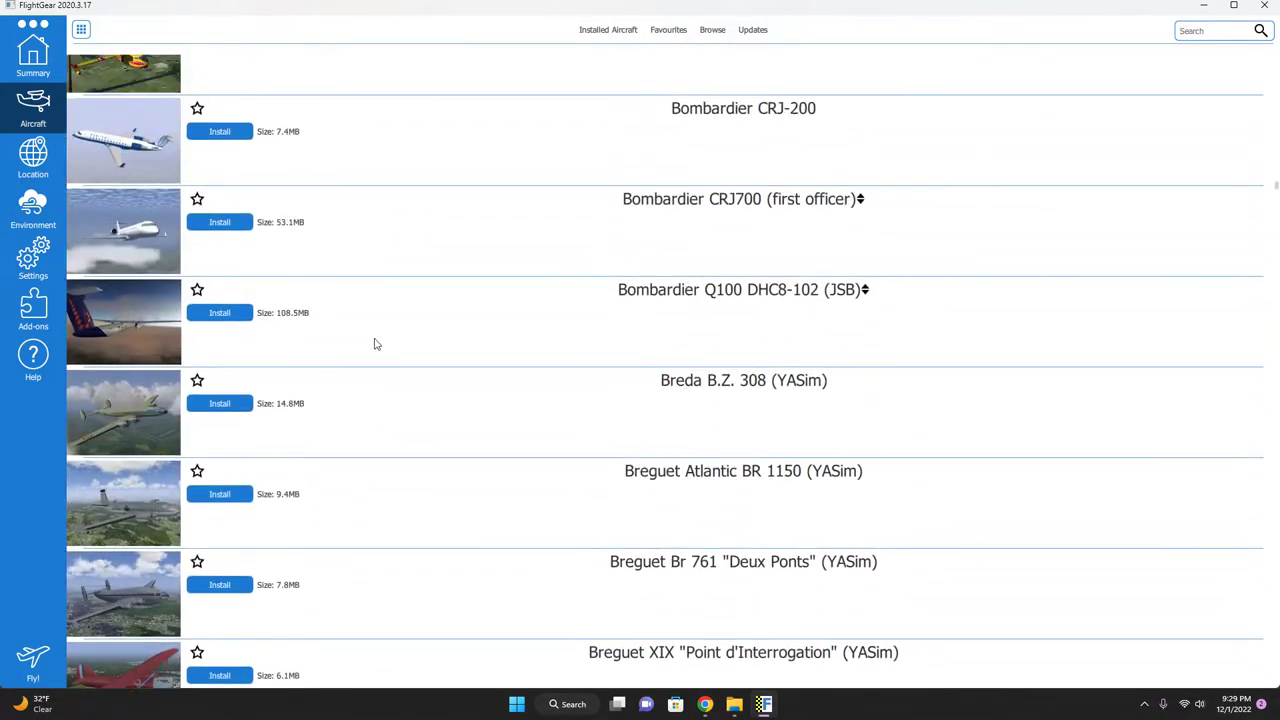
scroll("down", 3)
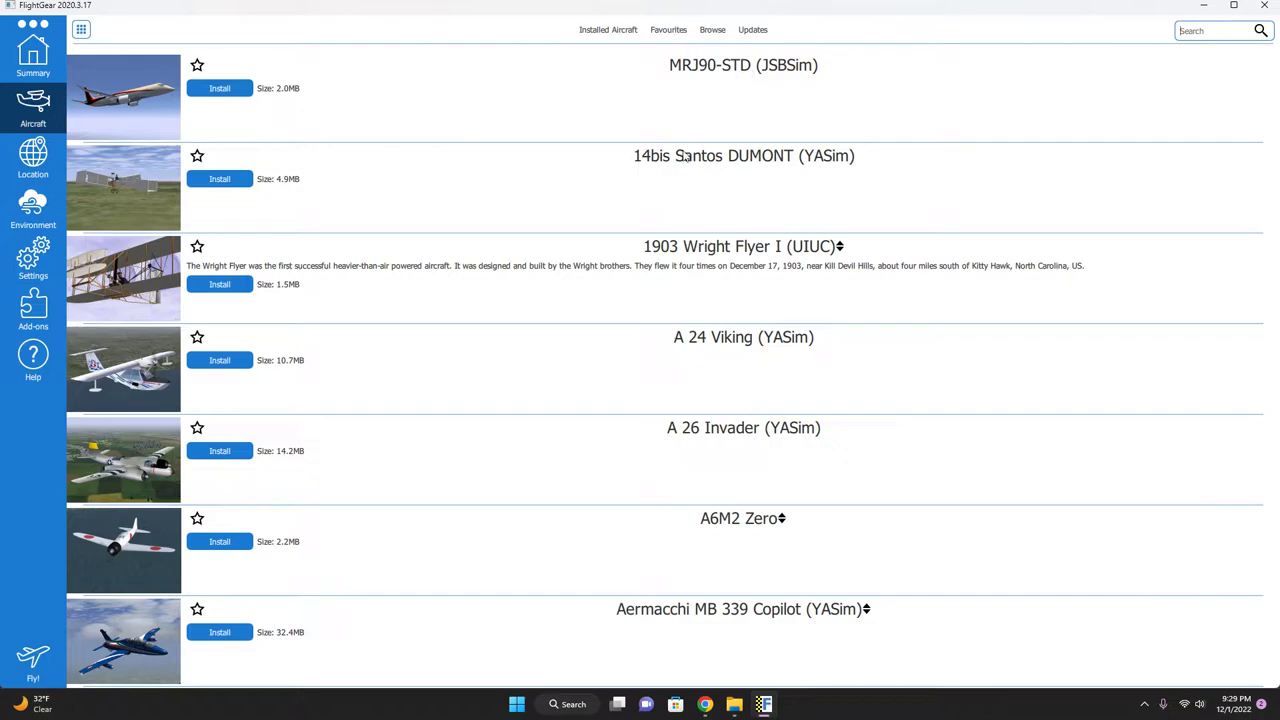
scroll("down", 3)
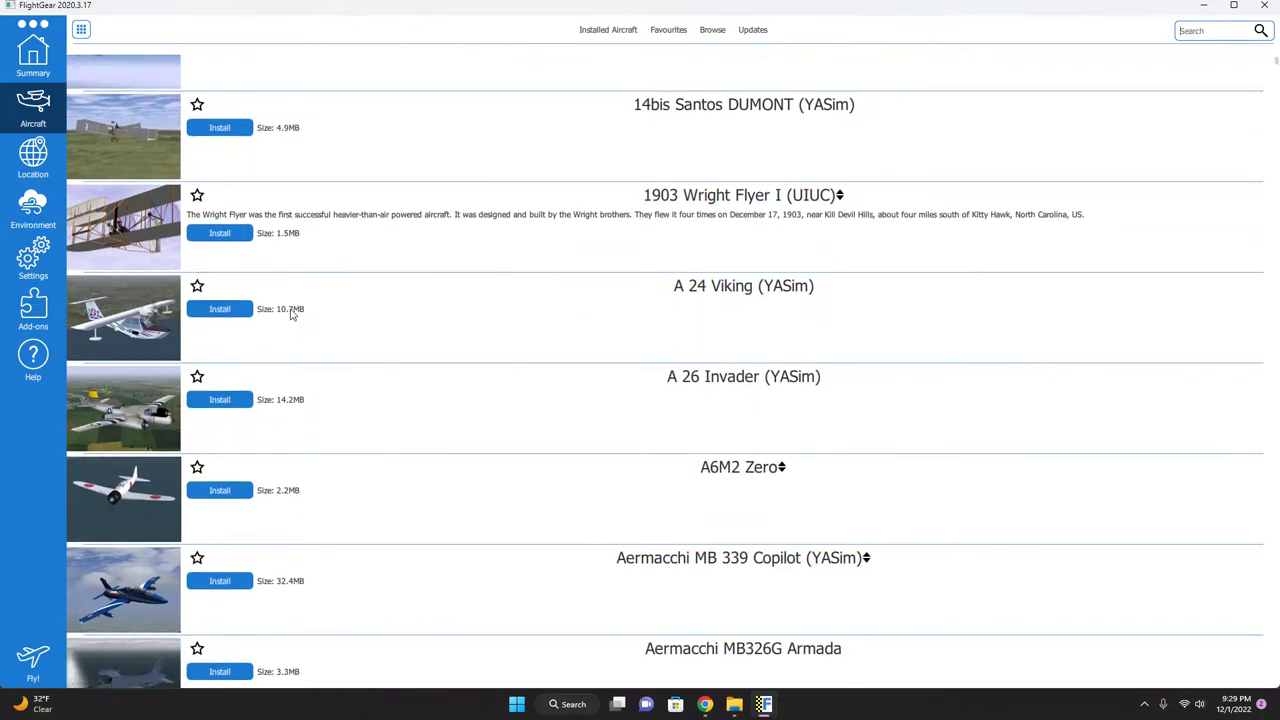
scroll("down", 3)
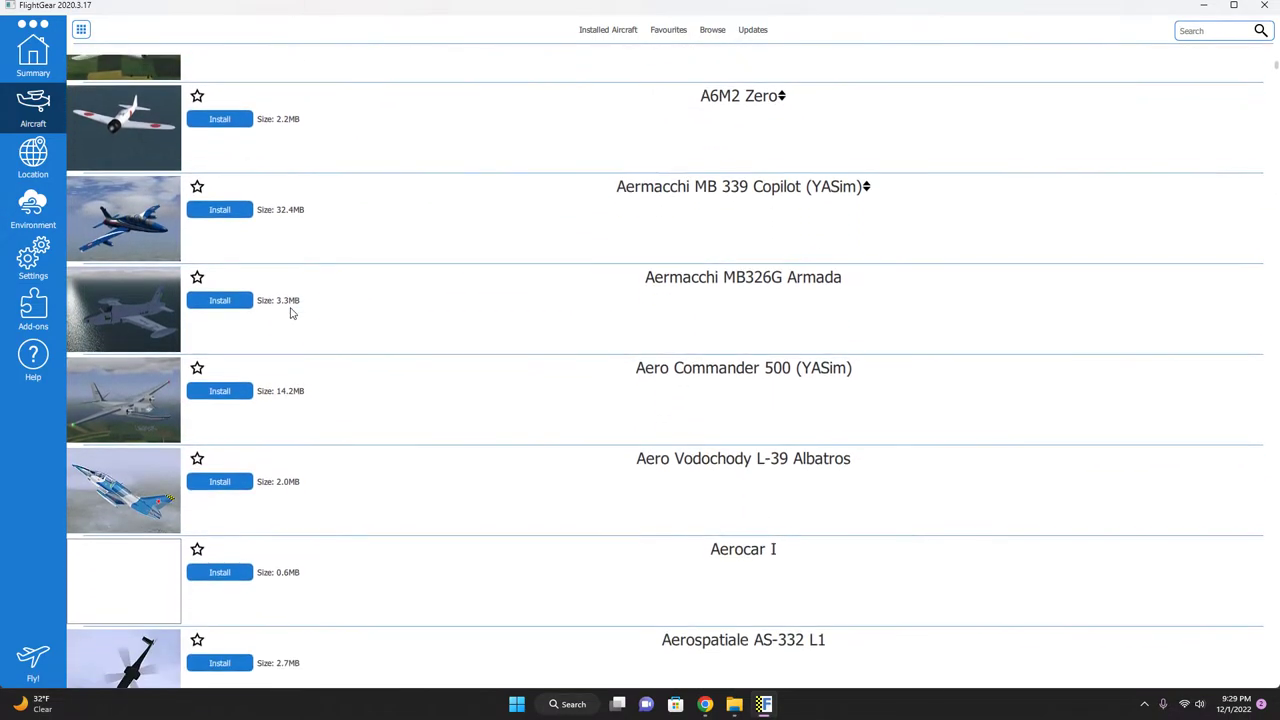
scroll("down", 3)
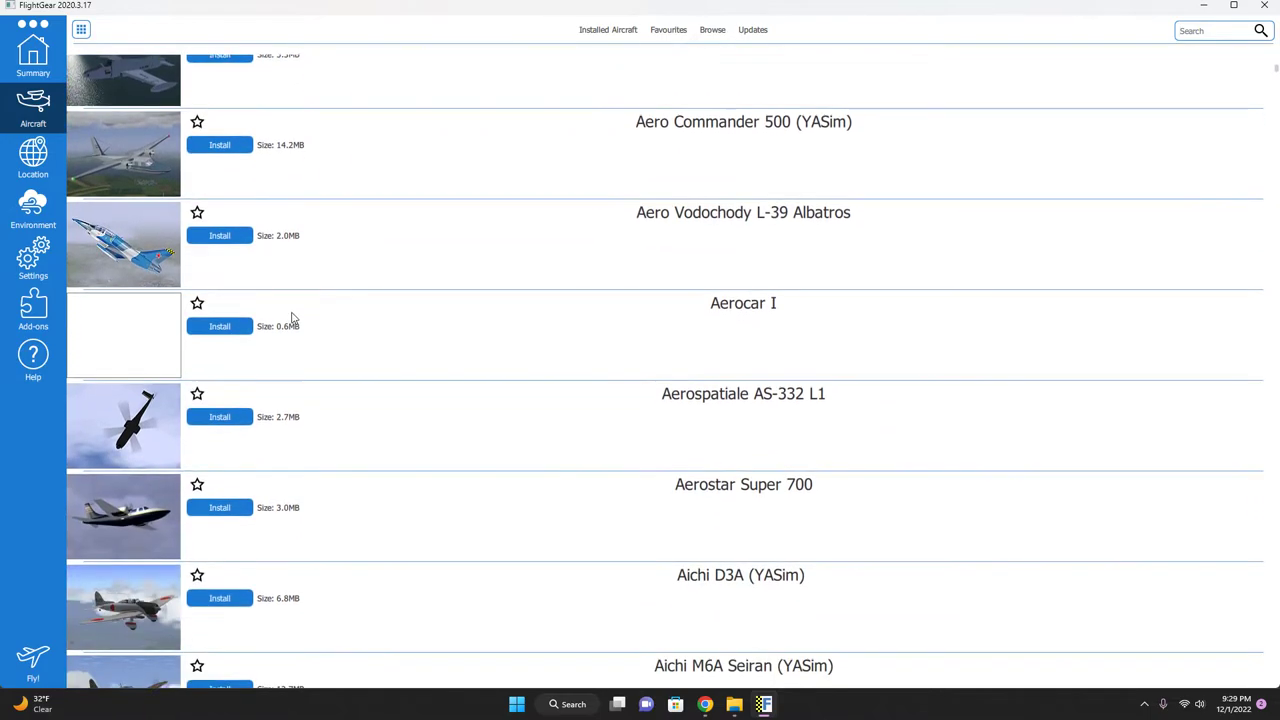
scroll("down", 3)
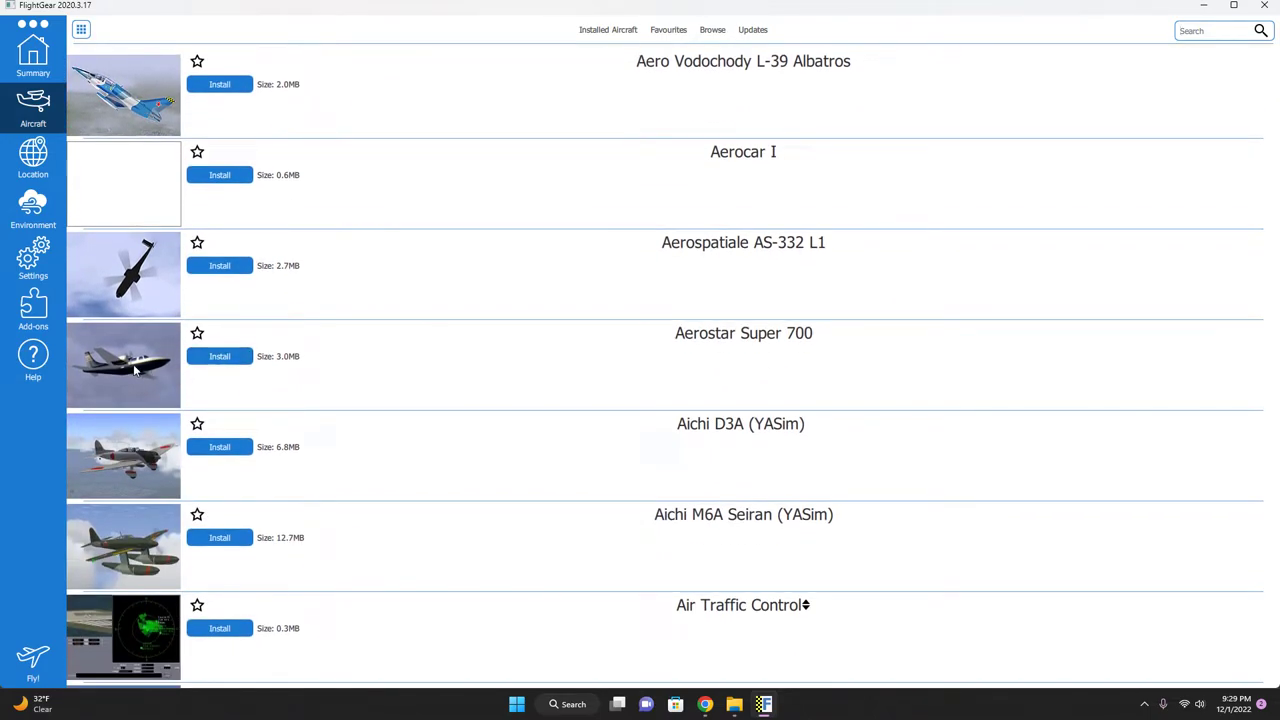
scroll("down", 3)
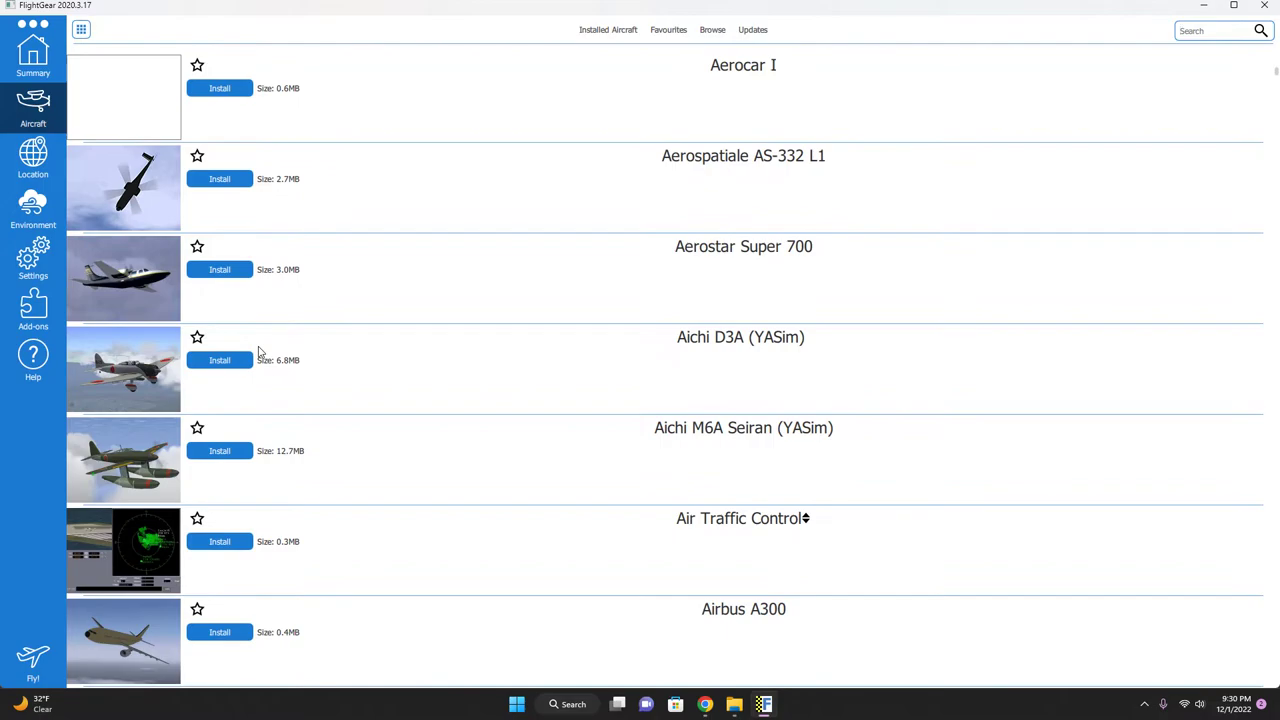
scroll("down", 3)
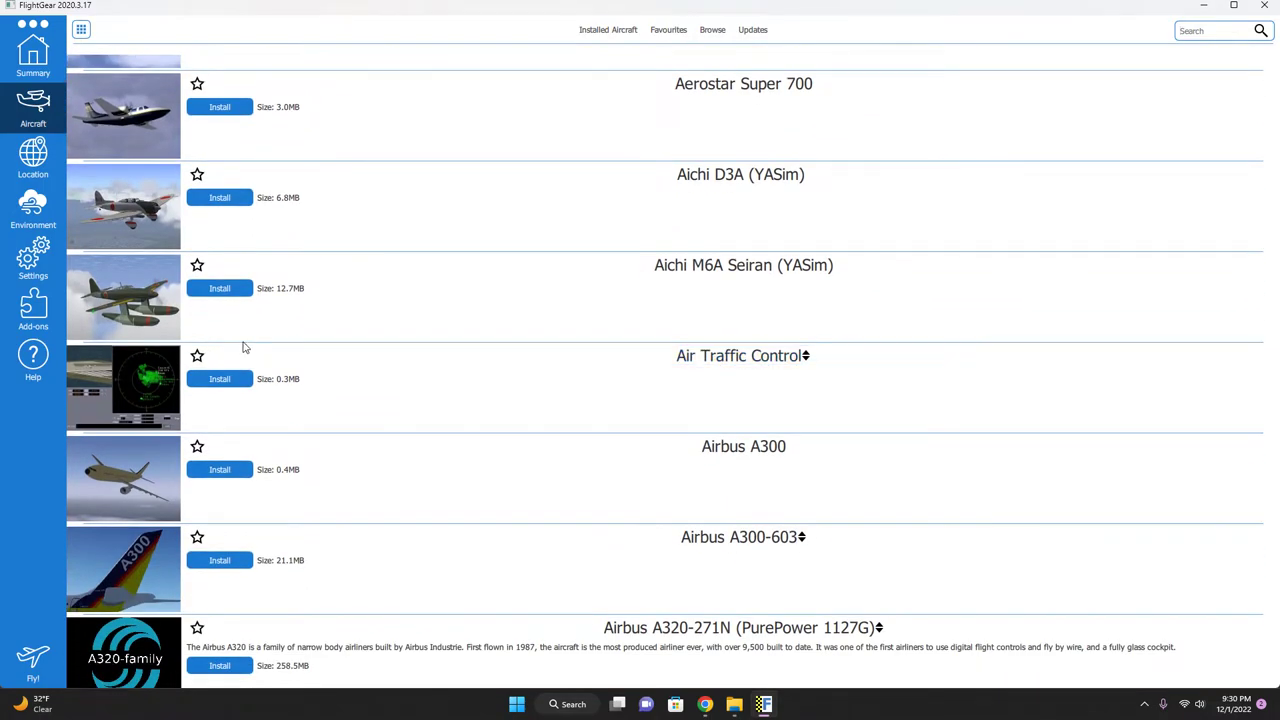
Step: Install Air Traffic Control, then scroll to the Anderson Greenwood AG-14–Arado Ar 234 entries
left_click(219, 379)
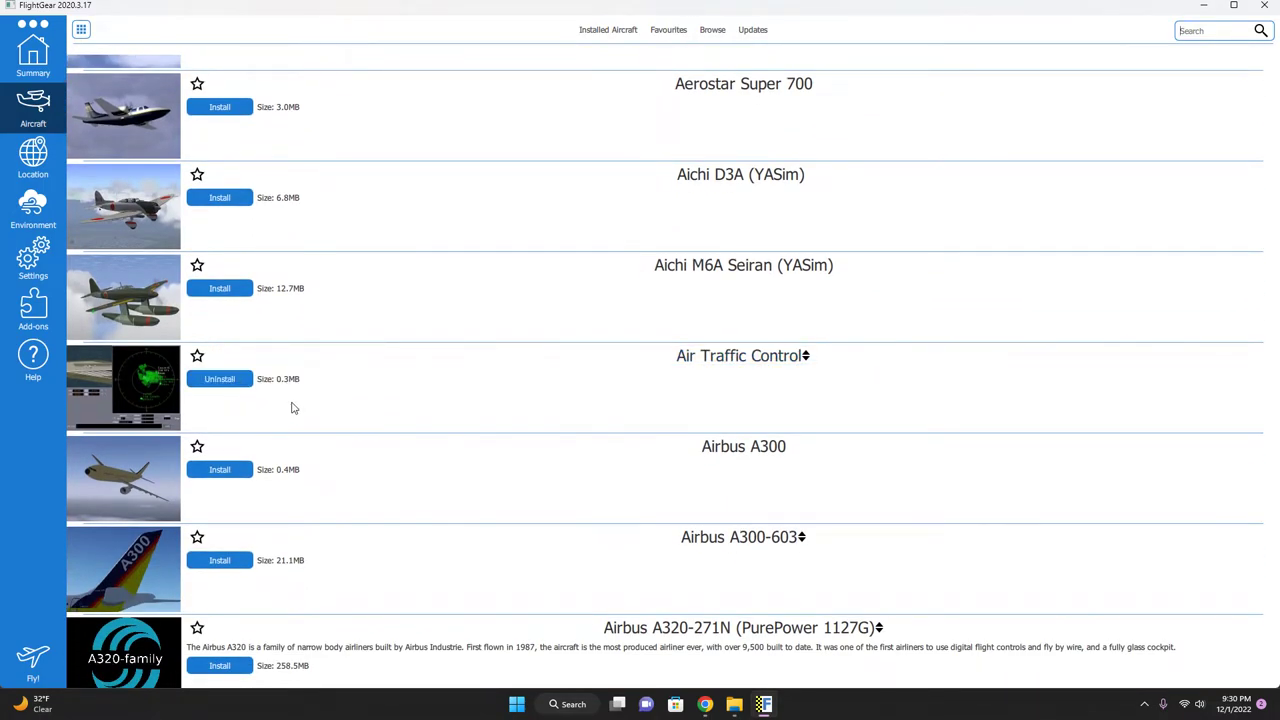
scroll("down", 3)
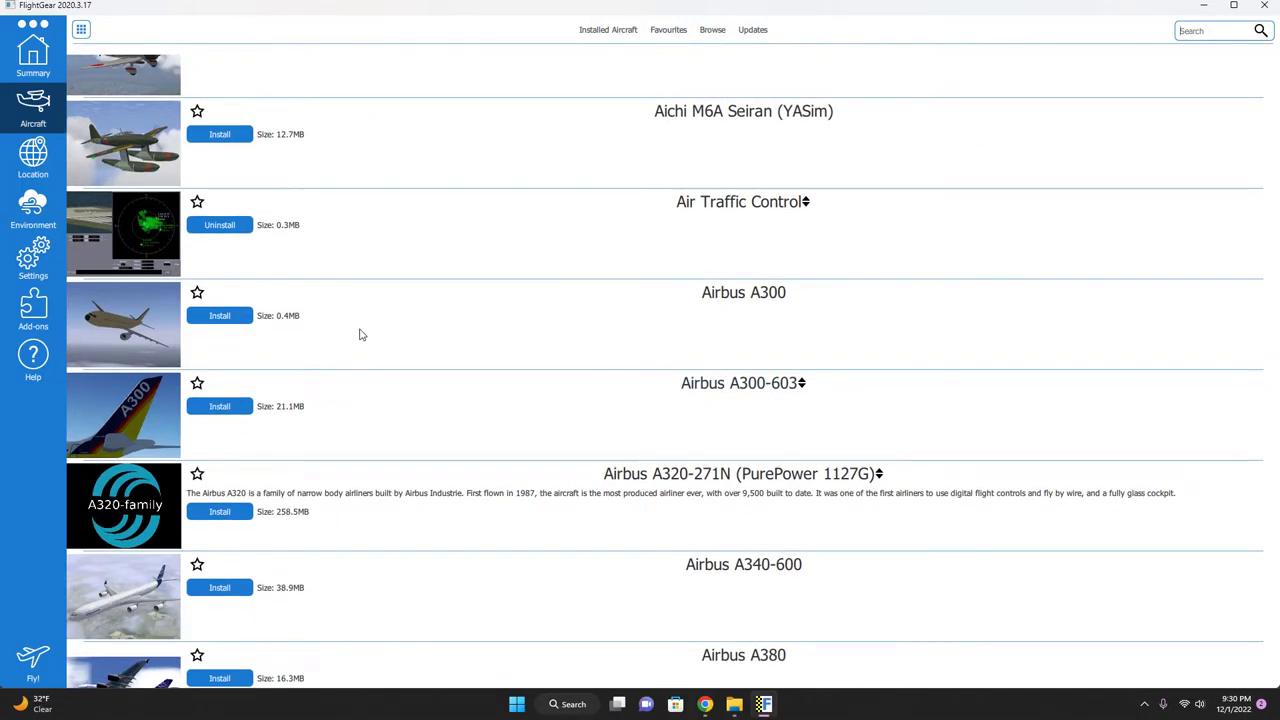
scroll("down", 3)
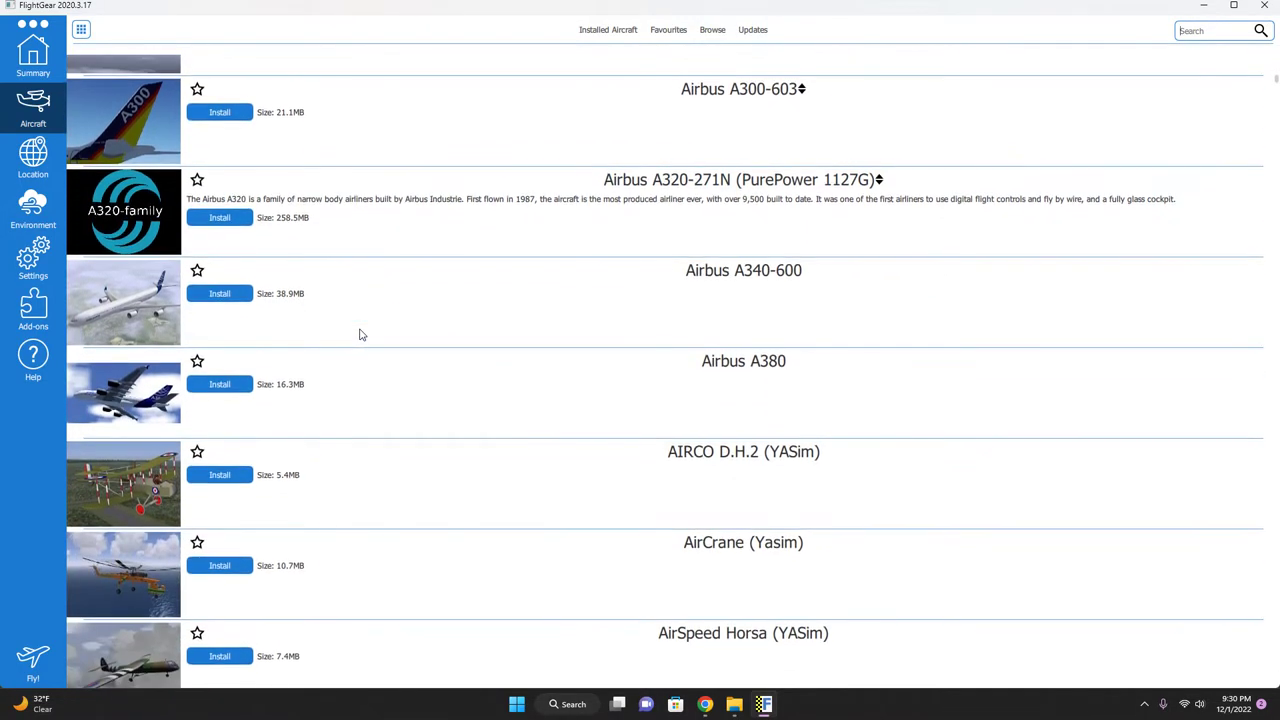
scroll("down", 3)
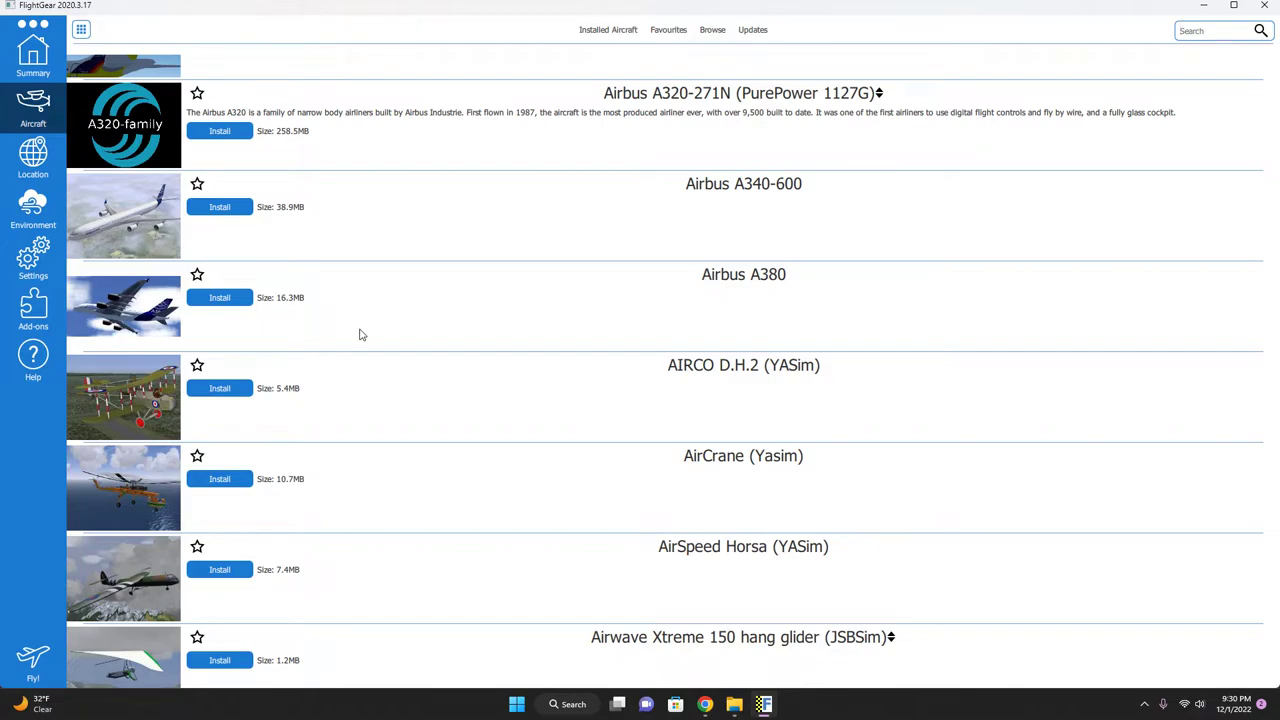
scroll("down", 3)
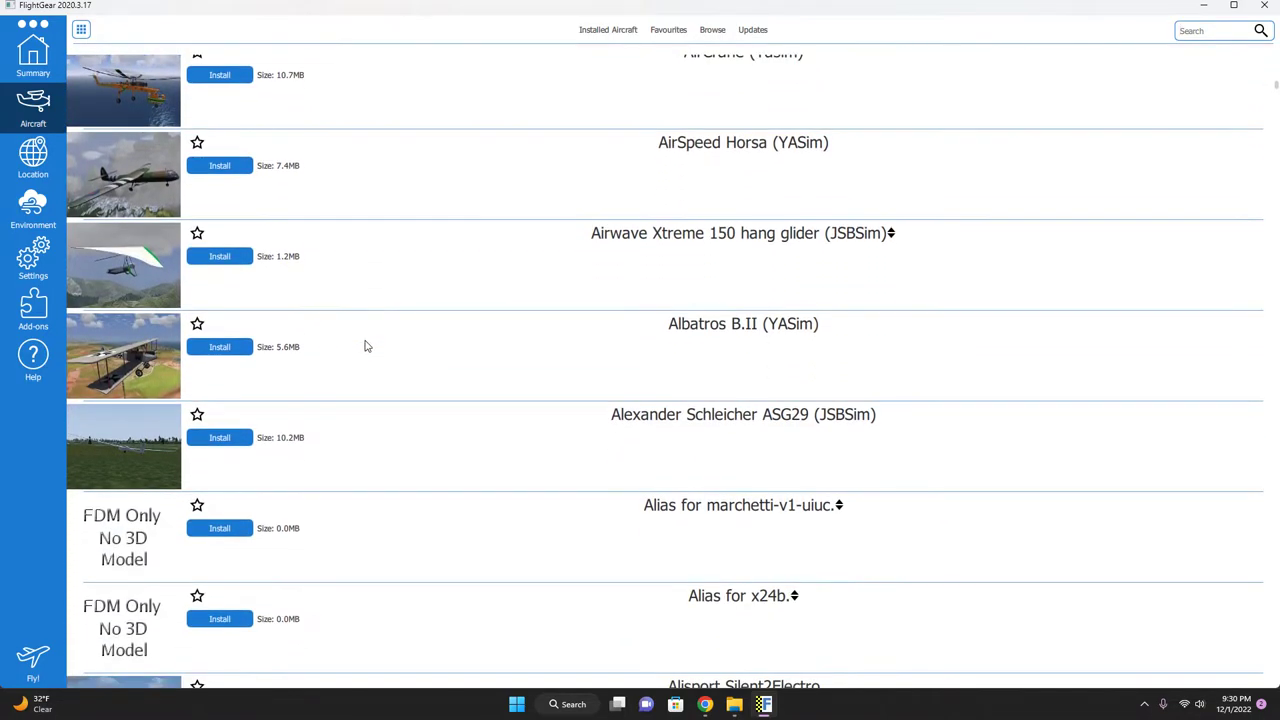
scroll("down", 3)
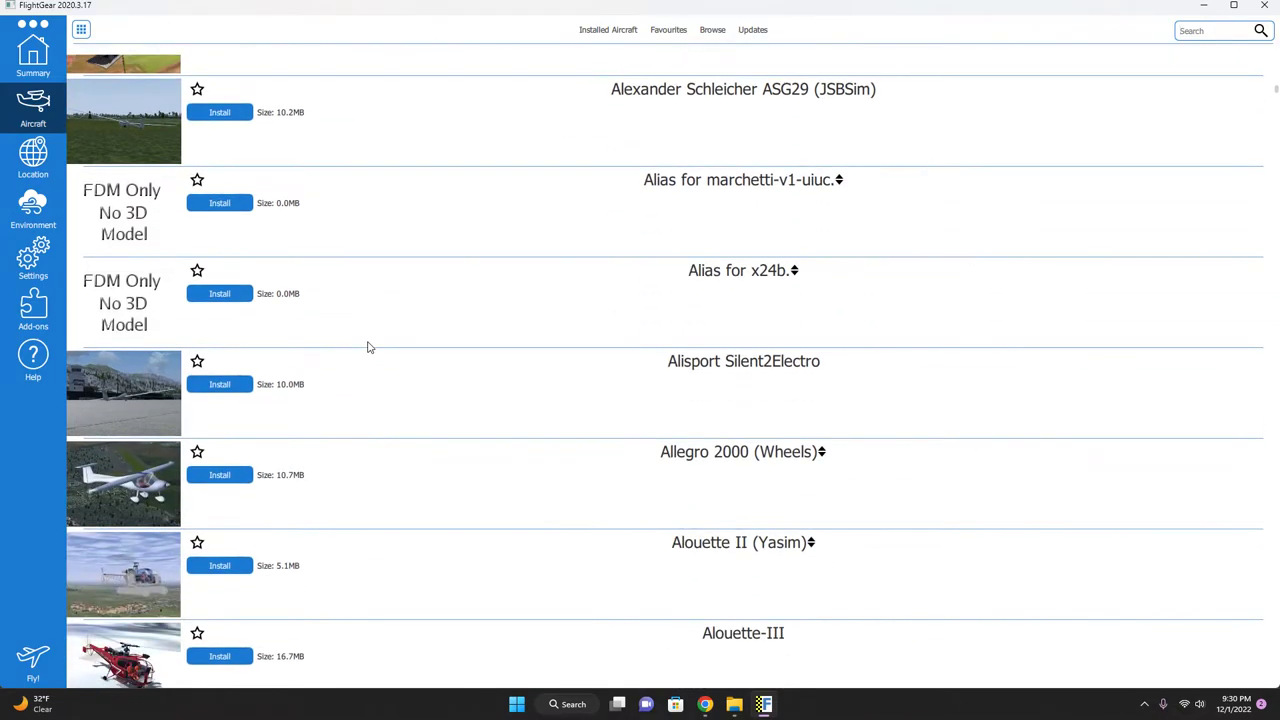
scroll("down", 3)
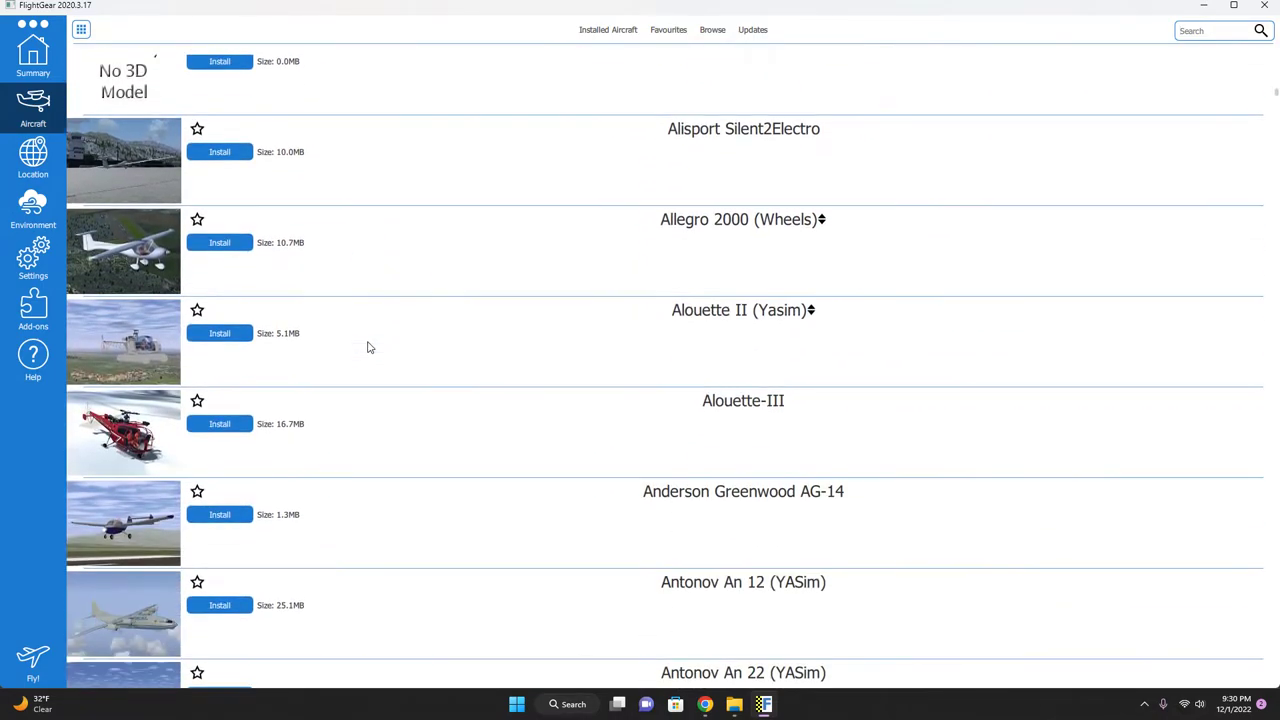
scroll("down", 3)
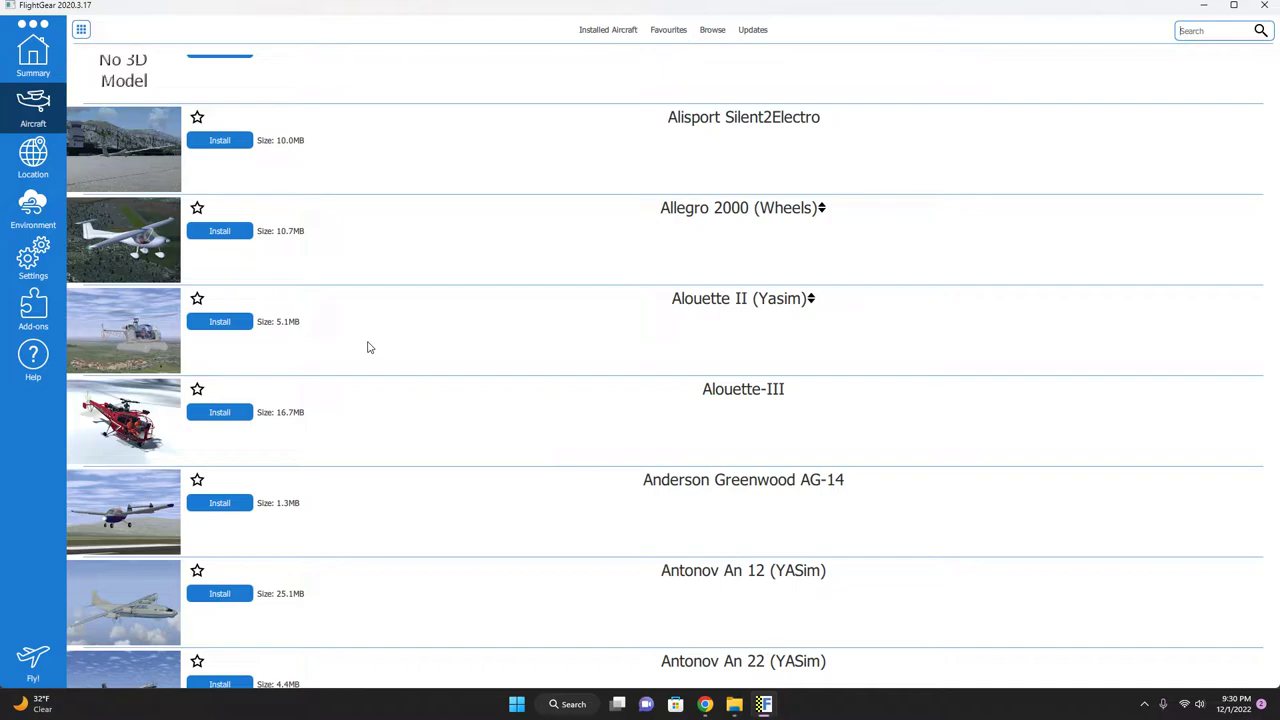
scroll("down", 3)
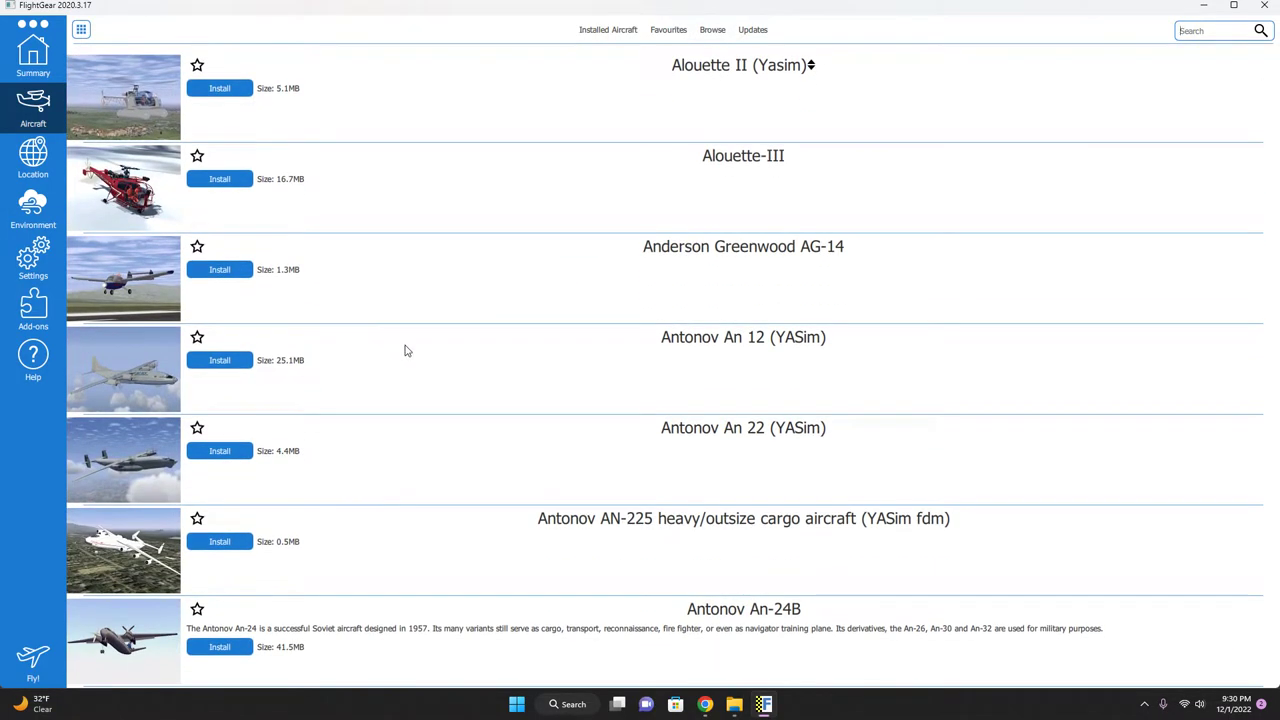
scroll("down", 3)
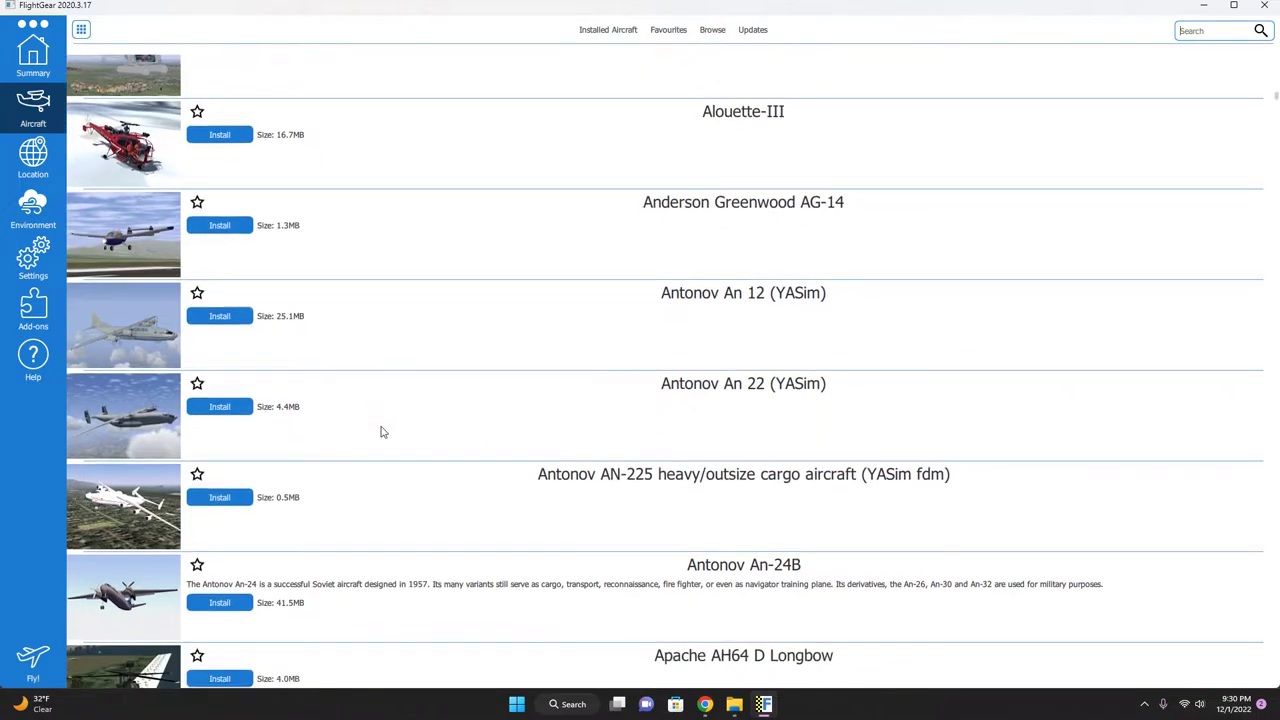
scroll("down", 3)
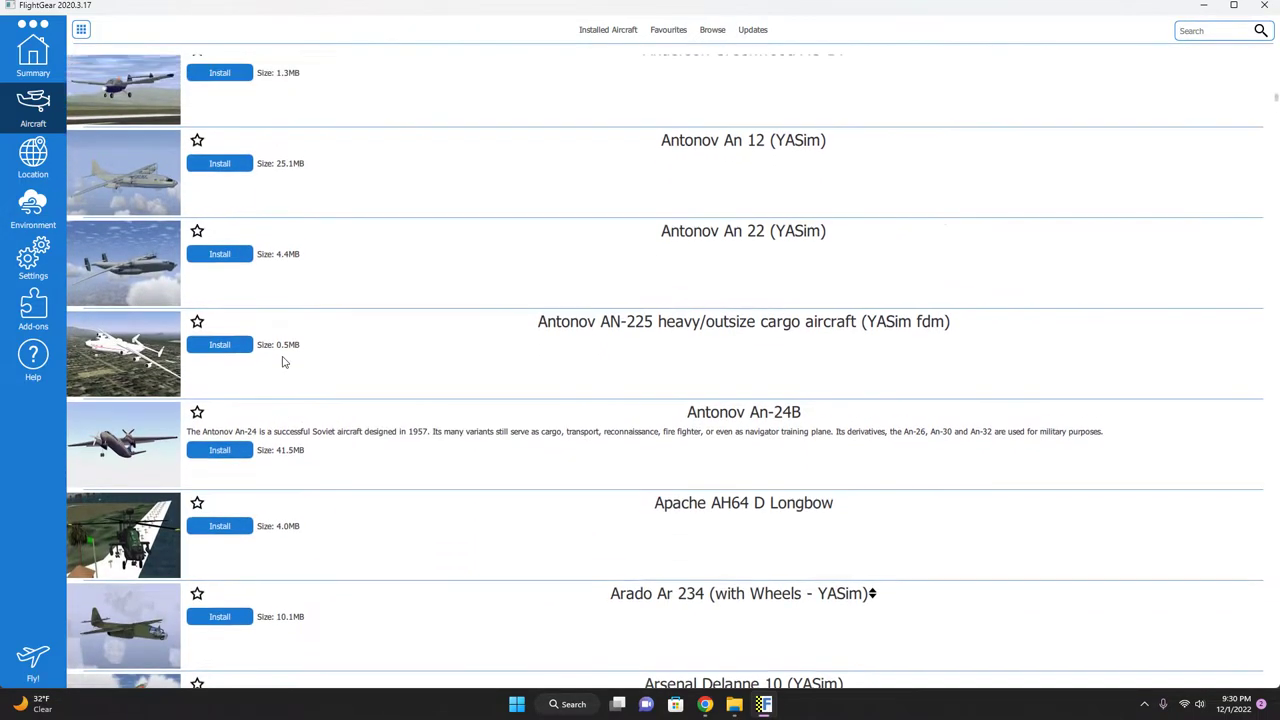
Step: Go to Summary, then list Installed Aircraft showing Air Traffic Control, Cessna 172P, FG video assistant, UFO
left_click(33, 55)
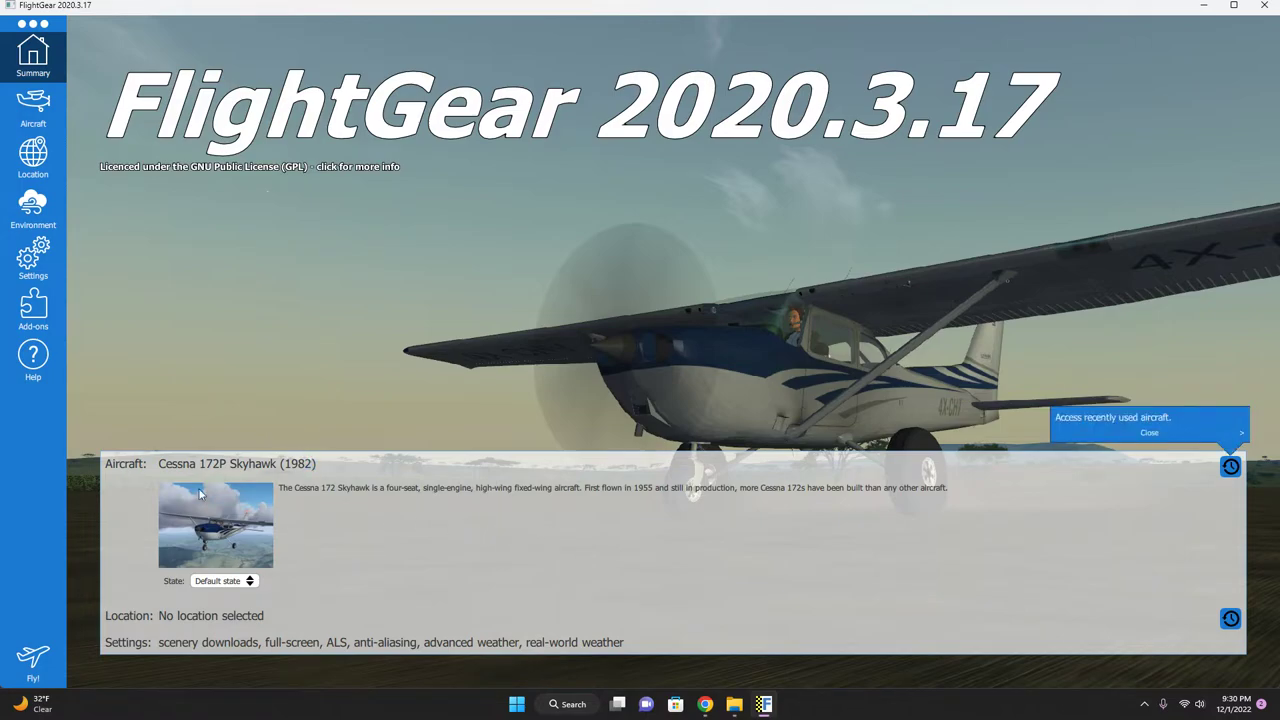
left_click(34, 105)
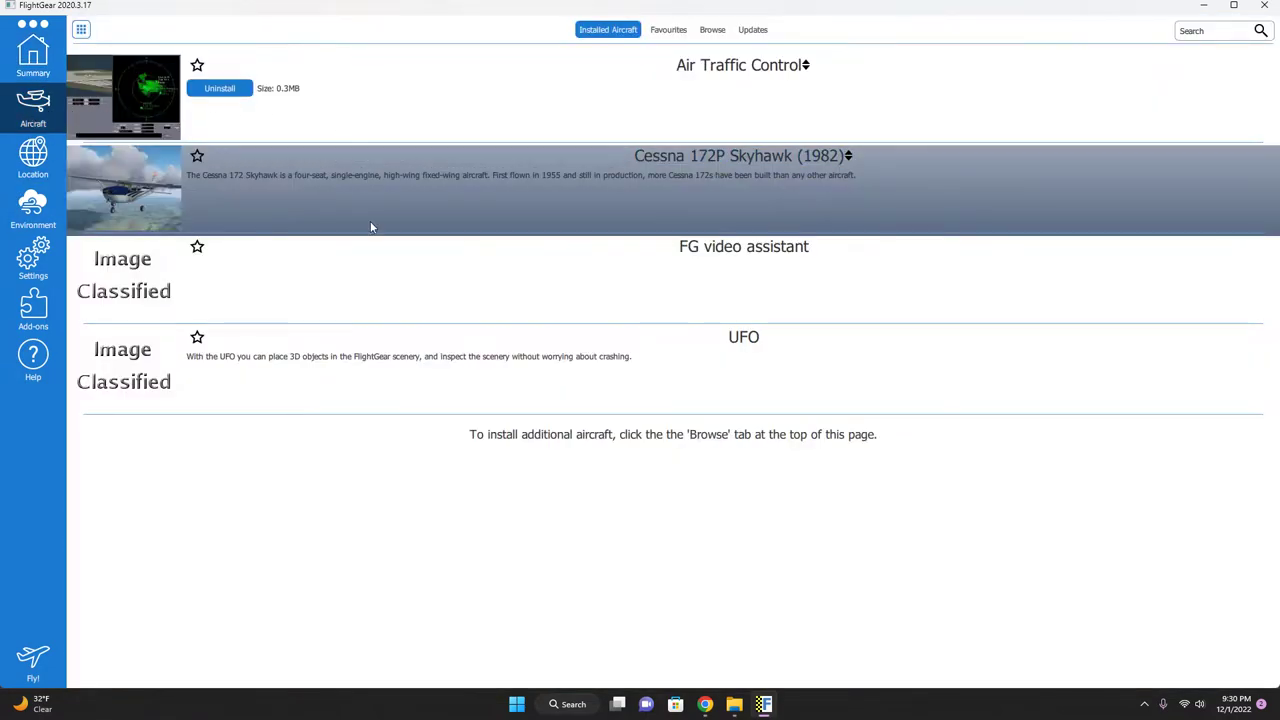
mouse_move(135, 114)
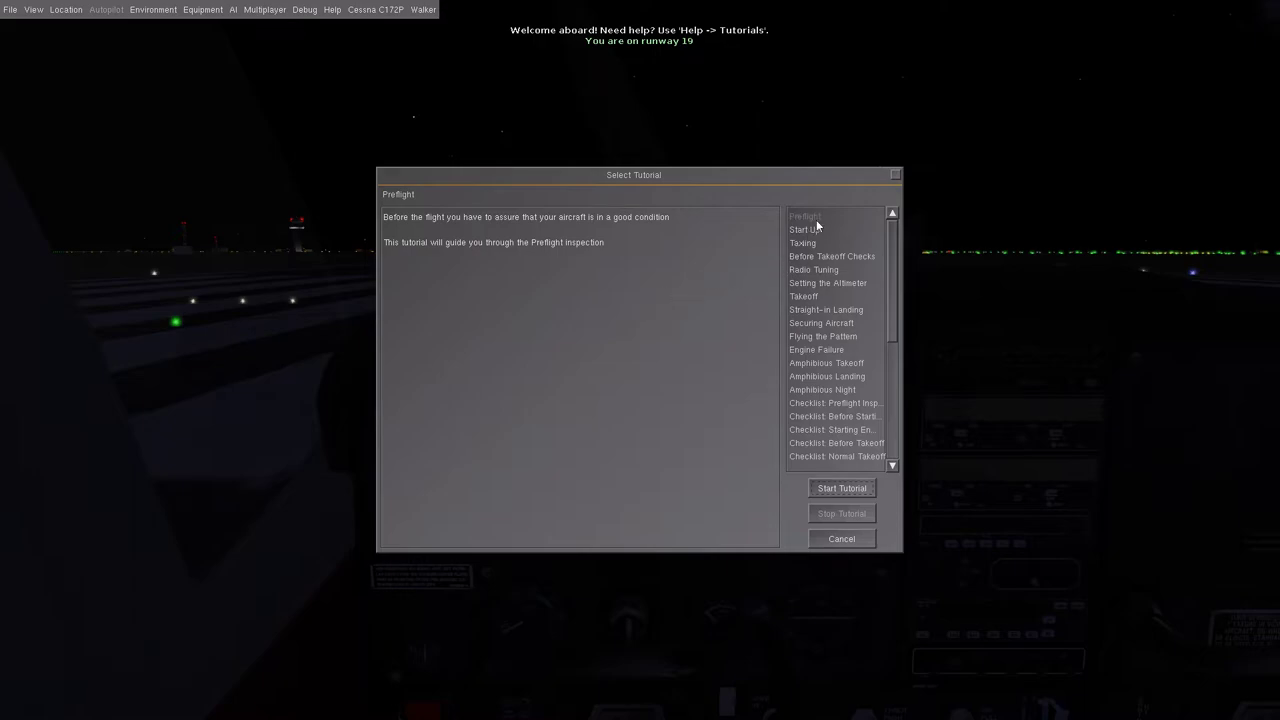
Step: Choose the Preflight tutorial to begin the inspection lesson at Hilo
left_click(842, 488)
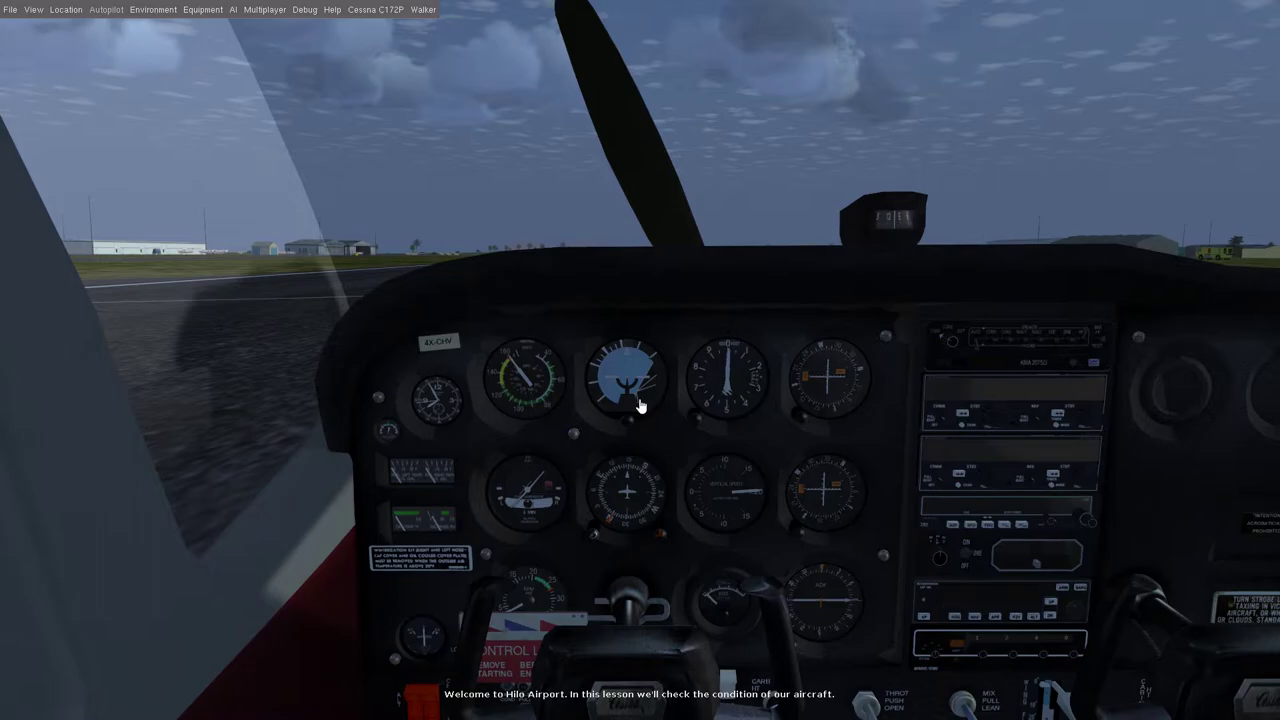
mouse_move(640, 405)
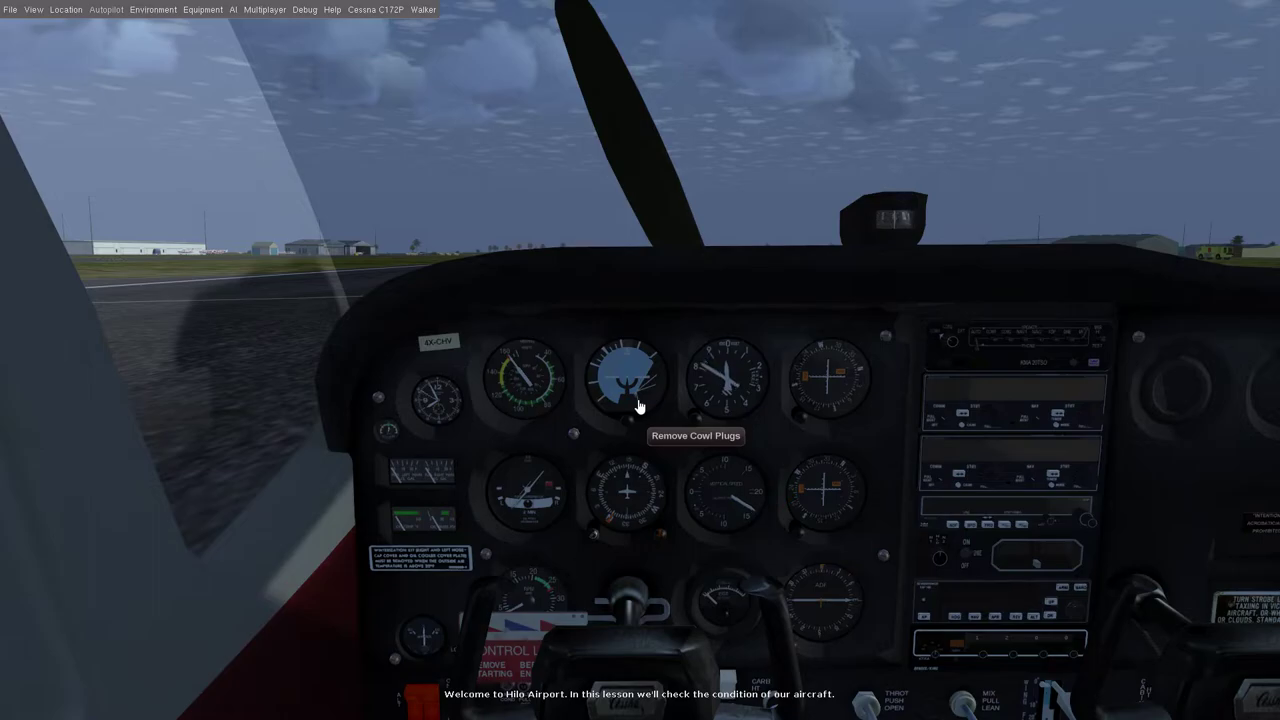
mouse_move(500, 405)
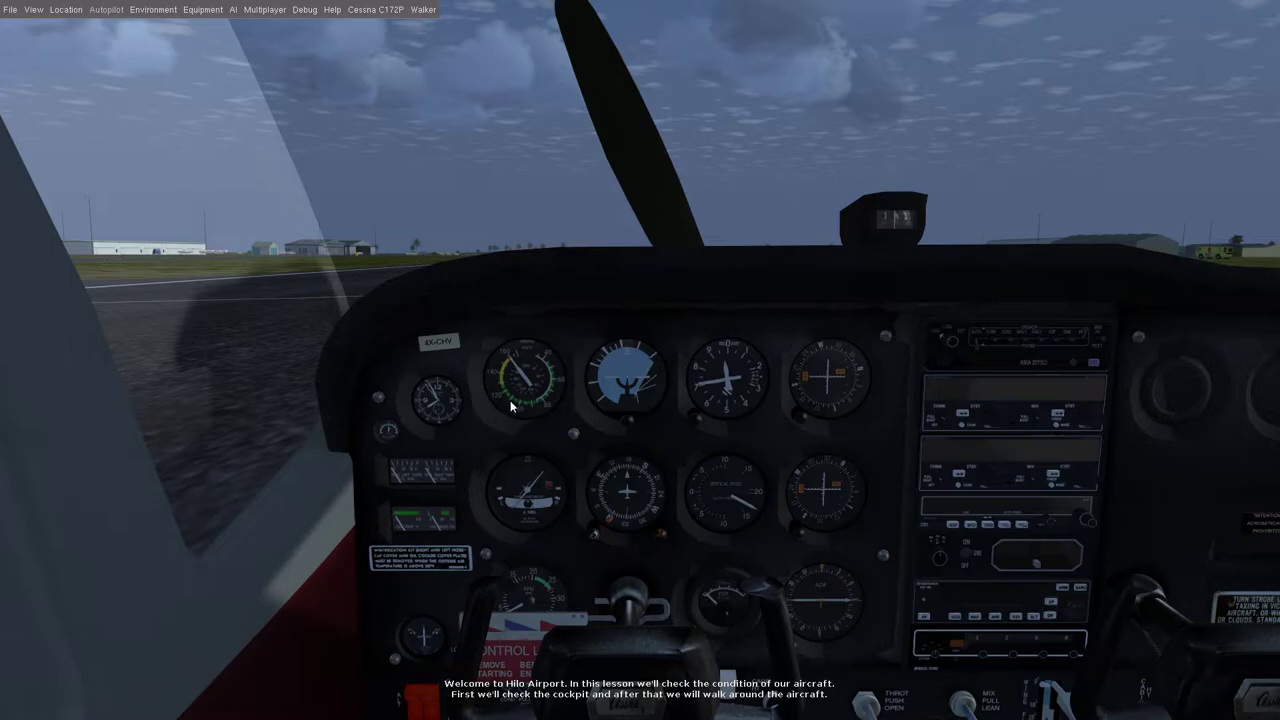
mouse_move(575, 365)
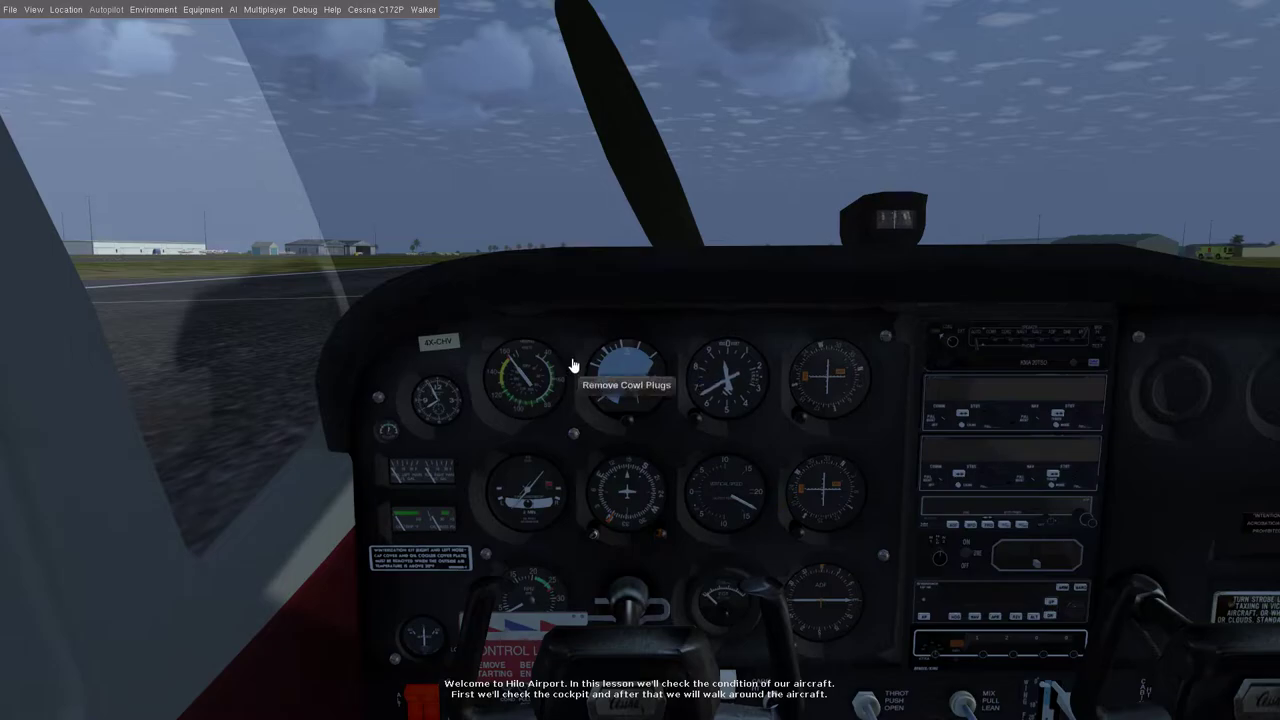
mouse_move(575, 358)
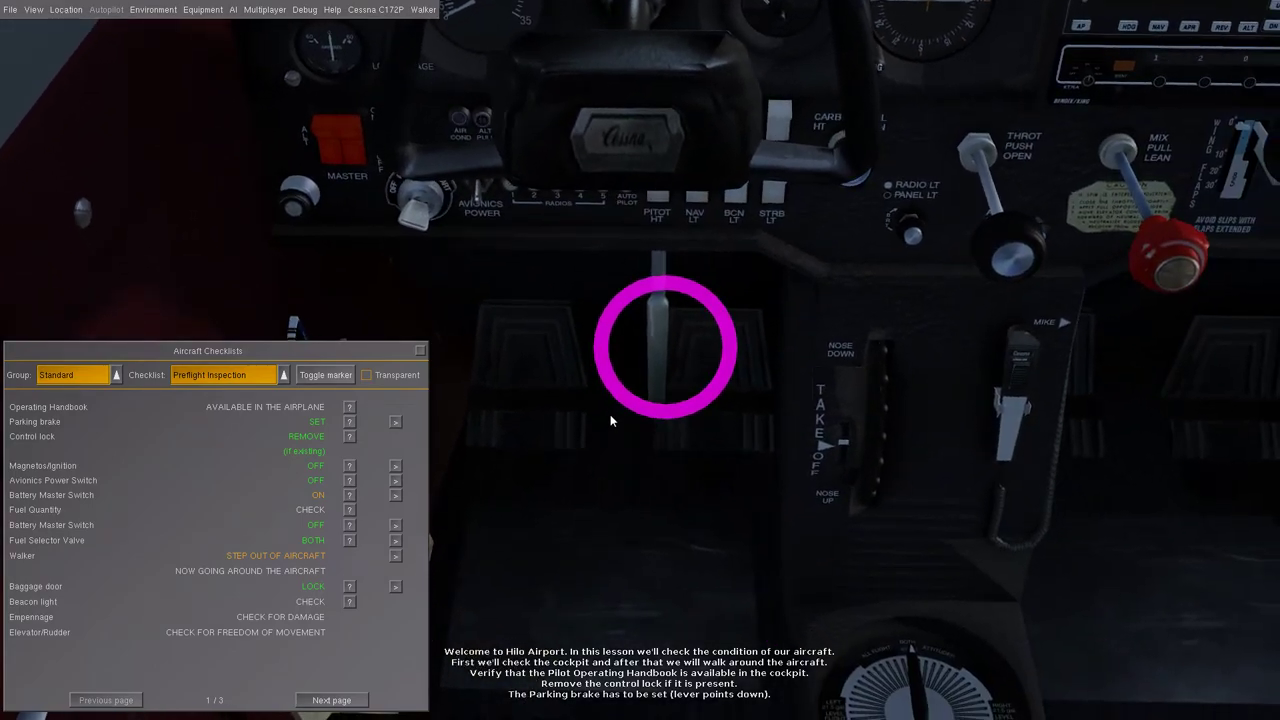
mouse_move(655, 362)
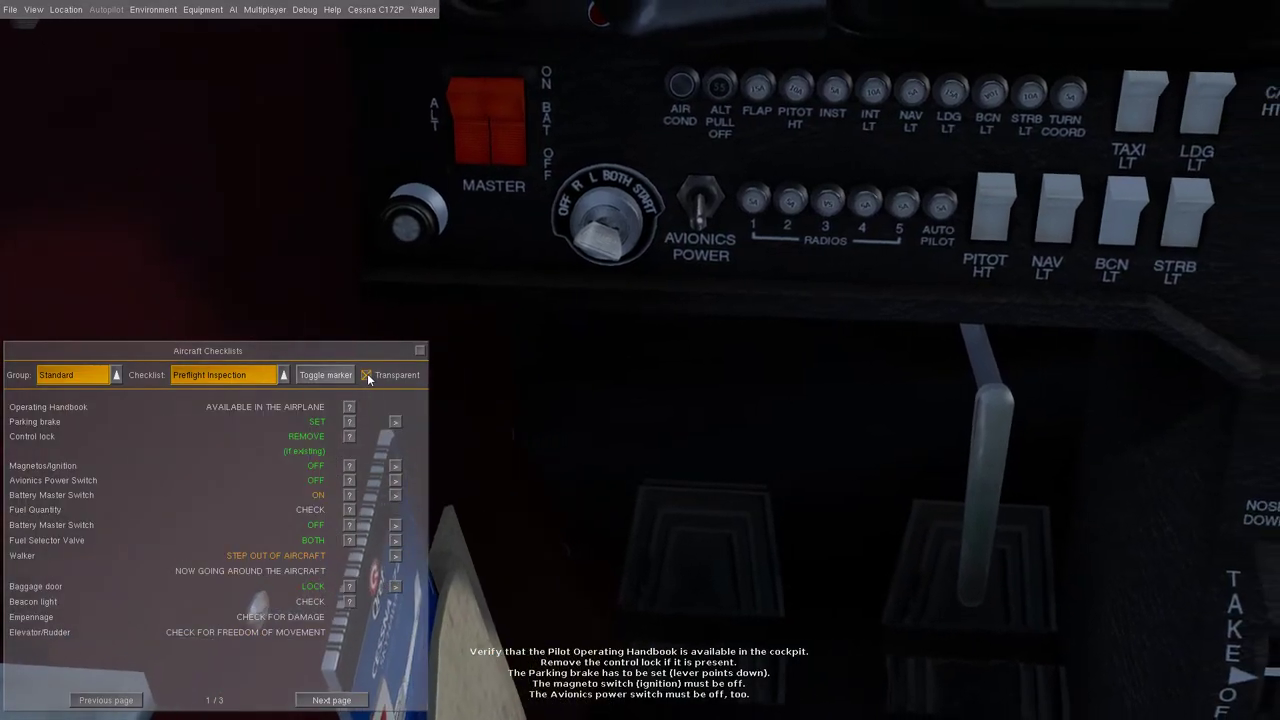
Step: Make the Aircraft Checklists window transparent while working the cockpit preflight items
left_click(367, 375)
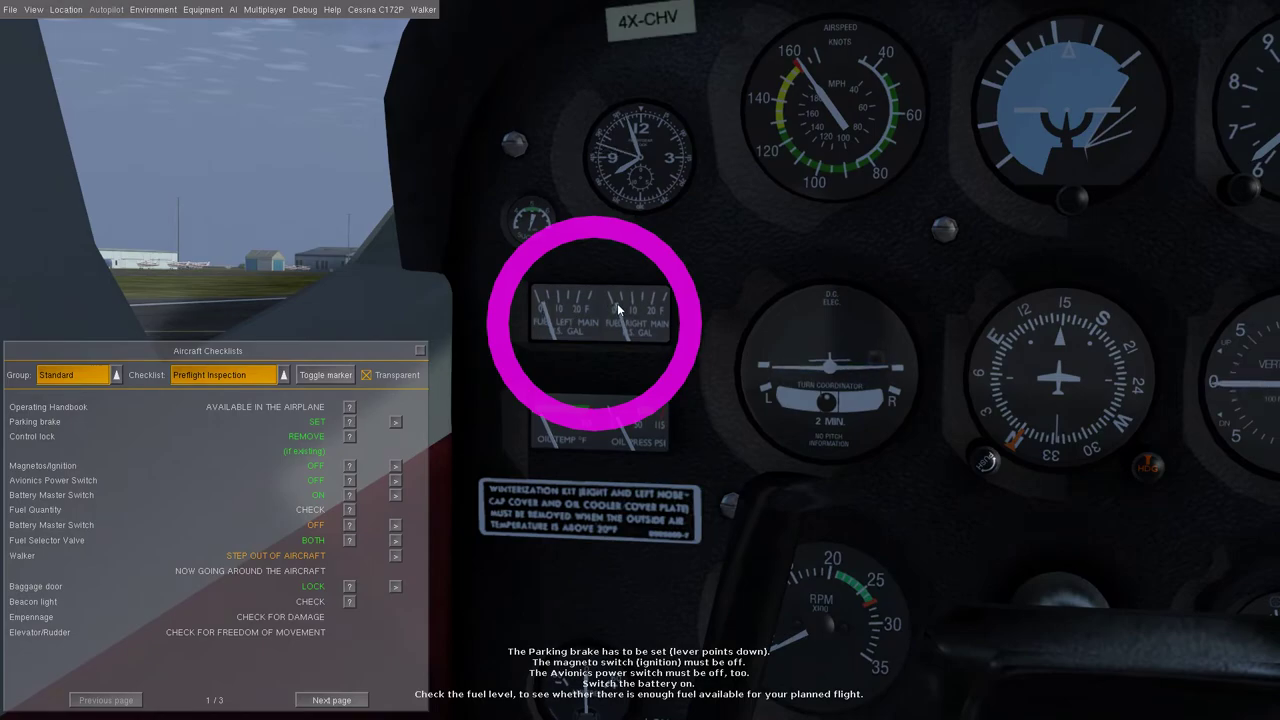
mouse_move(535, 409)
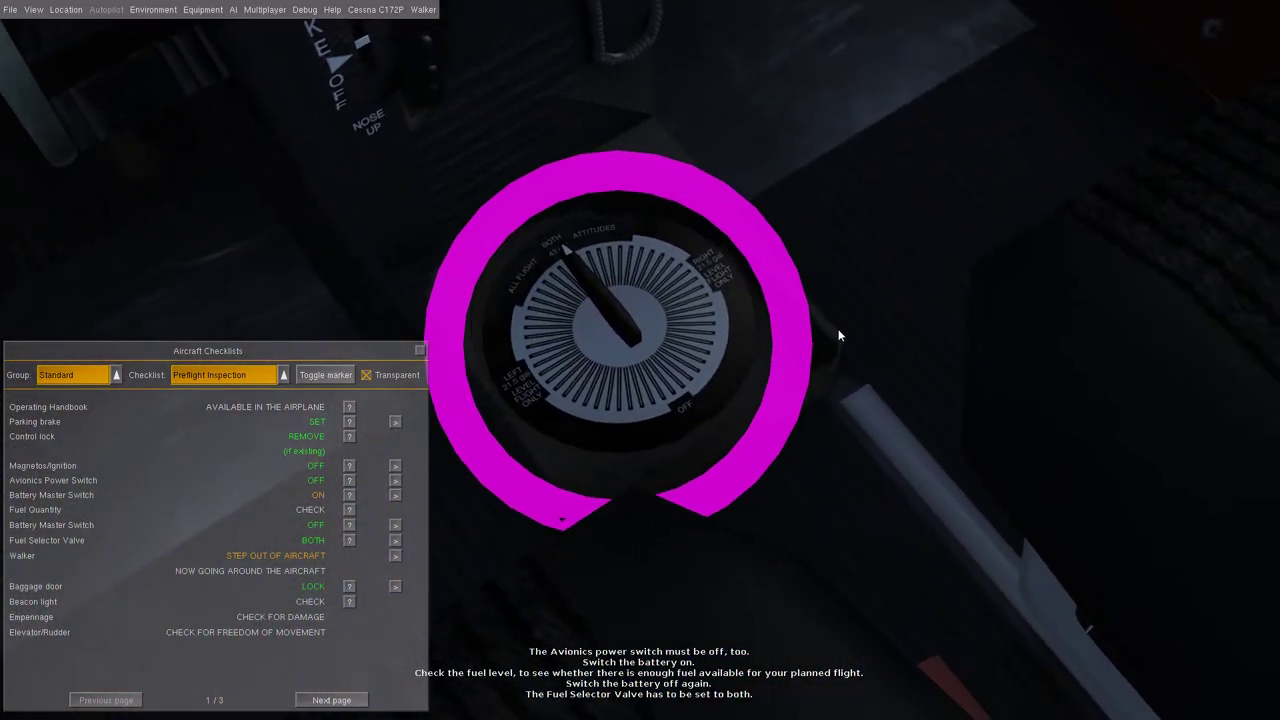
mouse_move(915, 385)
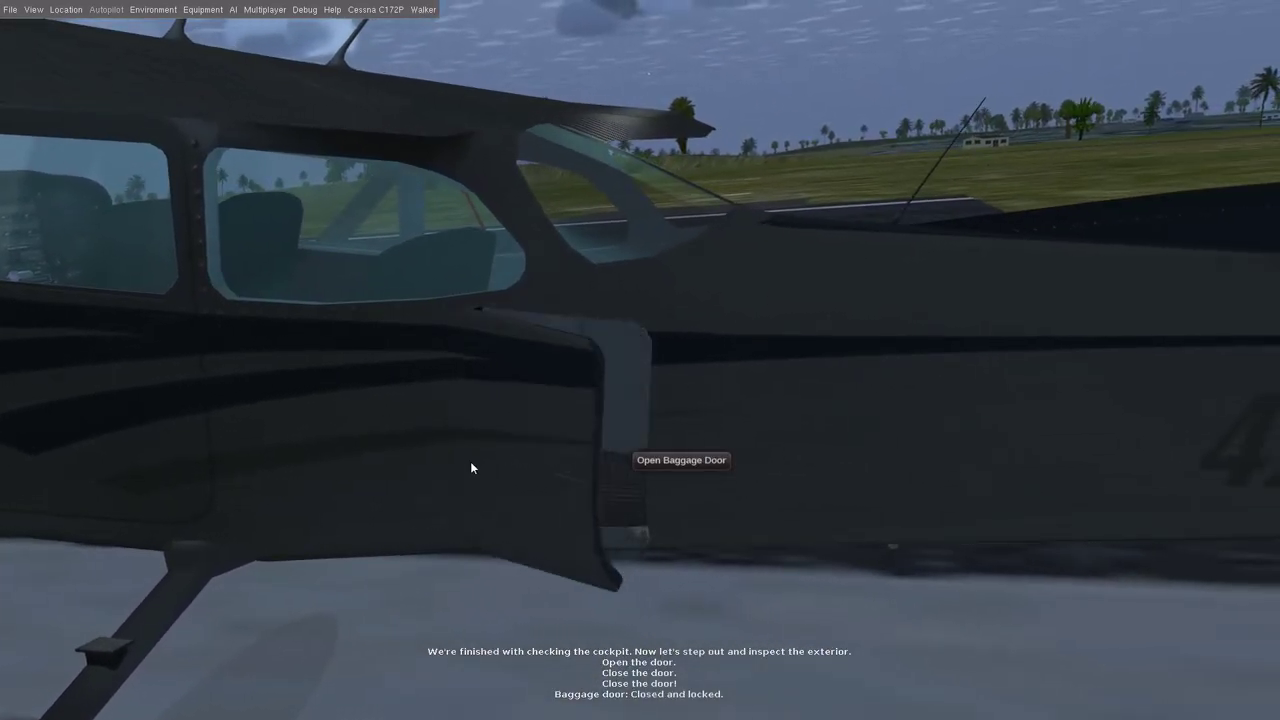
Step: Check the baggage door shows no baggage weight and close the readout
left_click(680, 460)
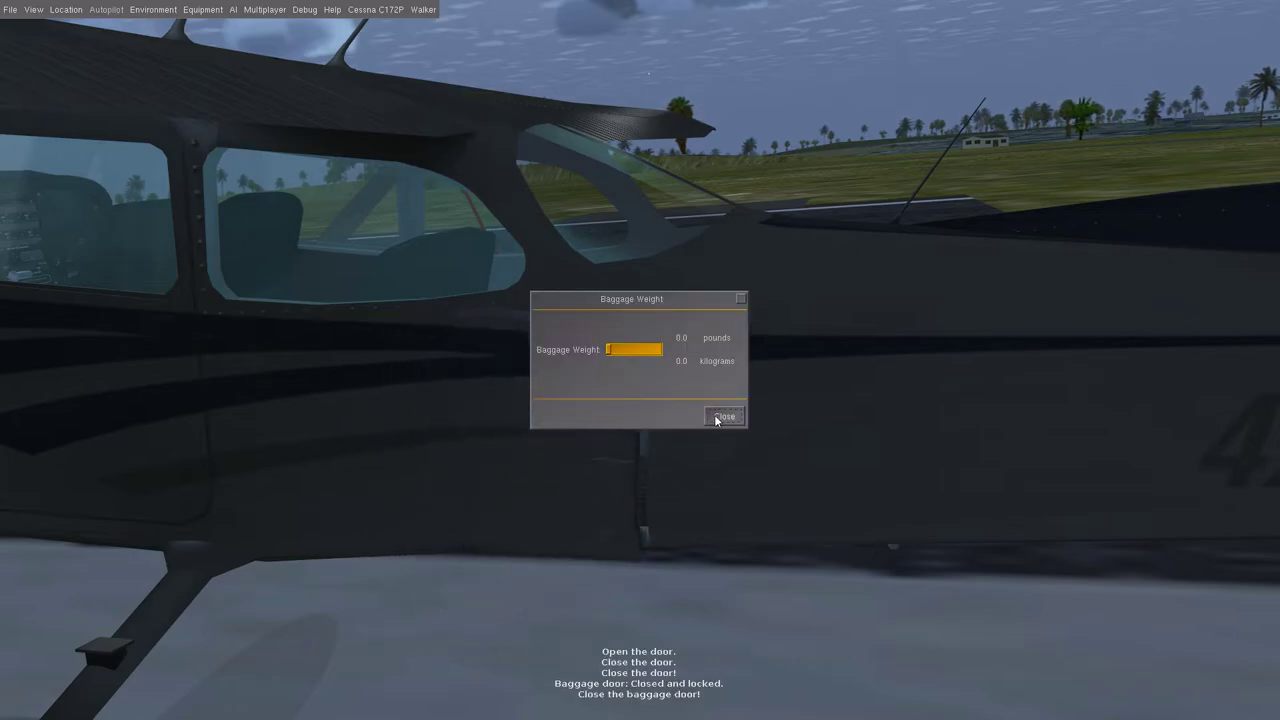
left_click(725, 416)
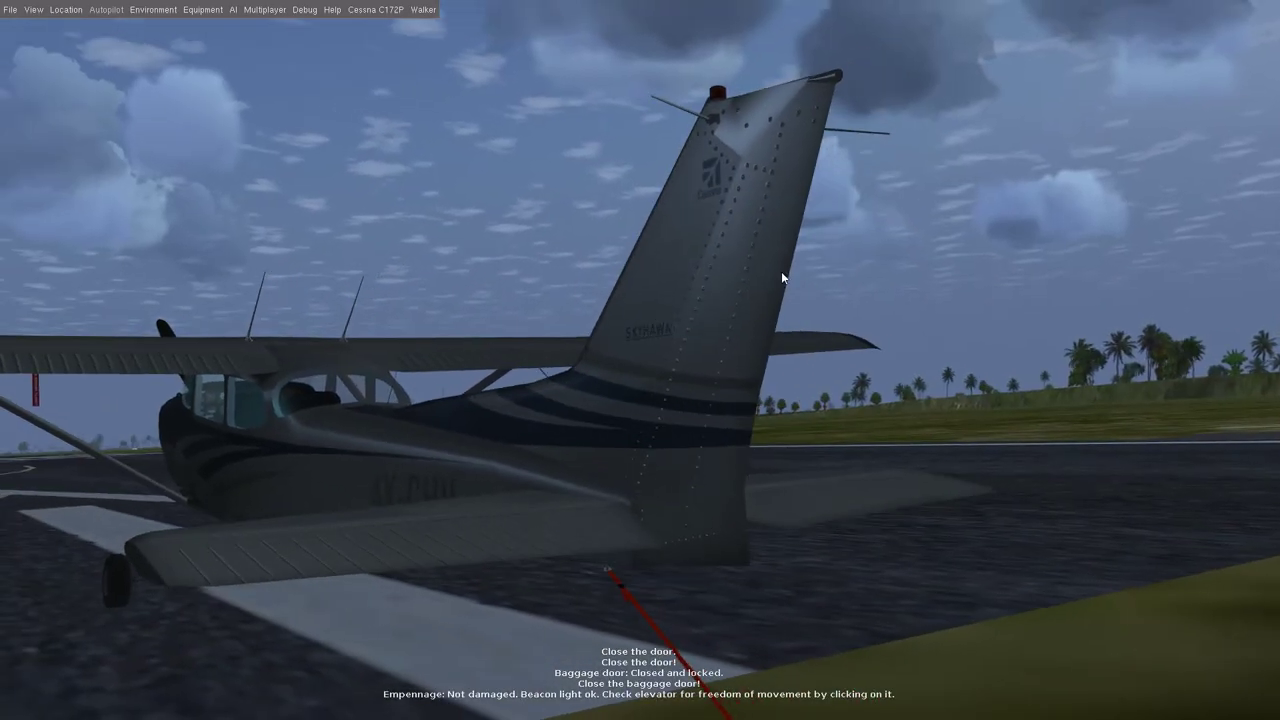
mouse_move(741, 262)
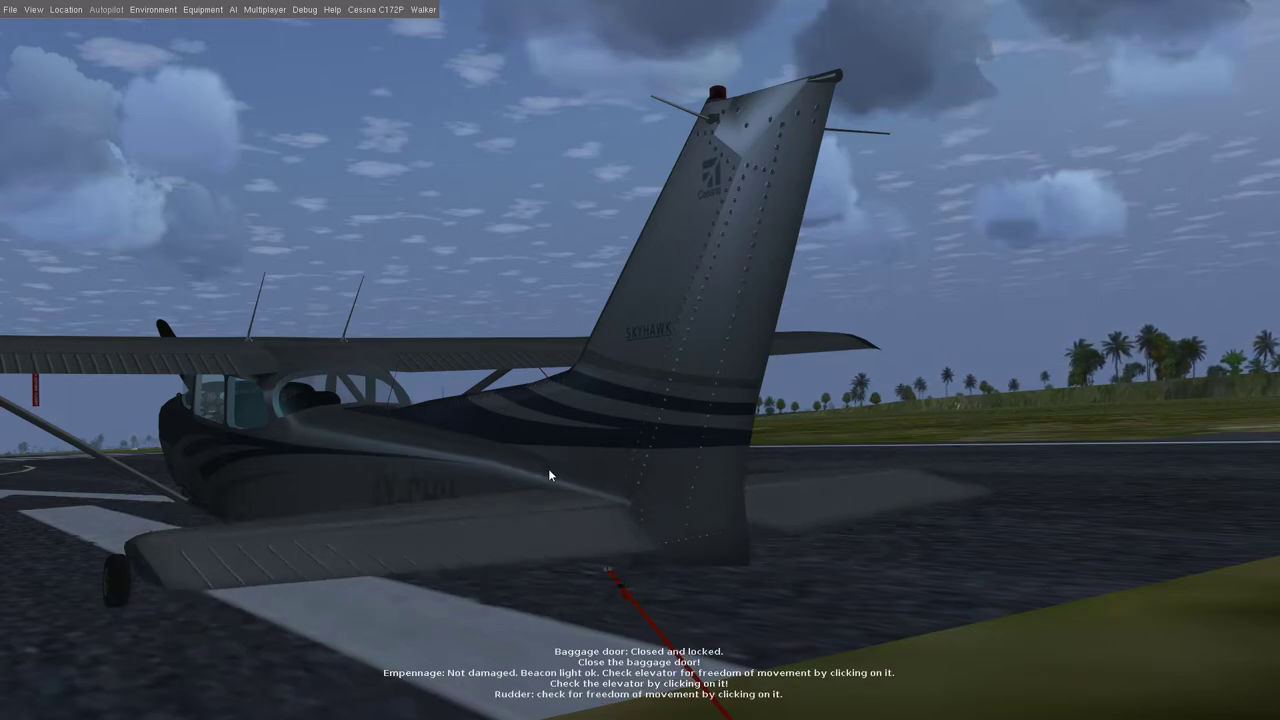
mouse_move(740, 299)
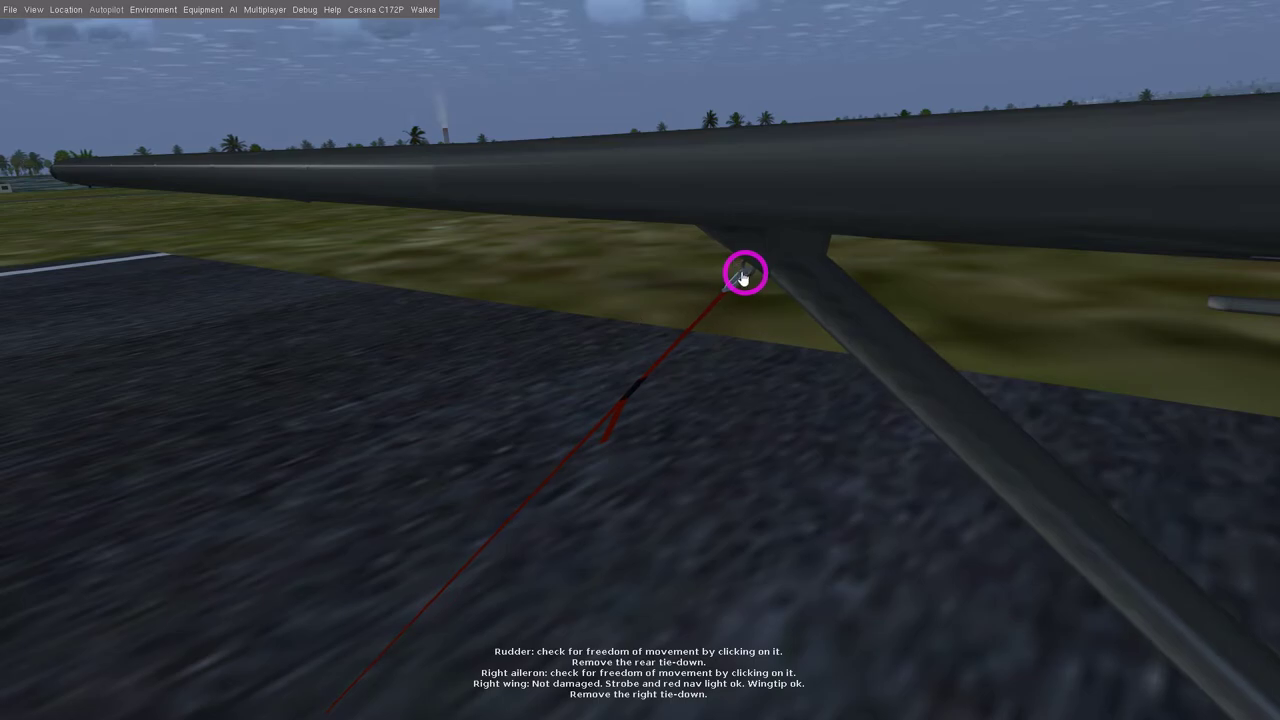
Step: Remove the right wing tie-down during the right-side walkaround
left_click(746, 272)
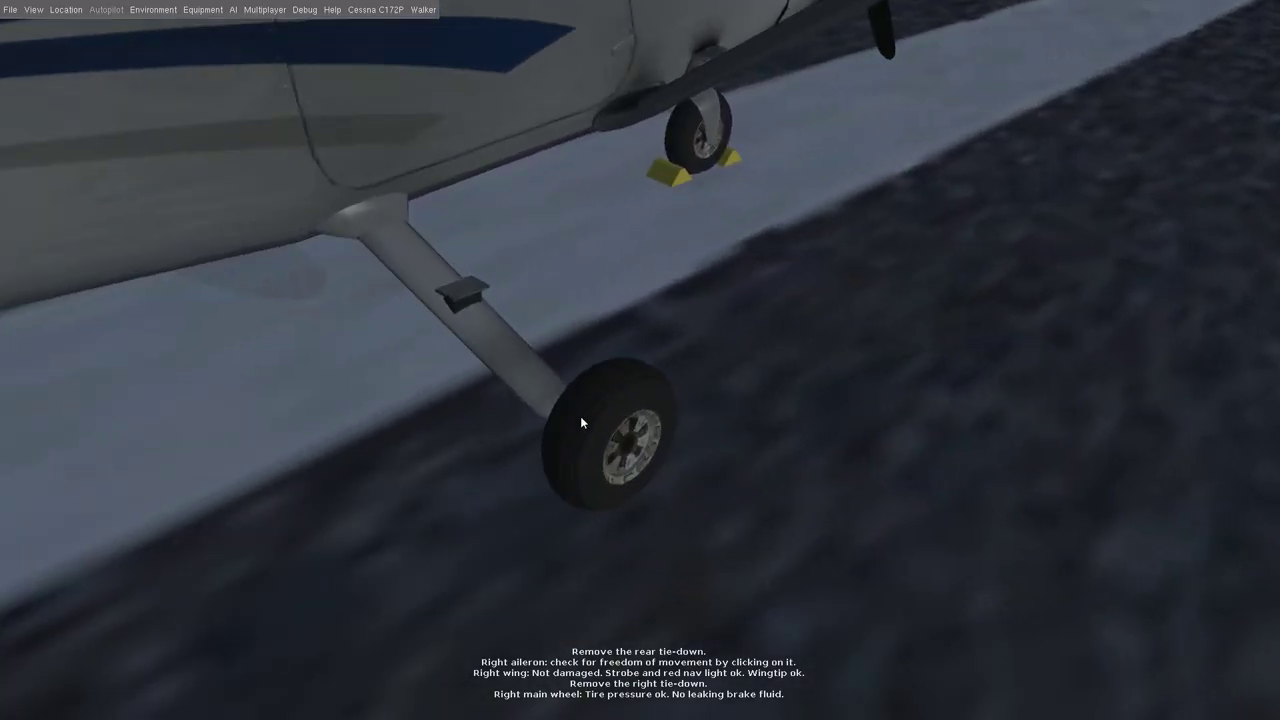
mouse_move(470, 271)
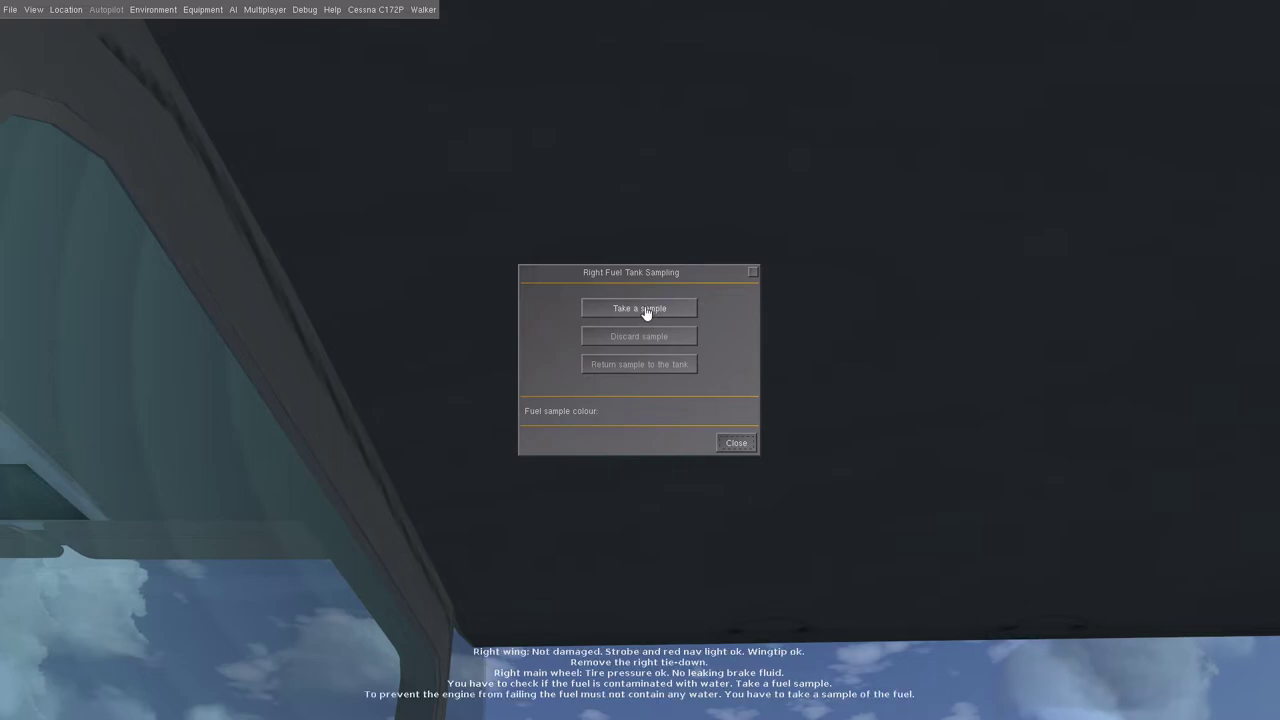
Step: Take a right tank fuel sample, return it to the tank, and close sampling
left_click(638, 307)
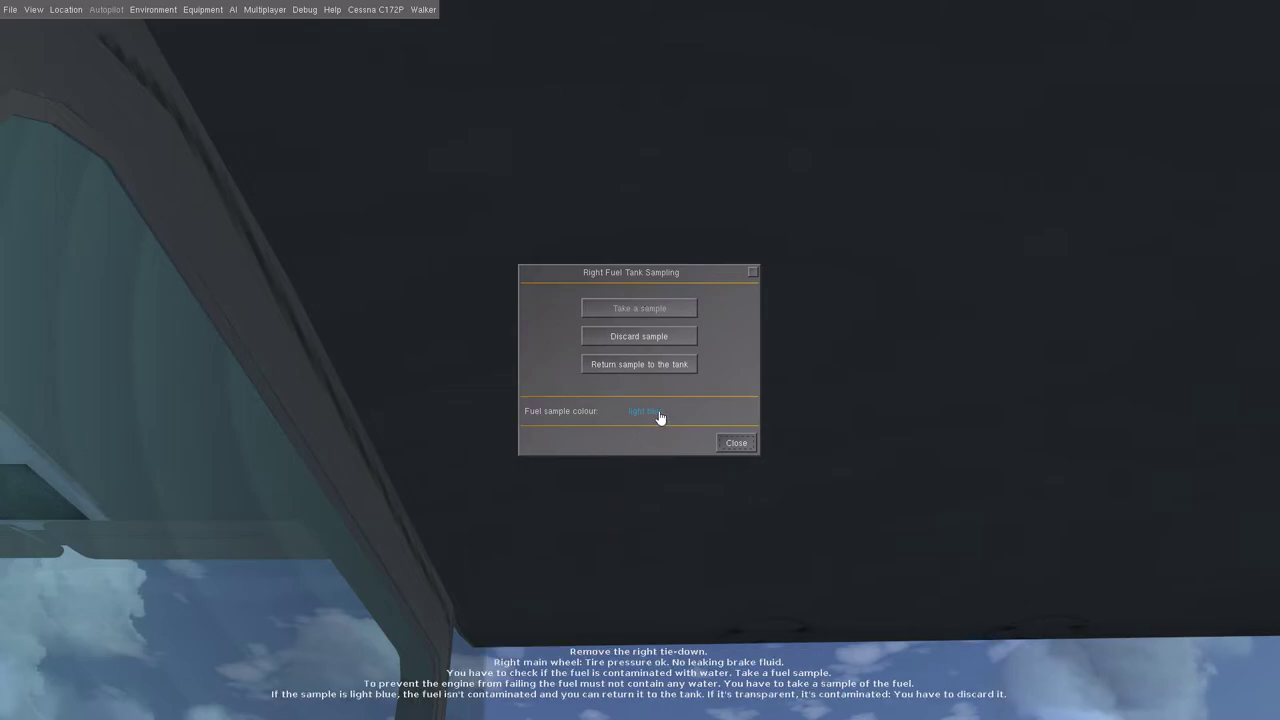
mouse_move(565, 451)
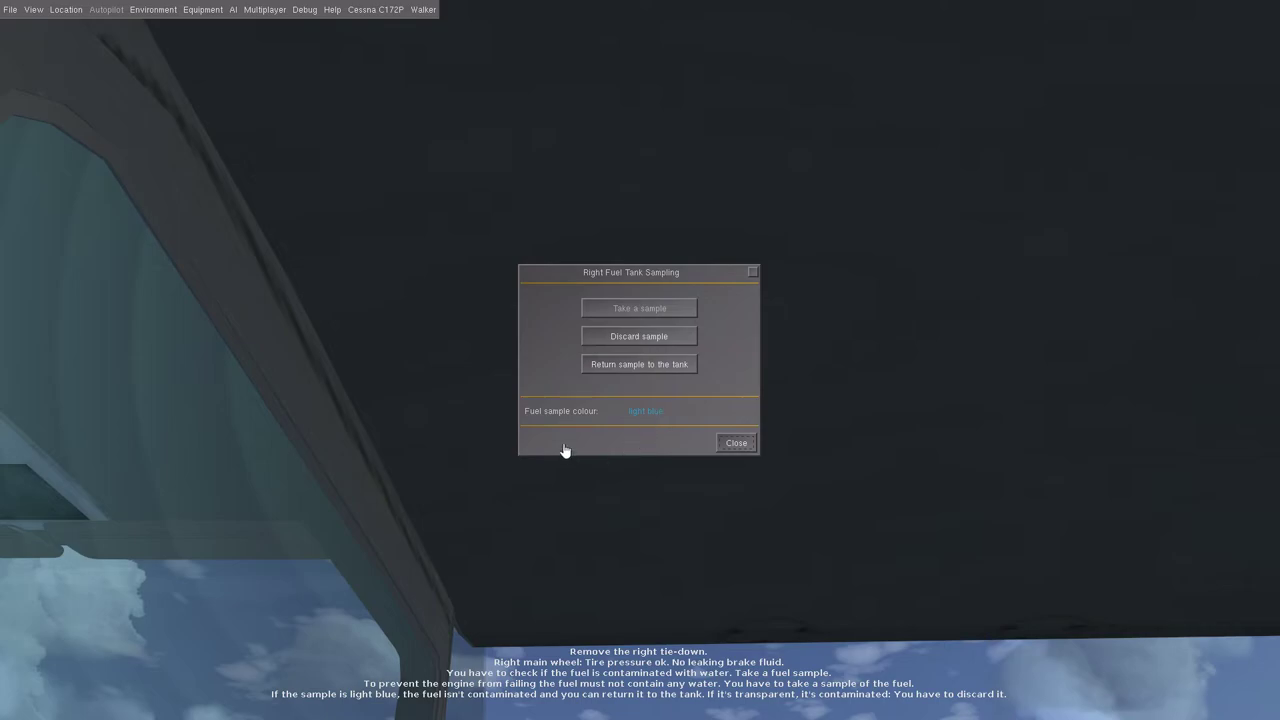
mouse_move(640, 415)
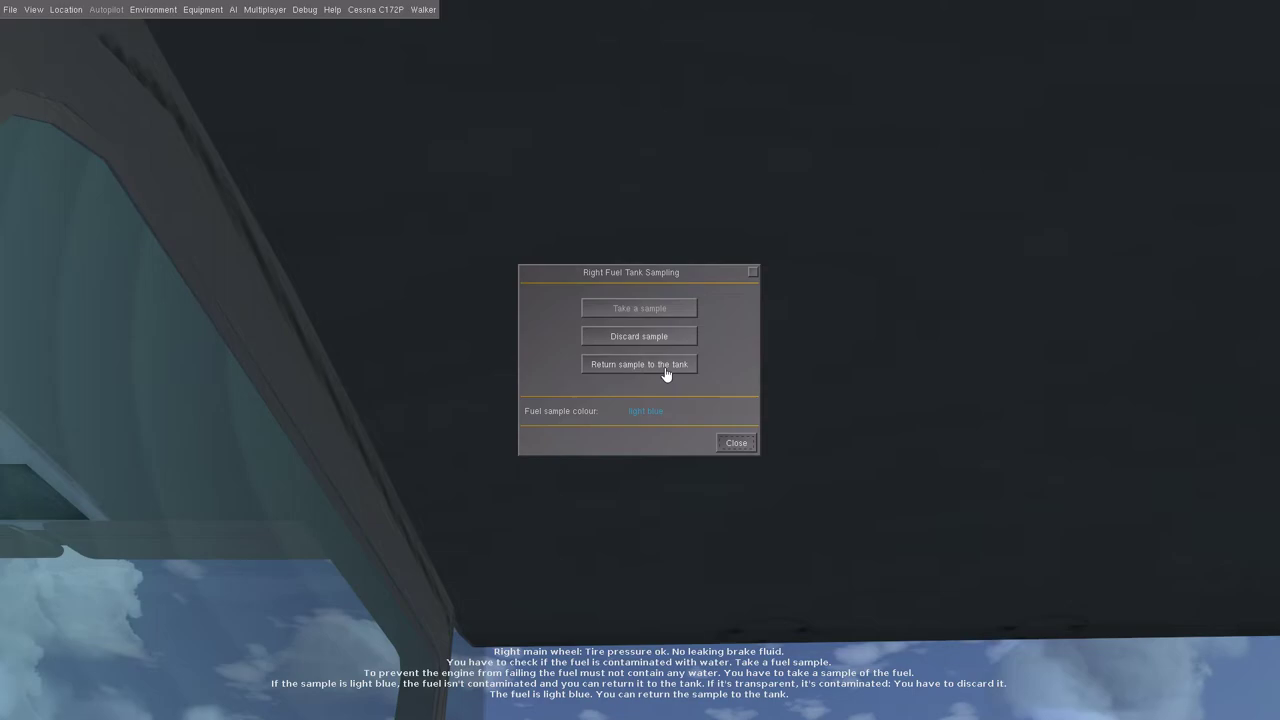
left_click(639, 364)
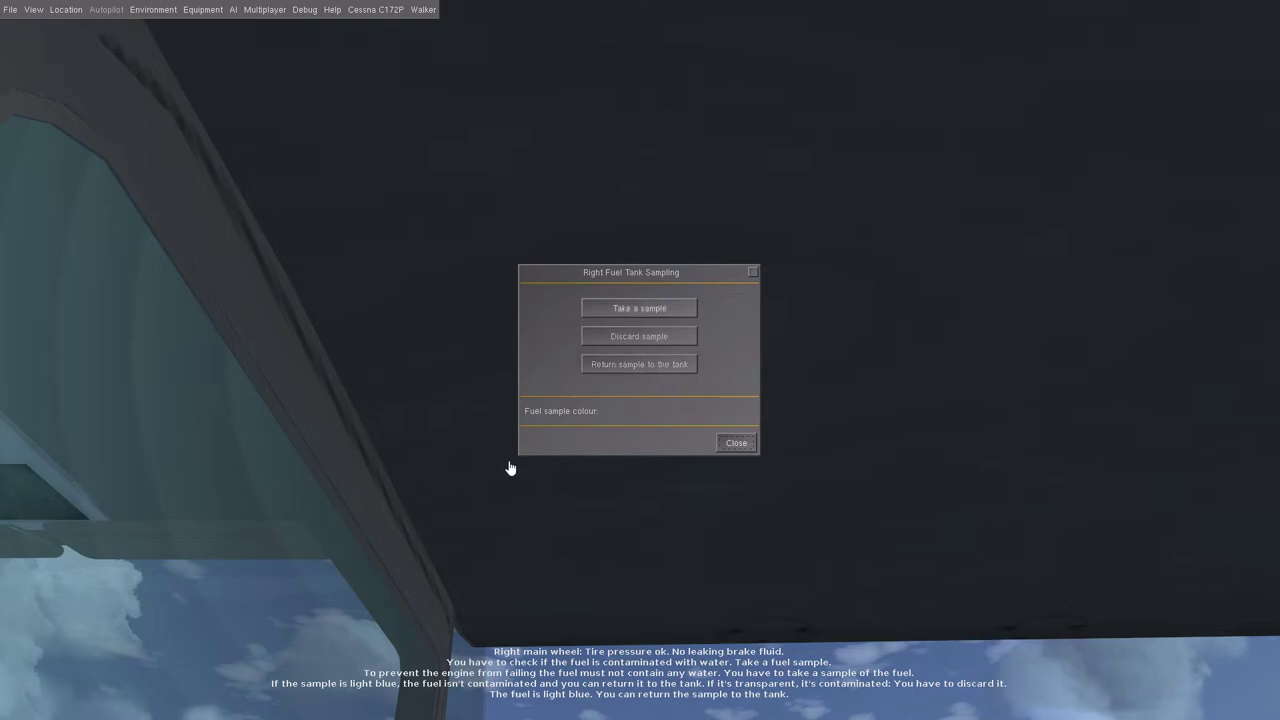
left_click(736, 443)
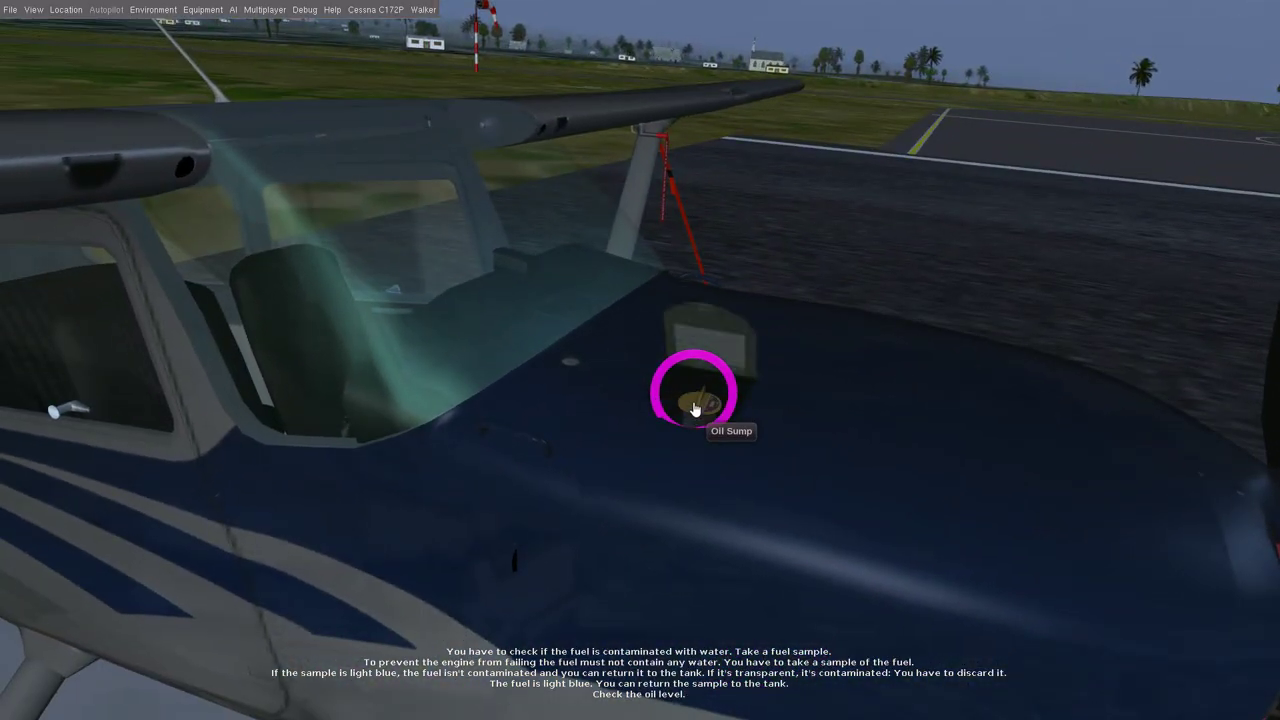
Step: Check the oil level, remove the cowl plugs, and remove the nose wheel chocks
left_click(694, 406)
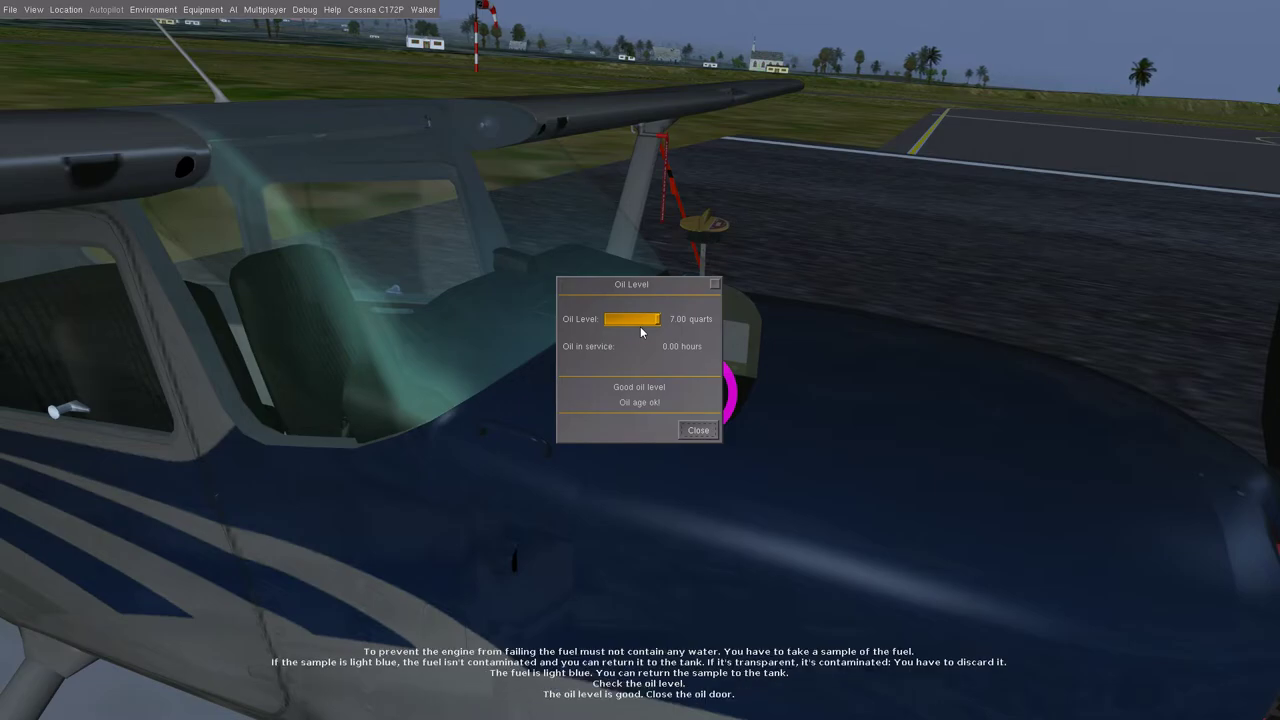
mouse_move(657, 446)
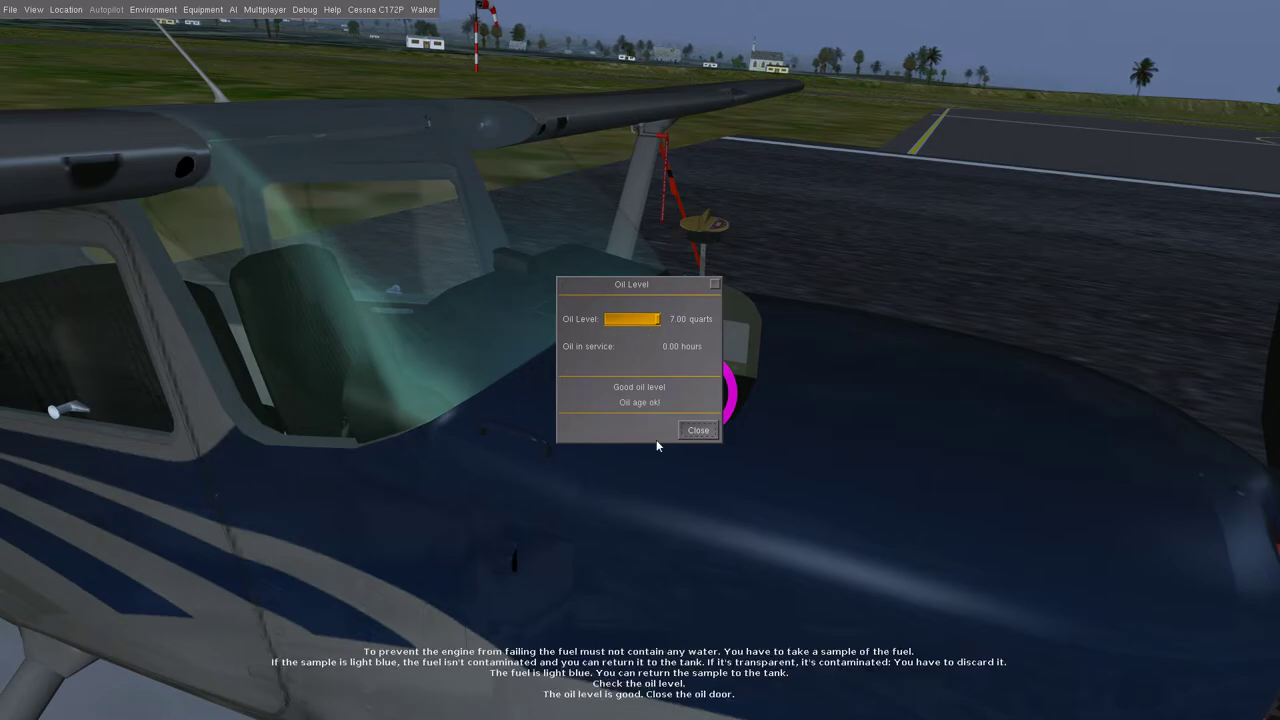
left_click(697, 430)
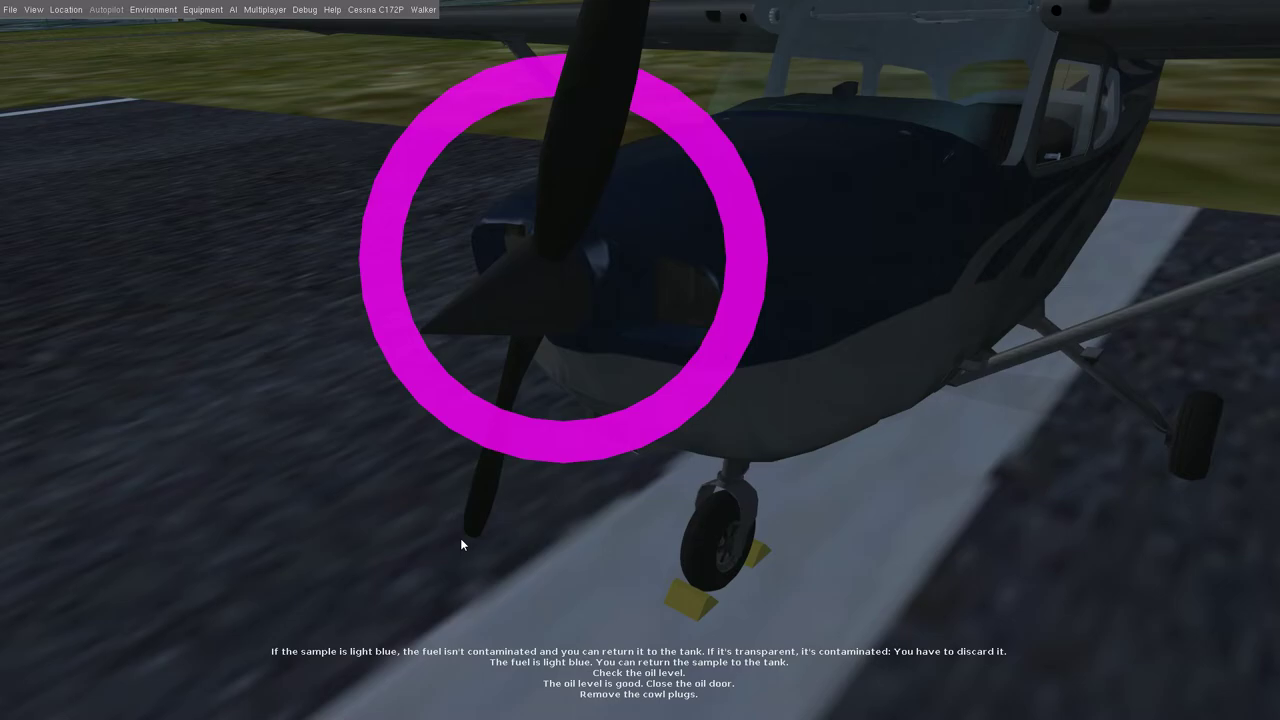
left_click(550, 265)
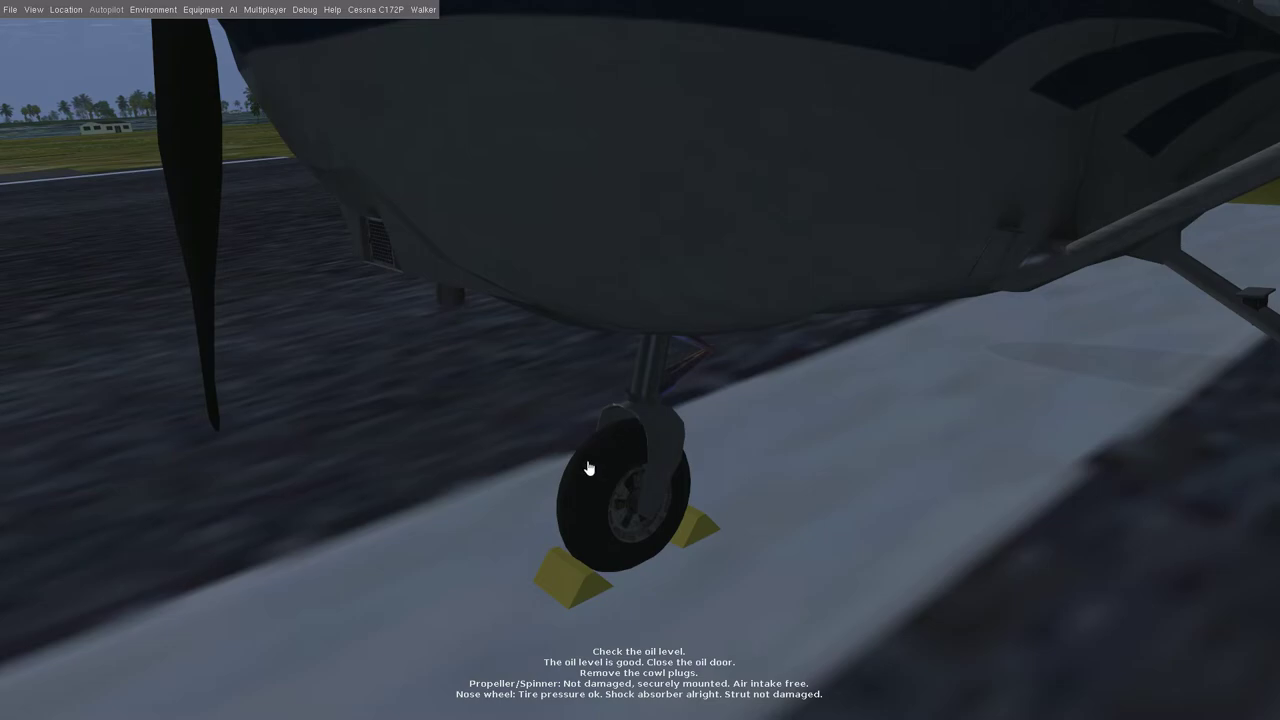
mouse_move(357, 367)
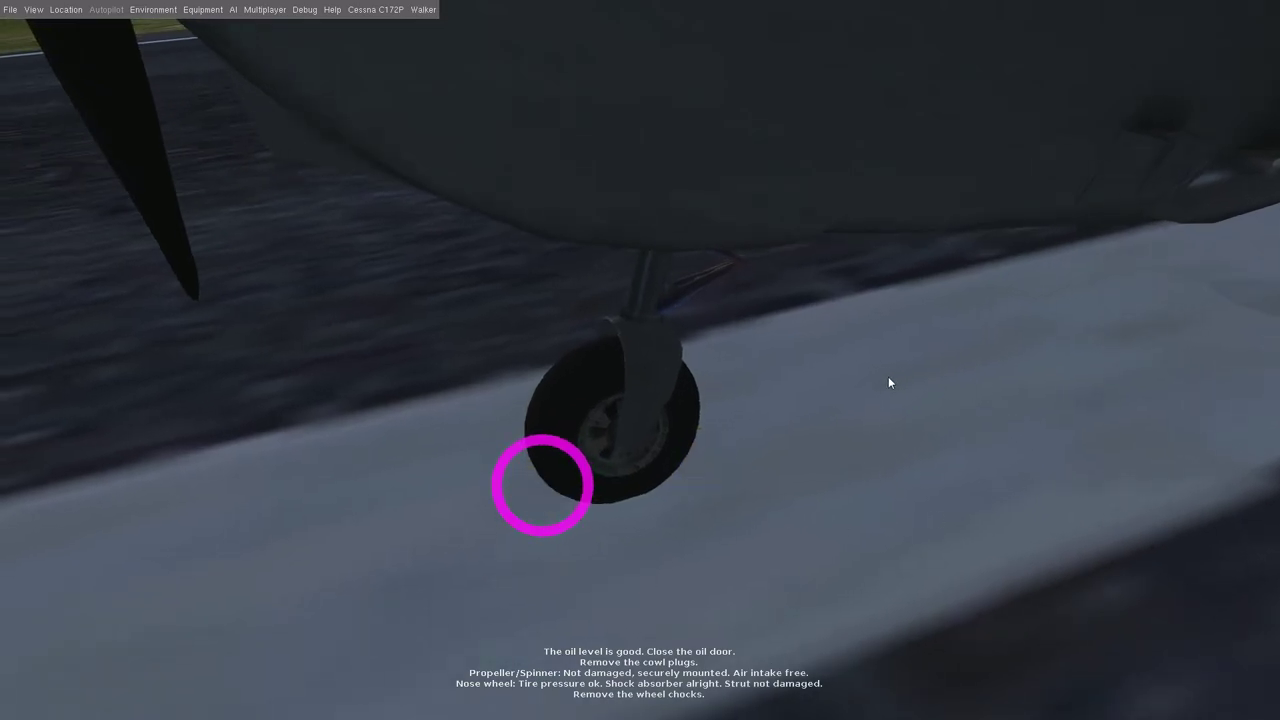
left_click(540, 491)
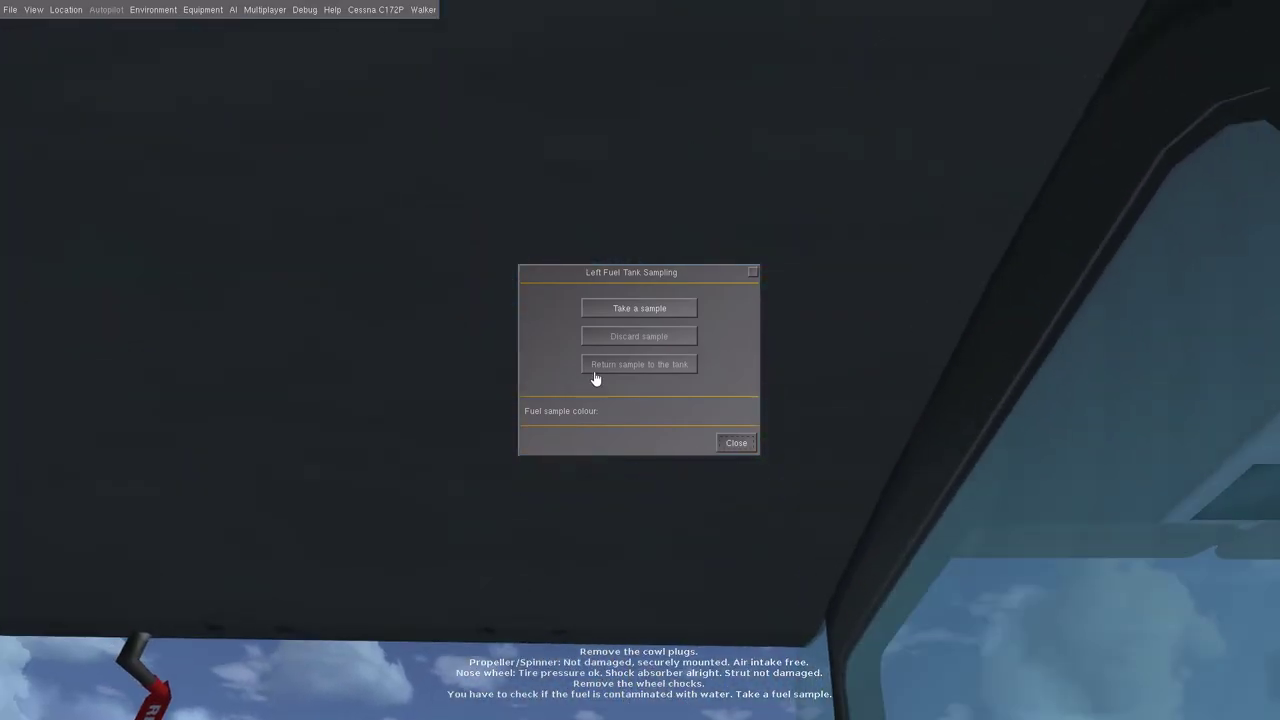
Step: Take a left tank fuel sample, return it to the tank, and close sampling
left_click(638, 307)
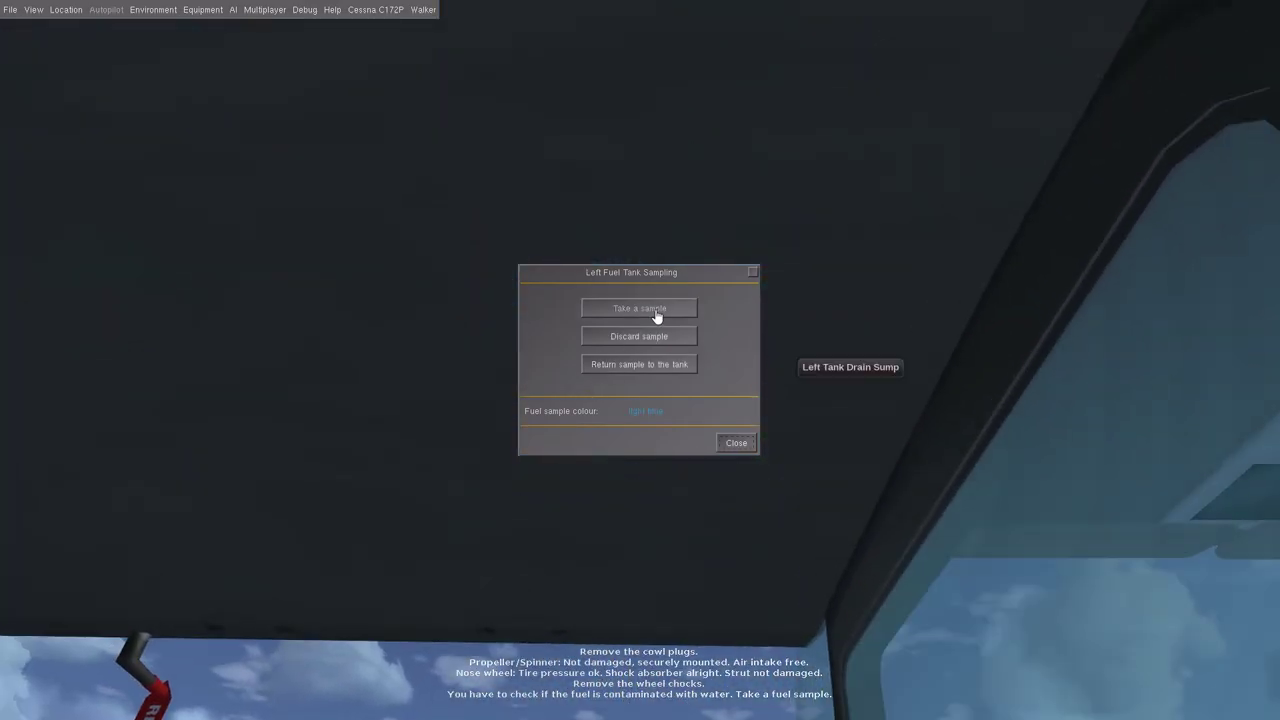
left_click(638, 308)
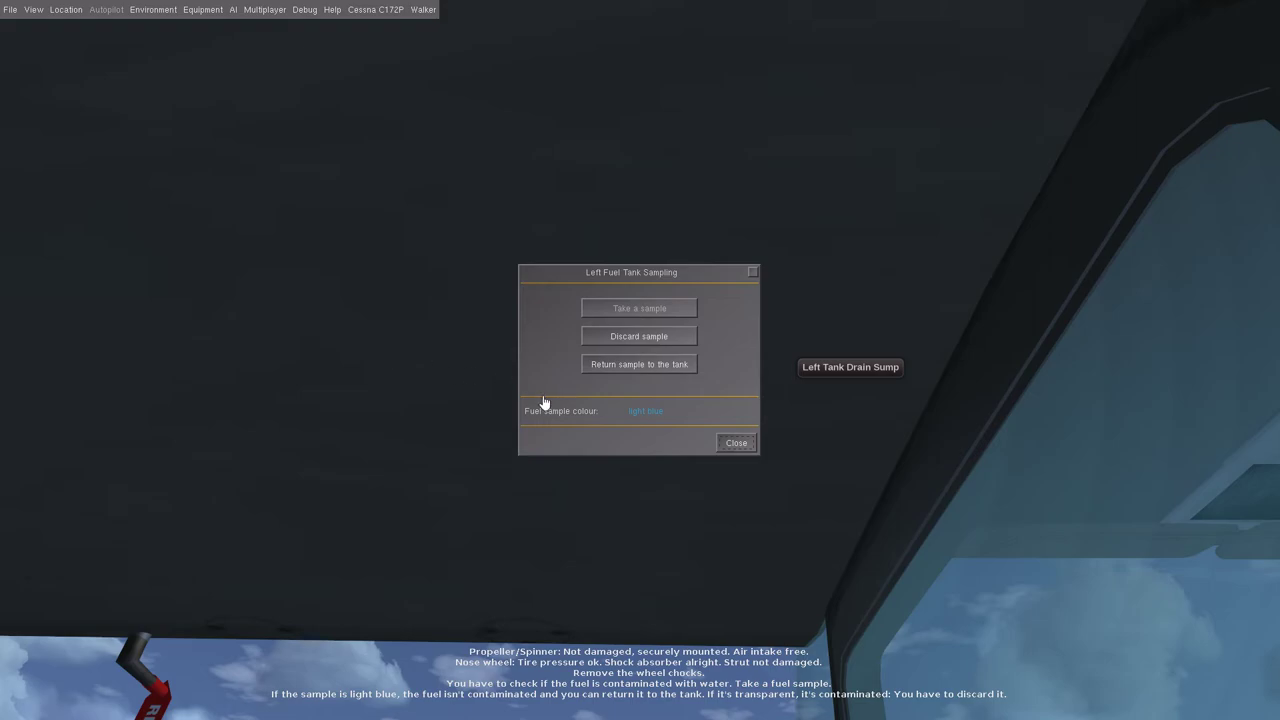
left_click(638, 364)
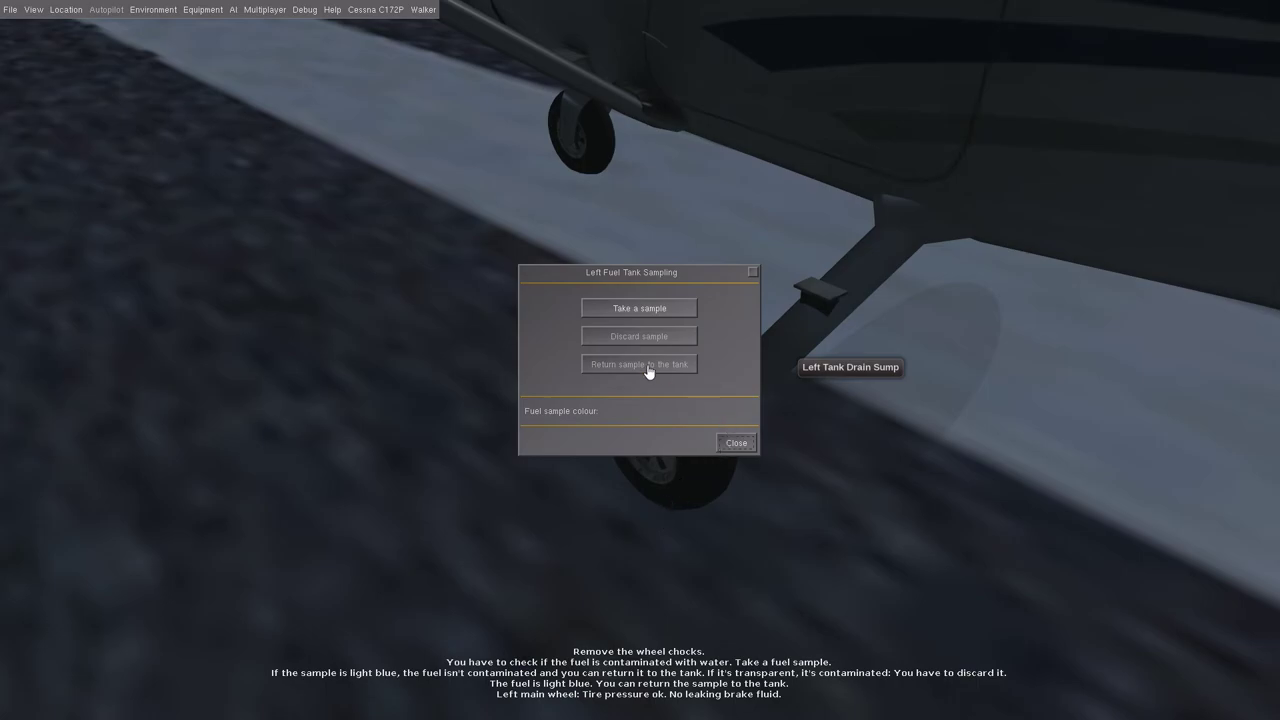
left_click(736, 443)
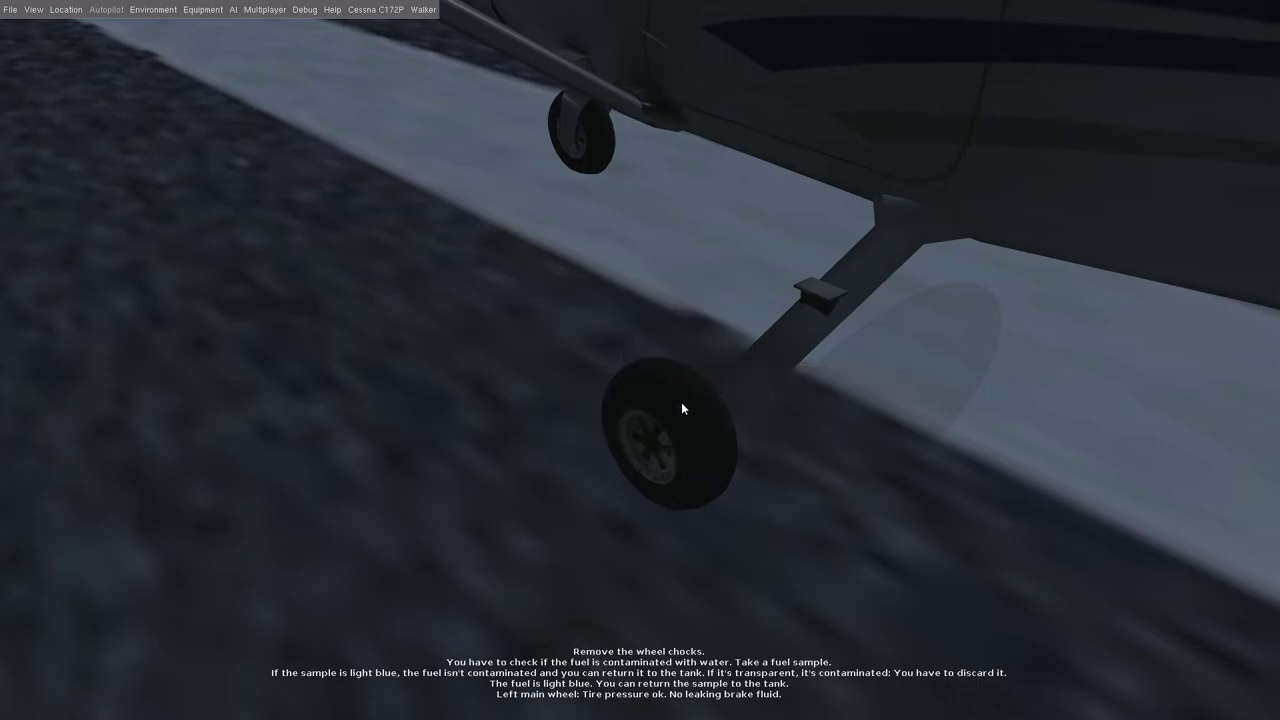
mouse_move(683, 407)
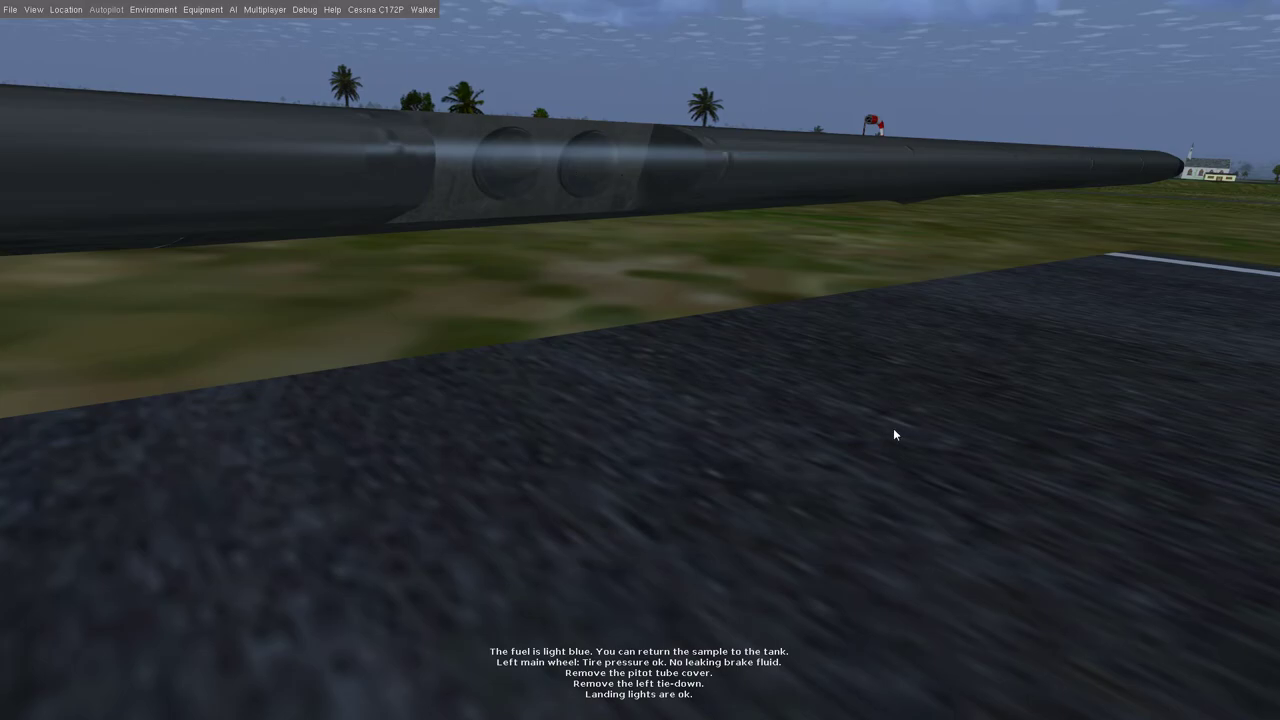
mouse_move(434, 369)
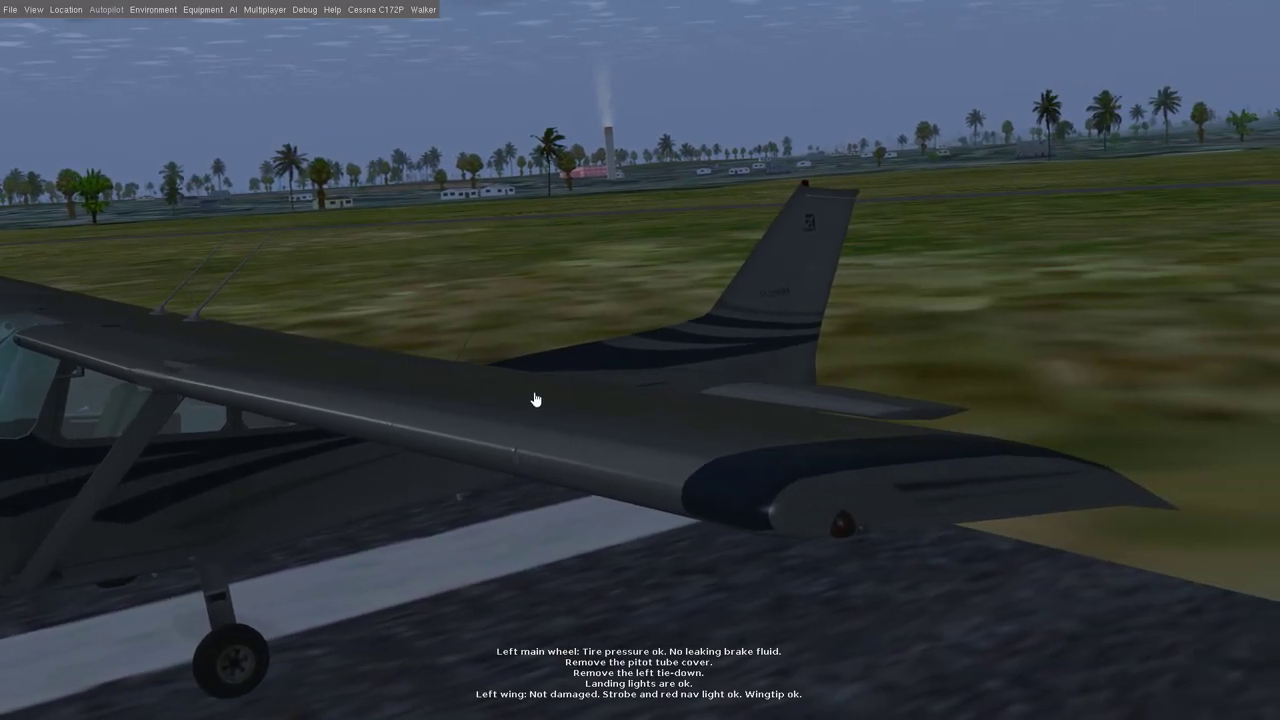
mouse_move(573, 384)
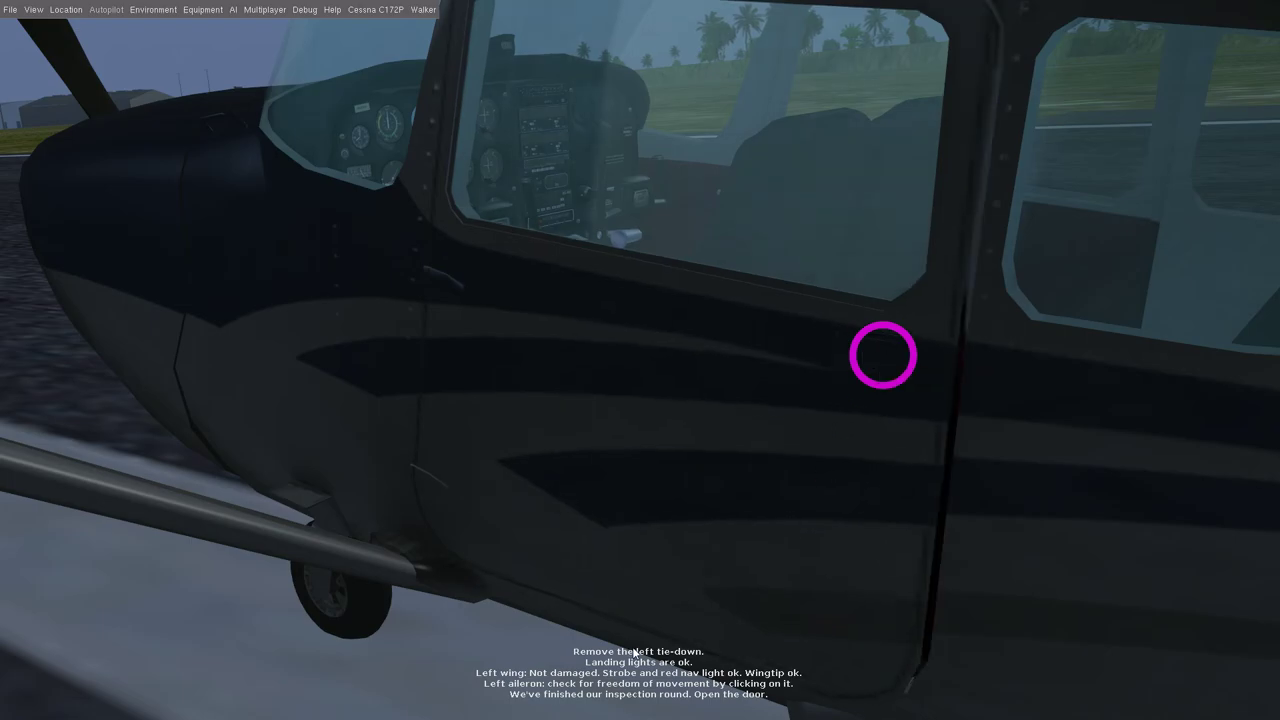
Step: Open the Cessna 172P cabin door to board and return to the cockpit view
left_click(883, 355)
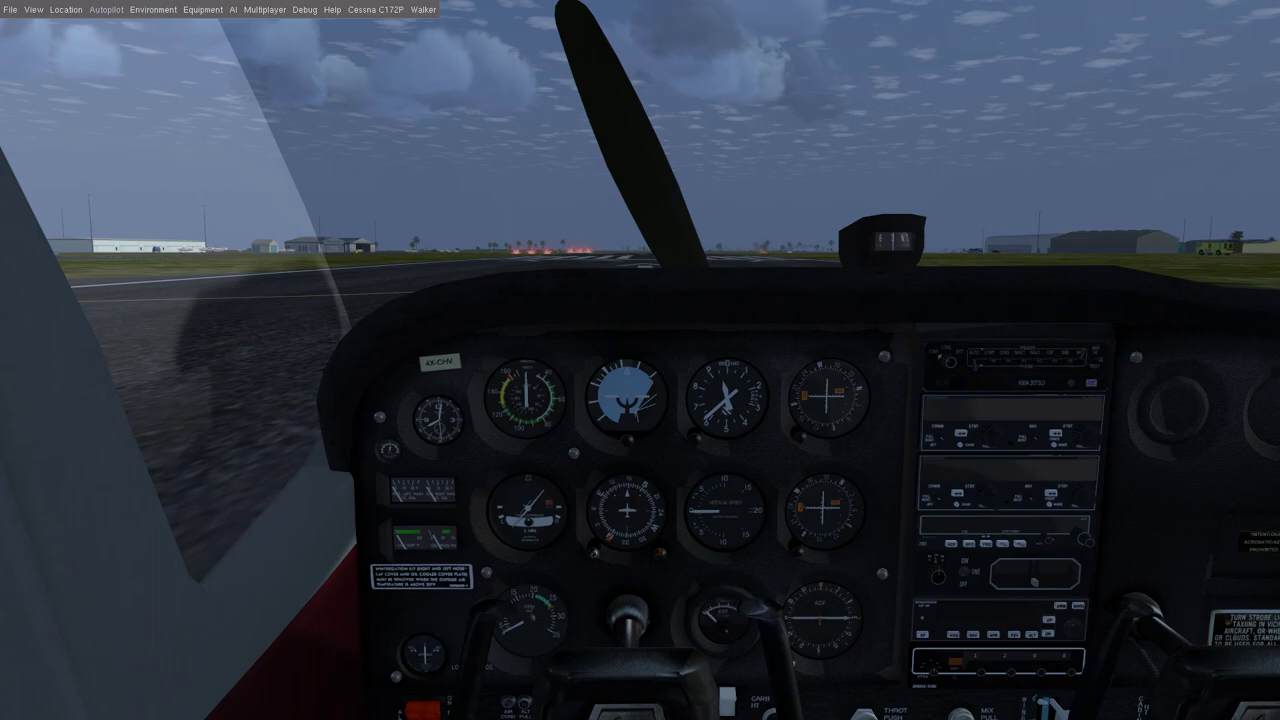
mouse_move(641, 430)
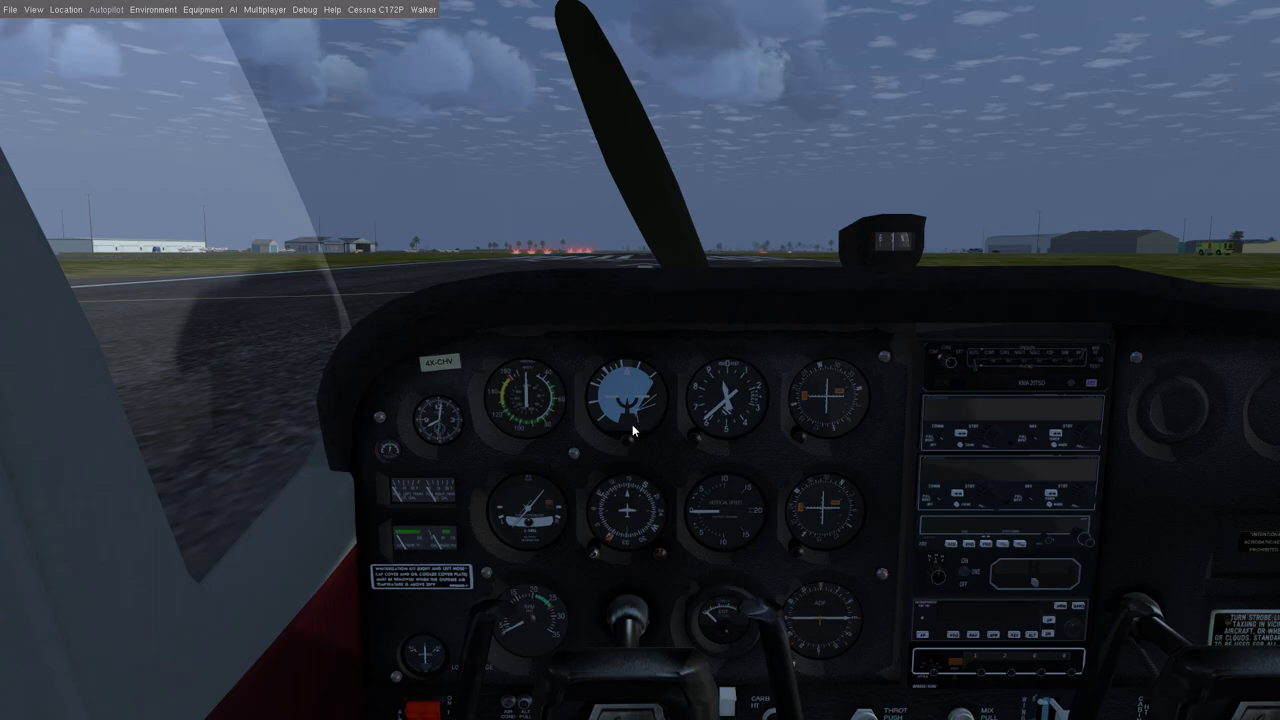